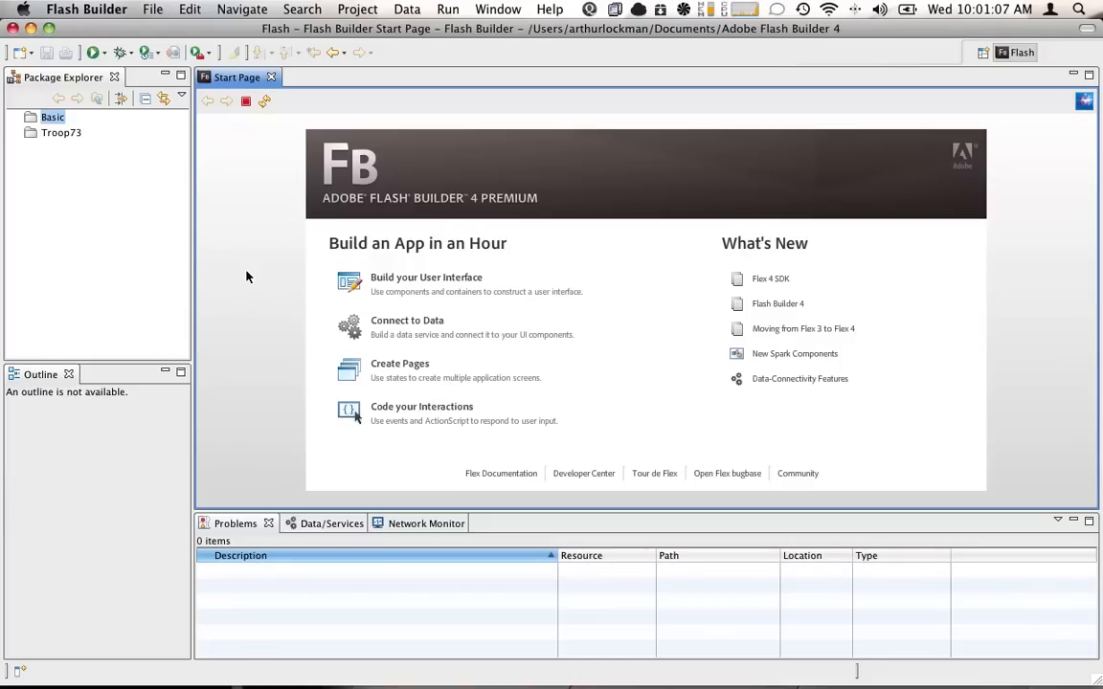
mouse_move(254, 276)
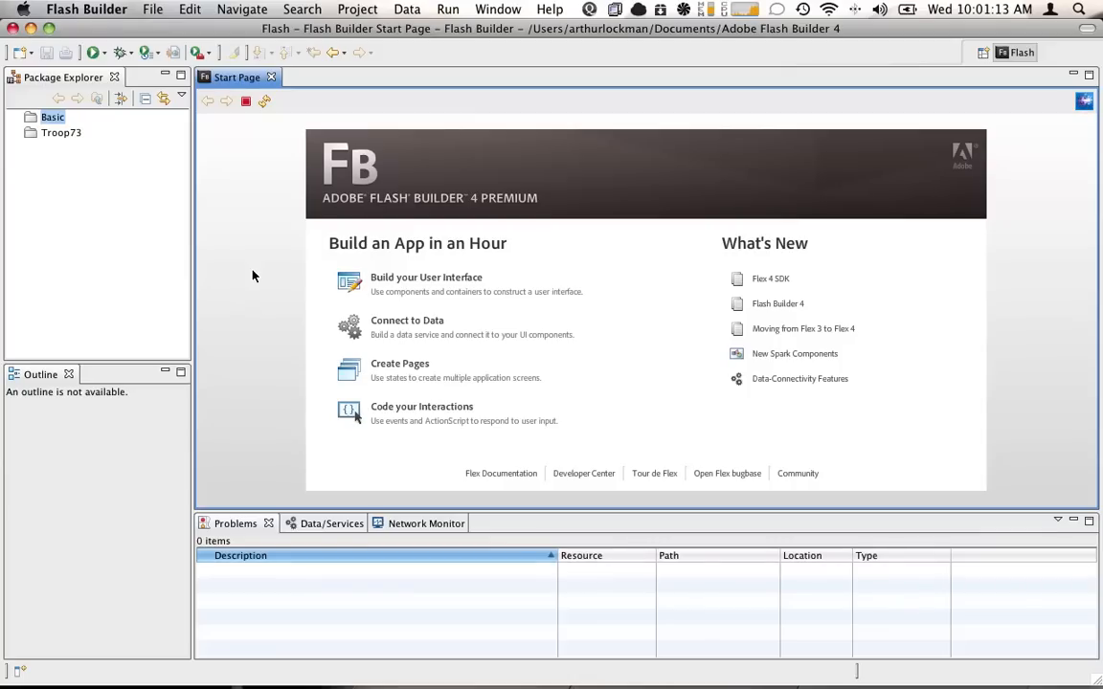
mouse_move(143, 254)
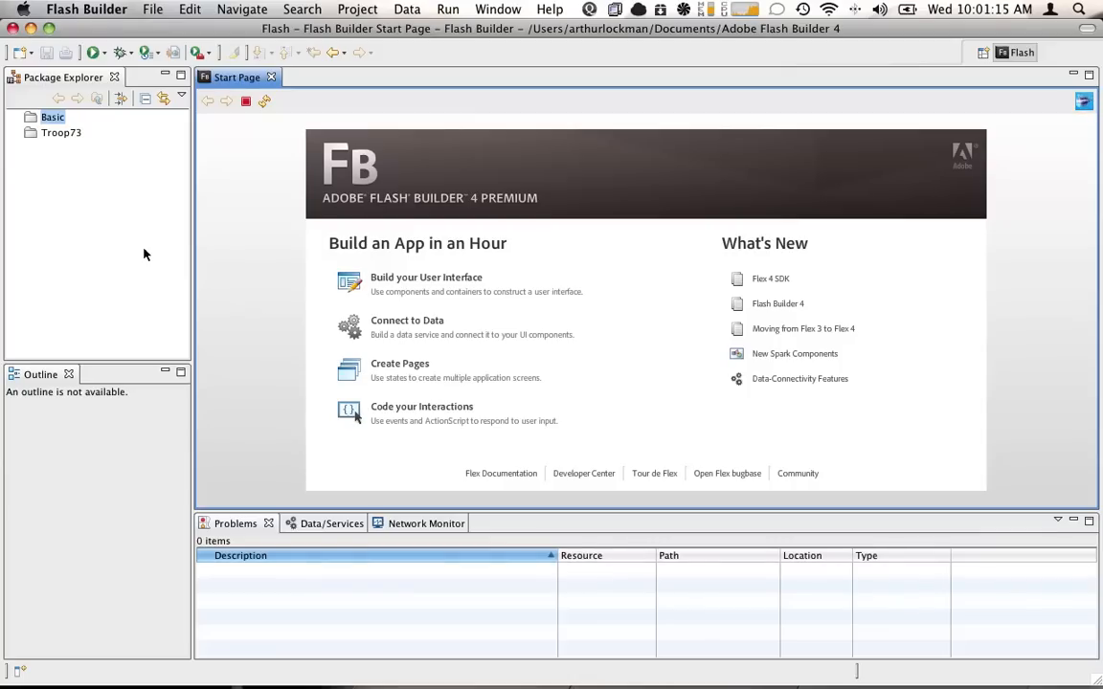
- Create a new Flex project named Login with the Web application type
click(153, 9)
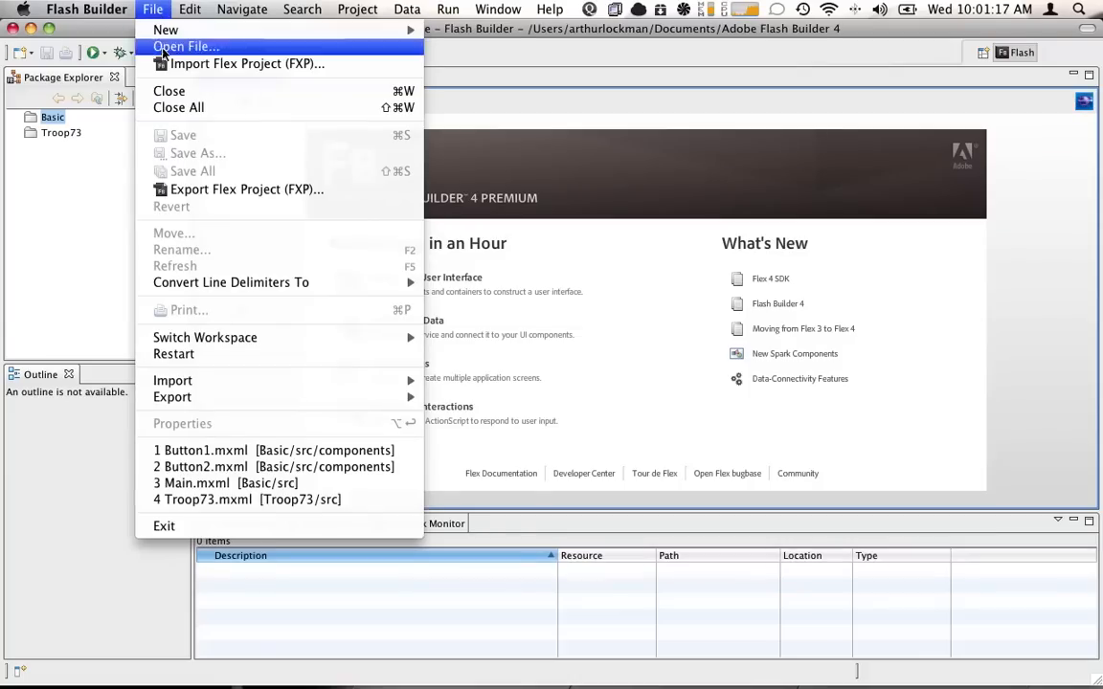
mouse_move(247, 63)
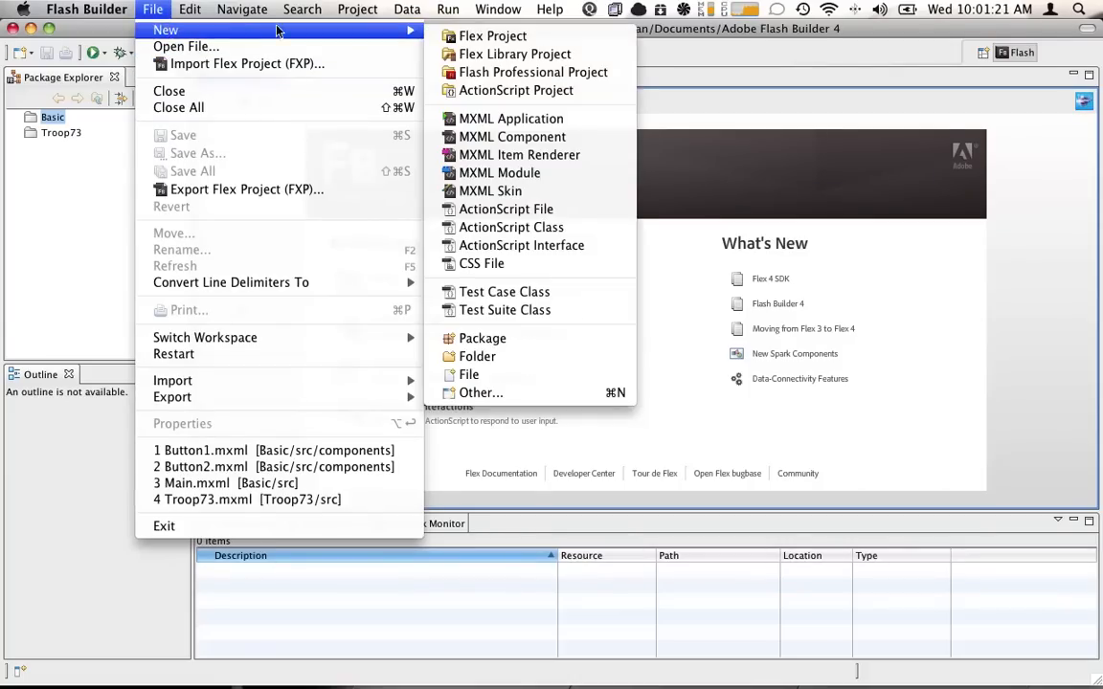
click(492, 35)
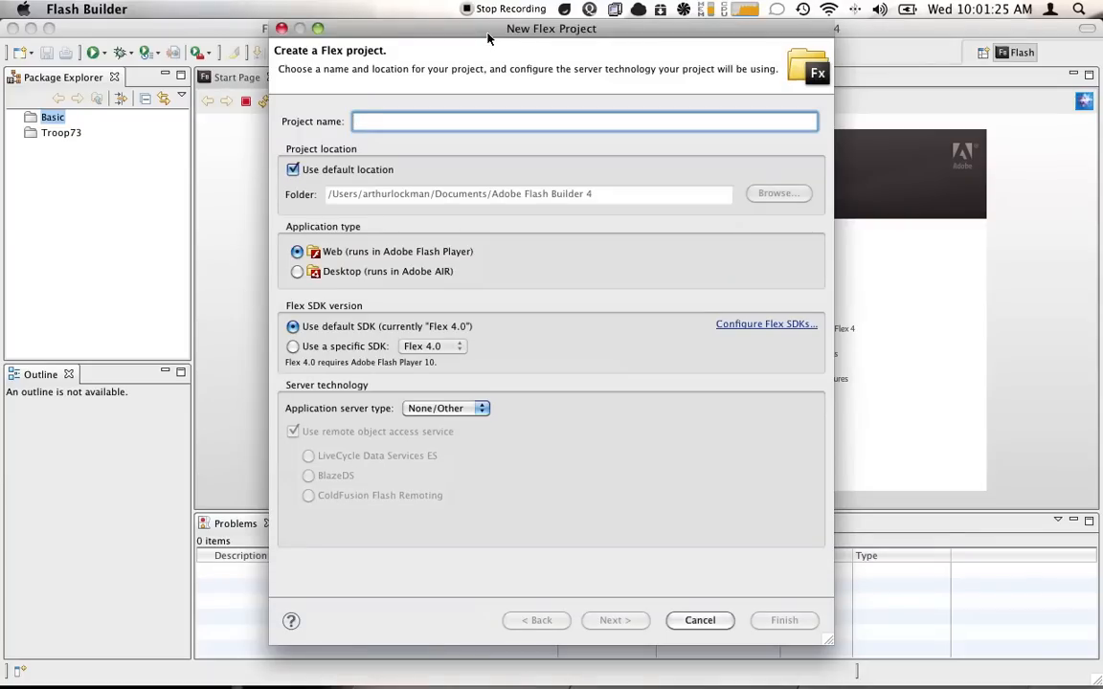
text(Login)
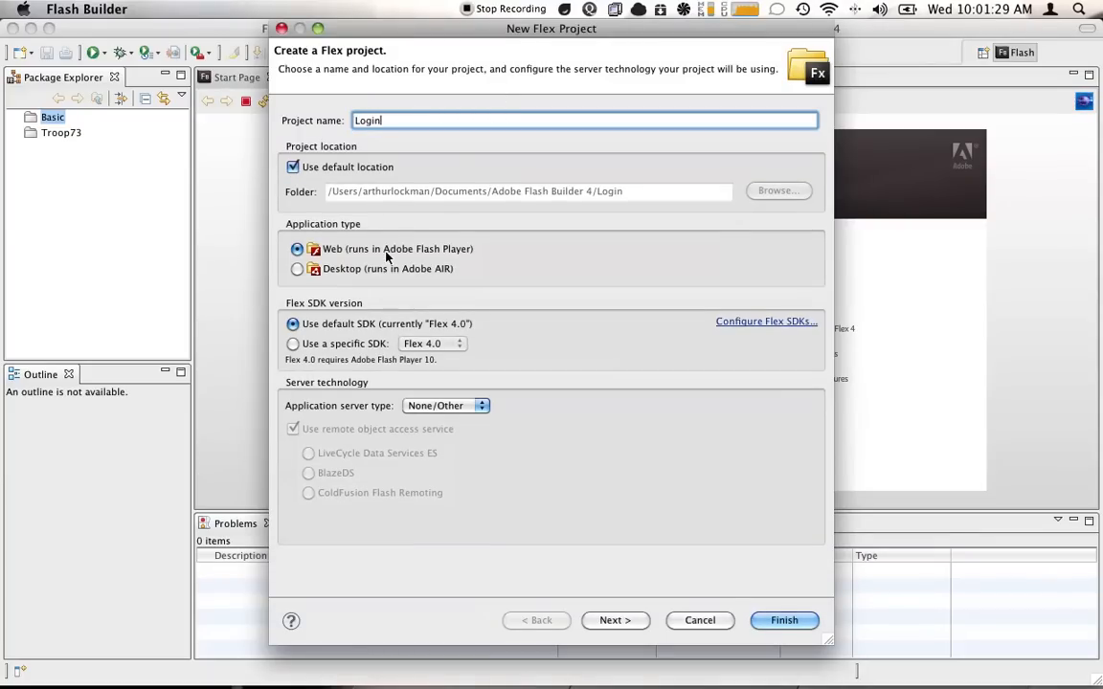
click(296, 268)
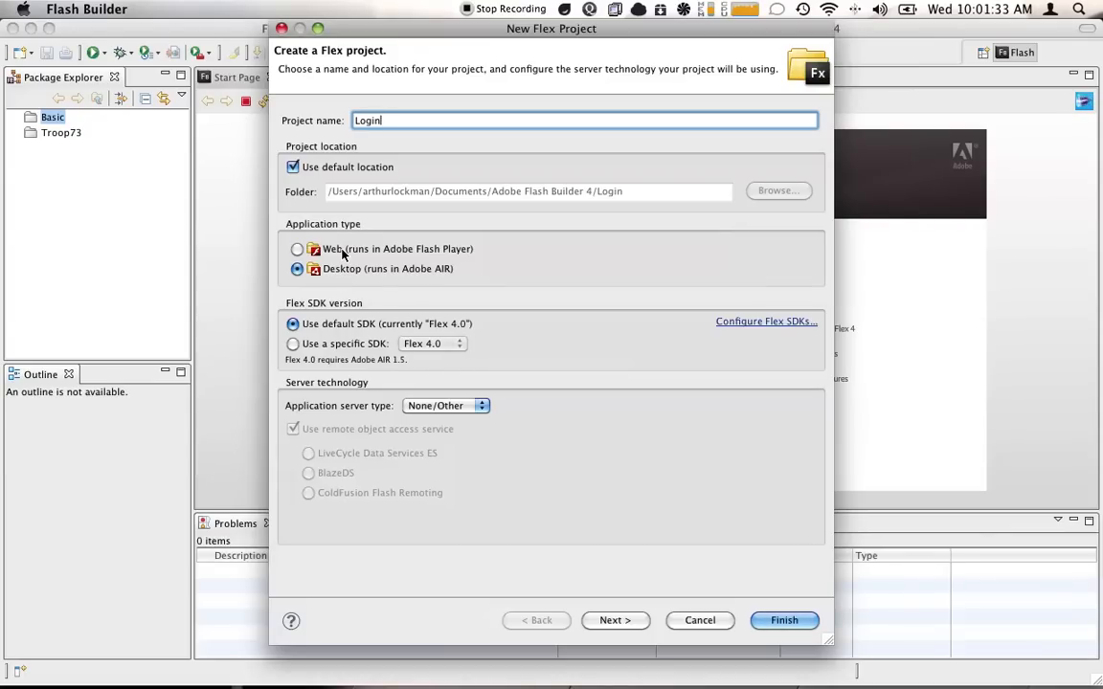
click(297, 249)
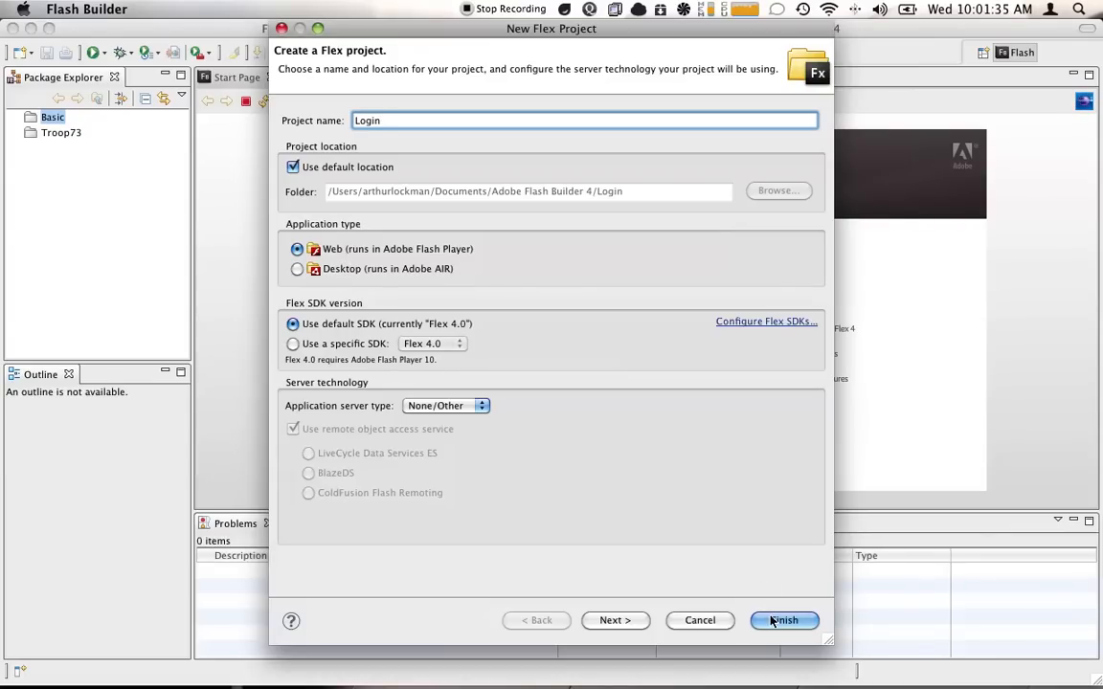
click(784, 620)
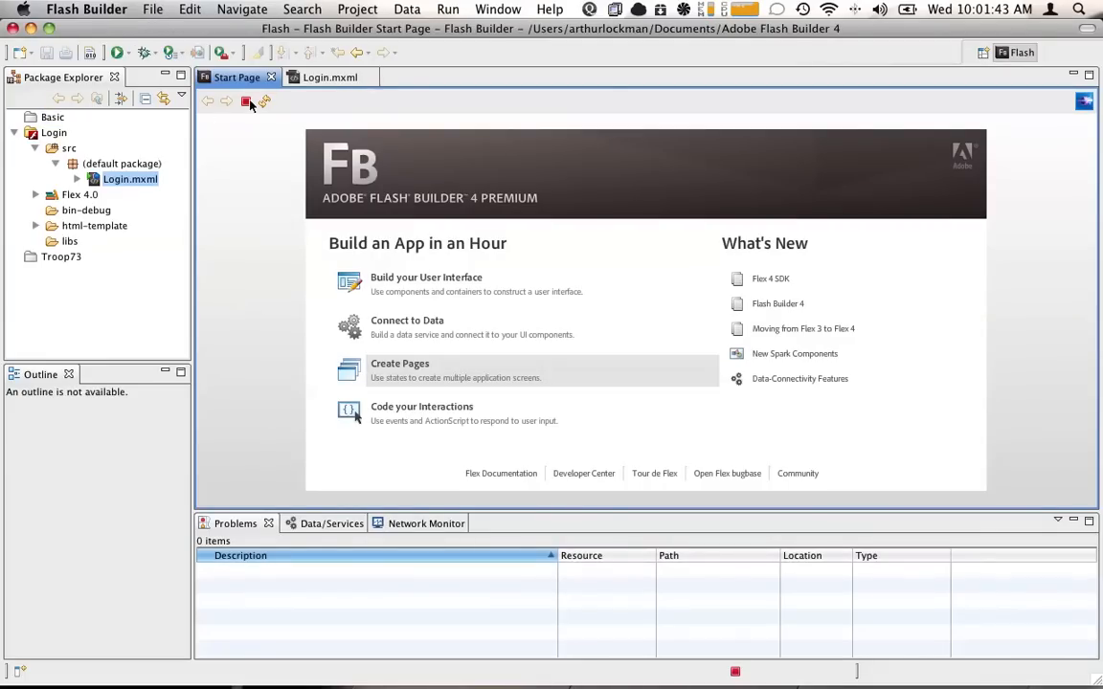
- Open Login.mxml in Design view and scroll the Components list
click(330, 76)
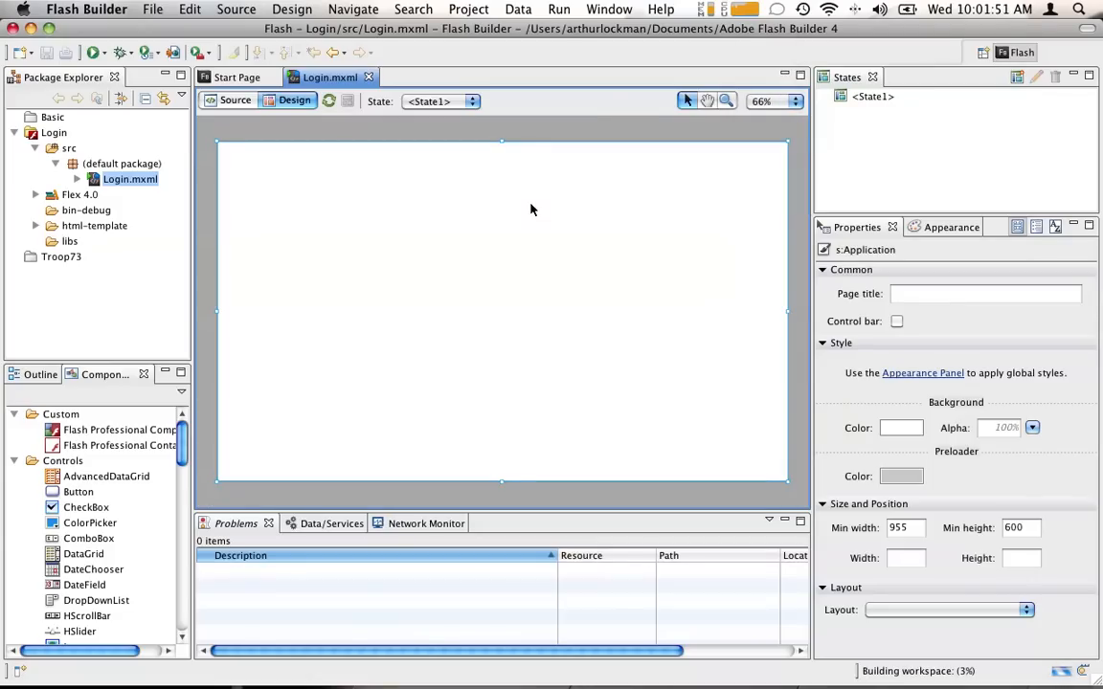
mouse_move(924, 240)
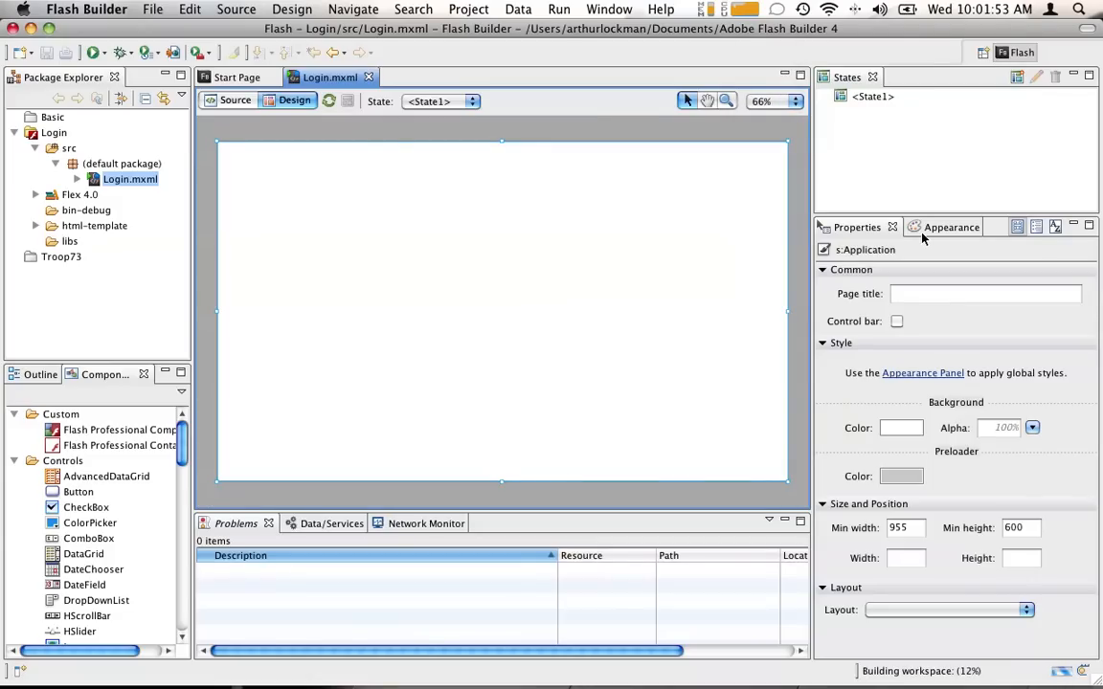
mouse_move(570, 289)
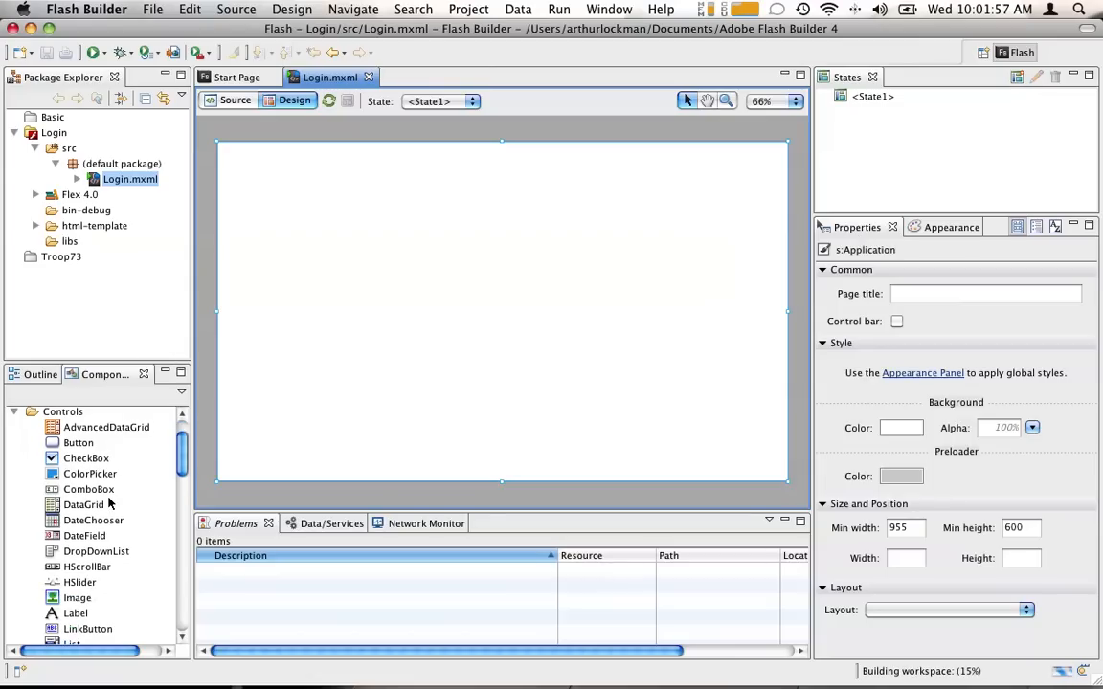
scroll(down, 3)
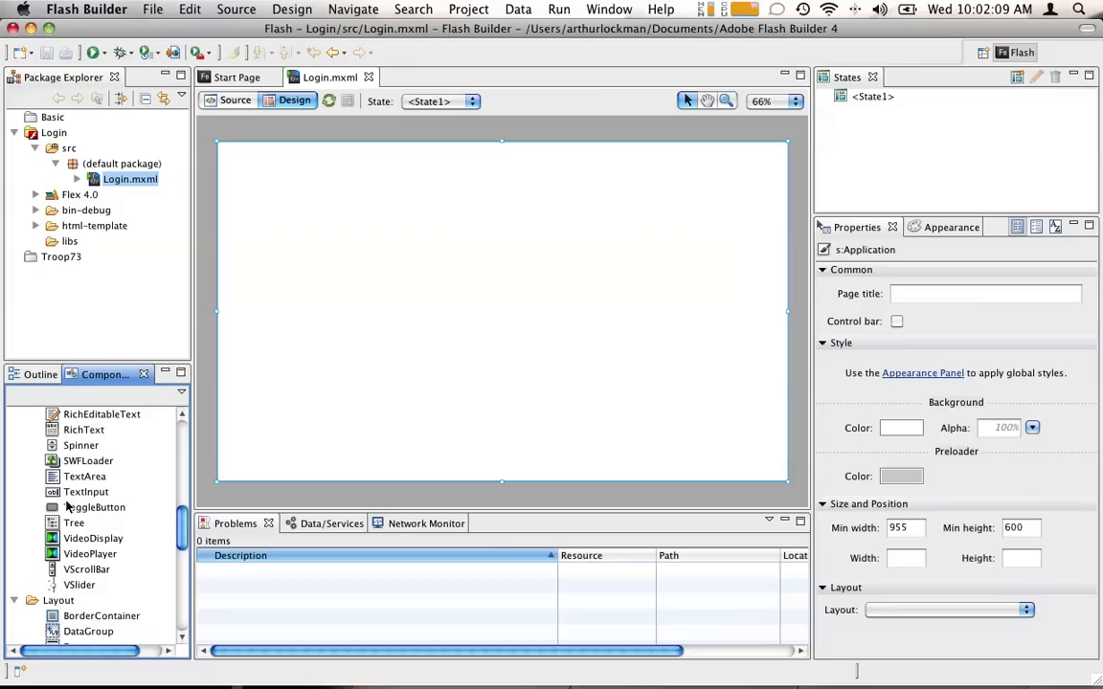
- Place two TextInput fields on the canvas inside a panel titled Login
drag(85, 491, 429, 266)
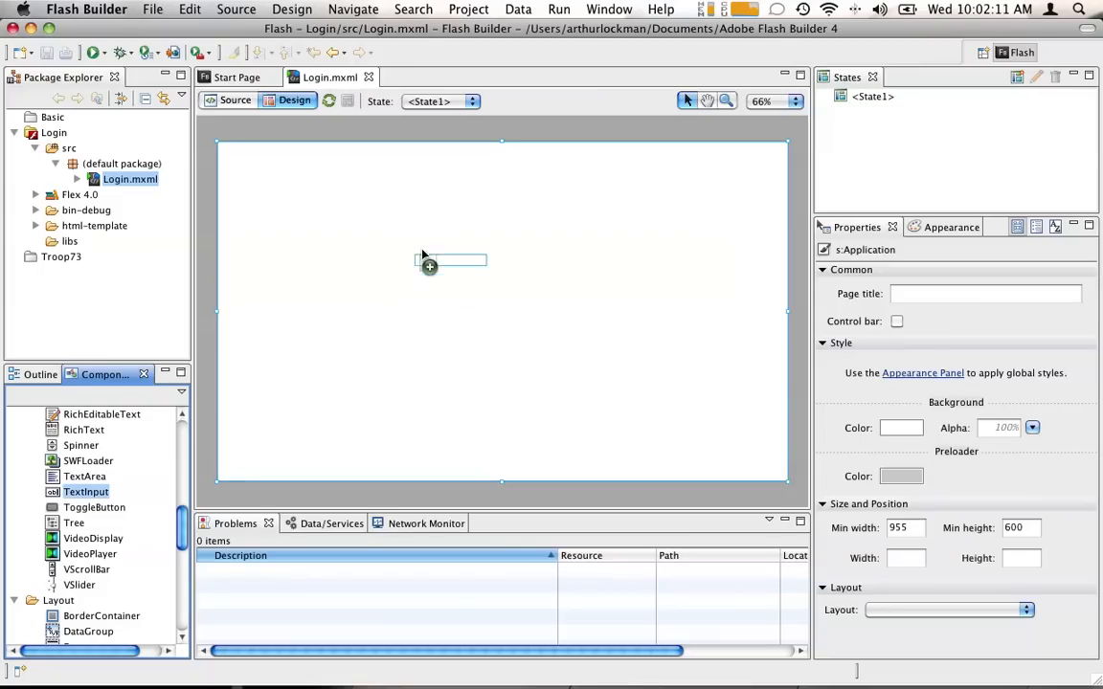
drag(85, 491, 460, 259)
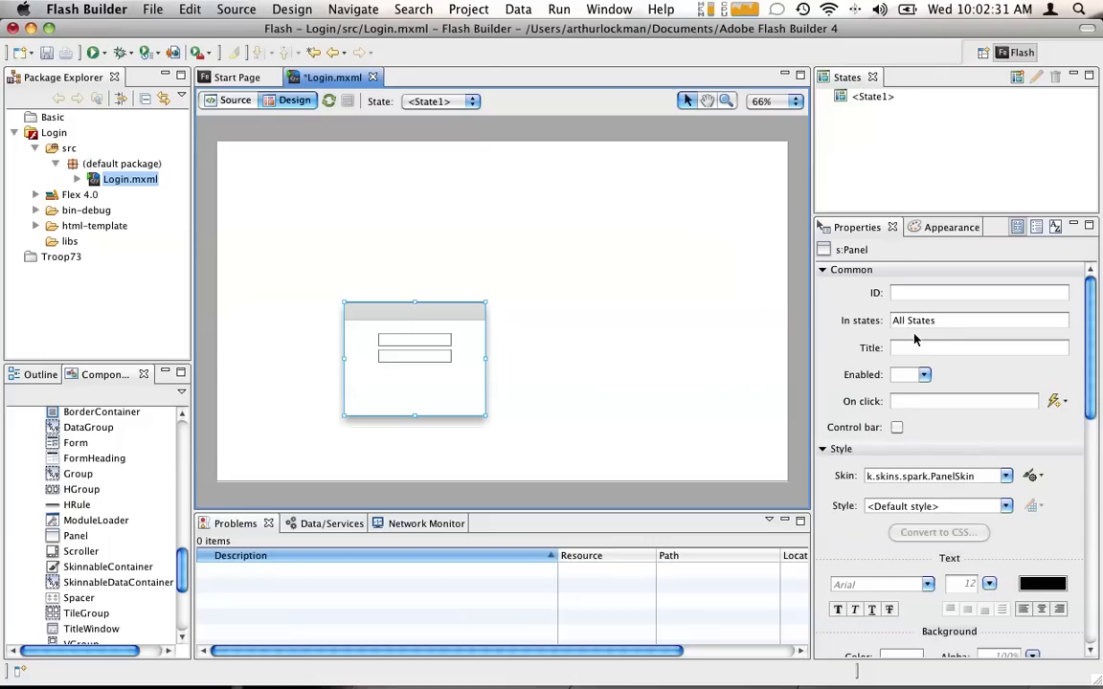
text(Login)
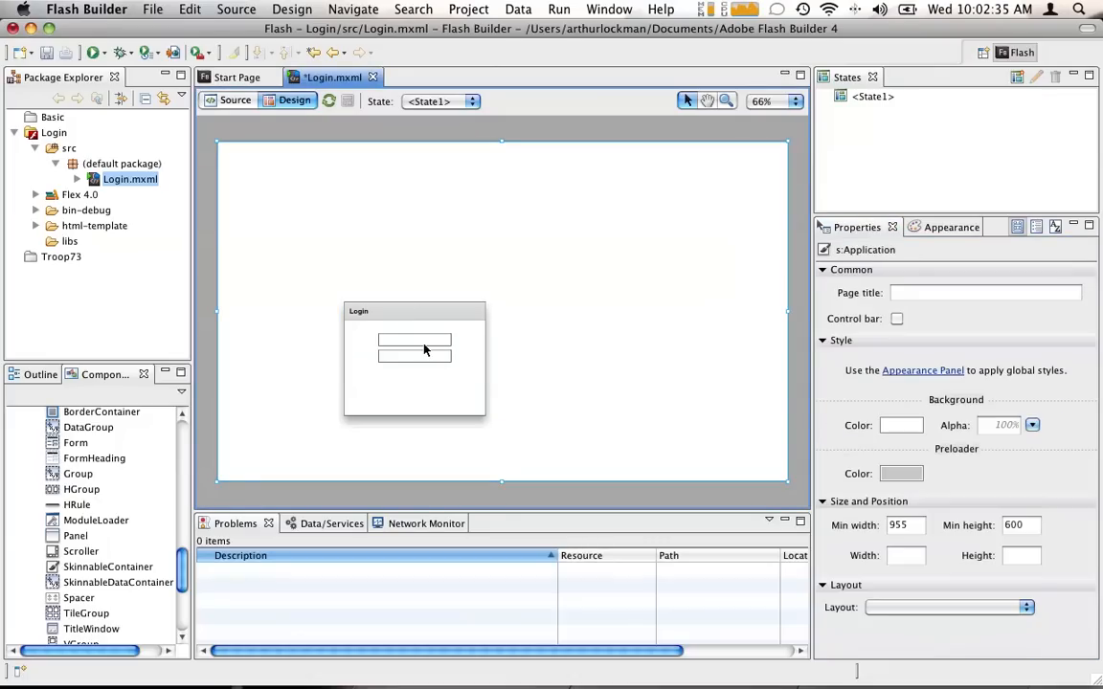
- Give the upper text field the ID usernameFiels and the lower one password
click(414, 340)
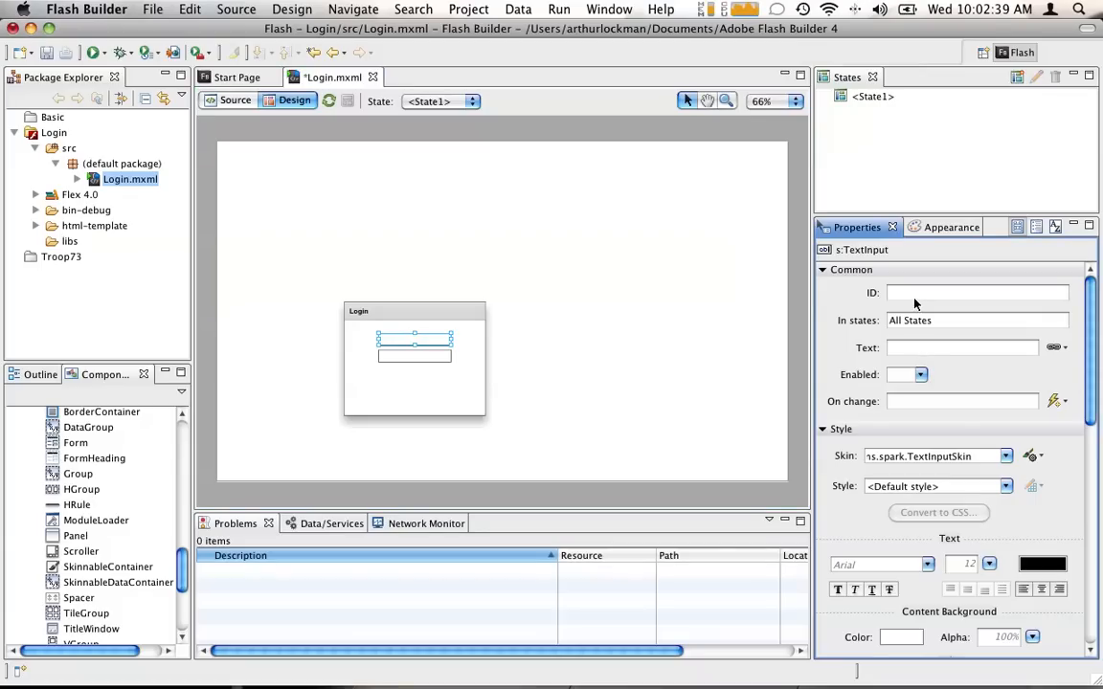
click(977, 292)
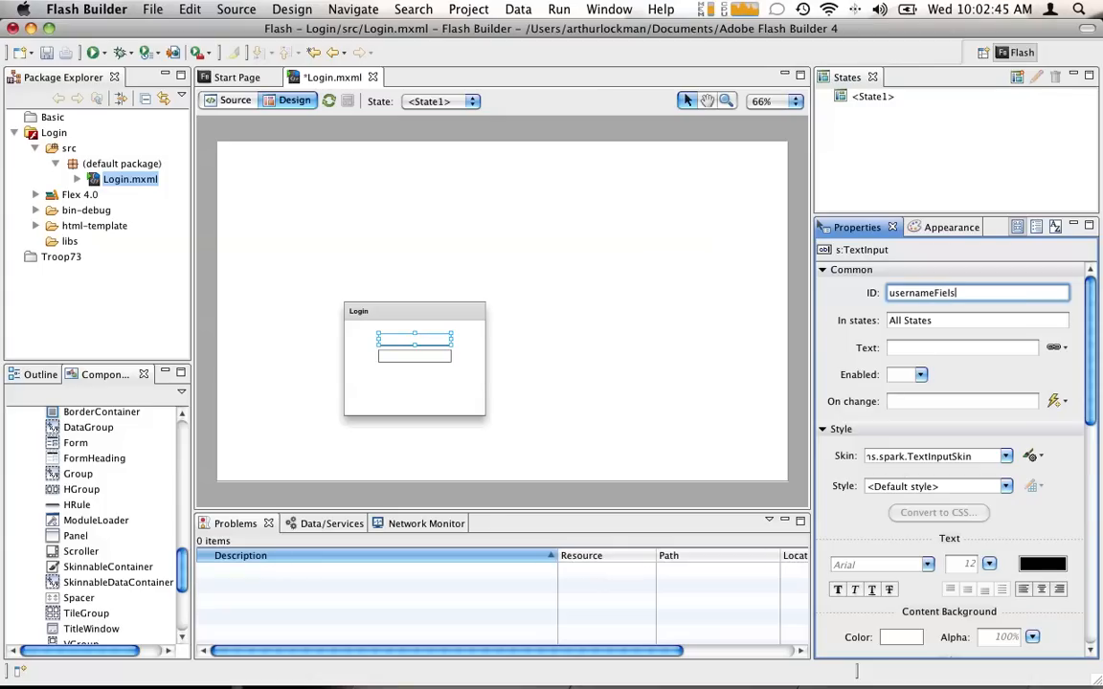
click(618, 305)
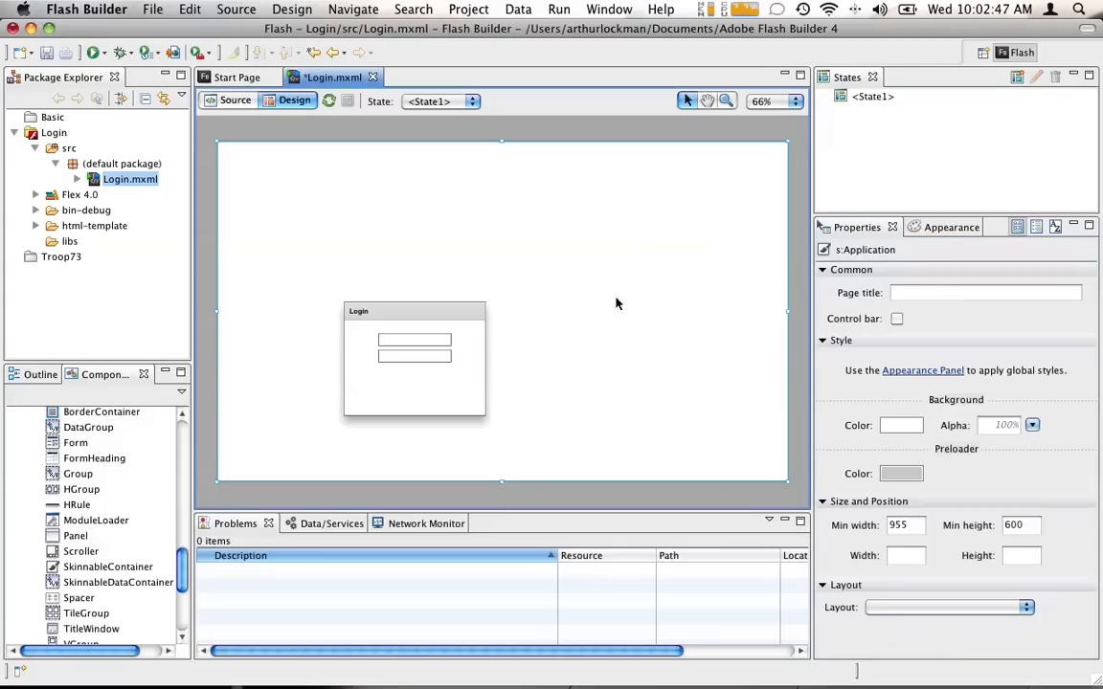
click(414, 341)
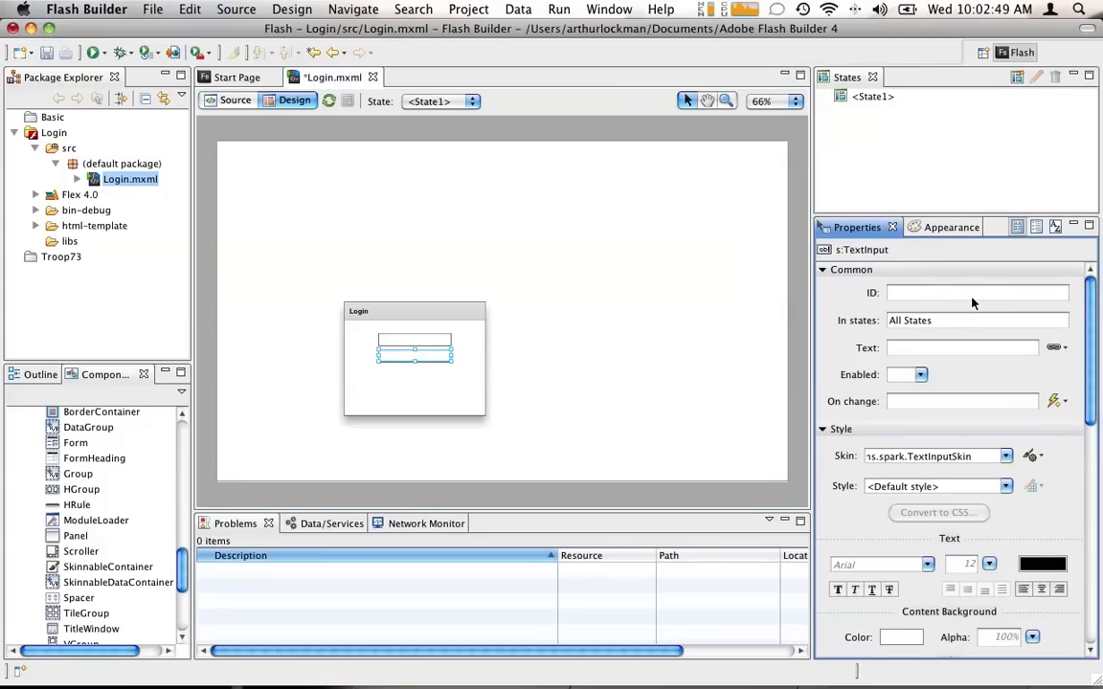
text(p)
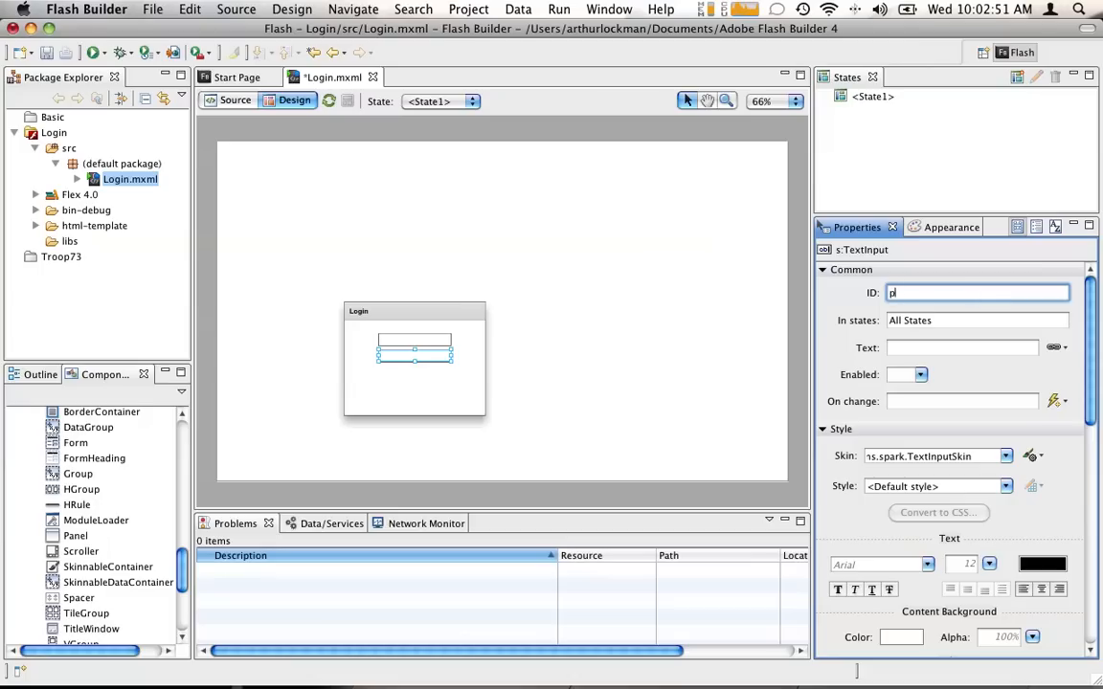
text(assword)
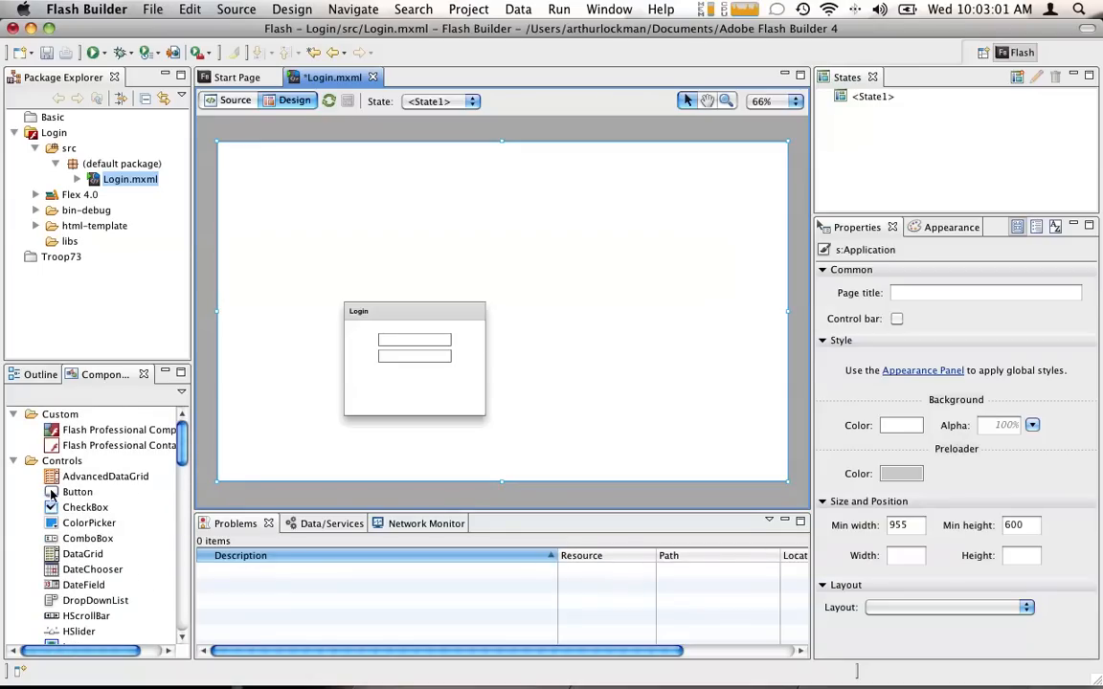
- Add a button below the text fields with ID loginButton and label Login
drag(76, 491, 411, 383)
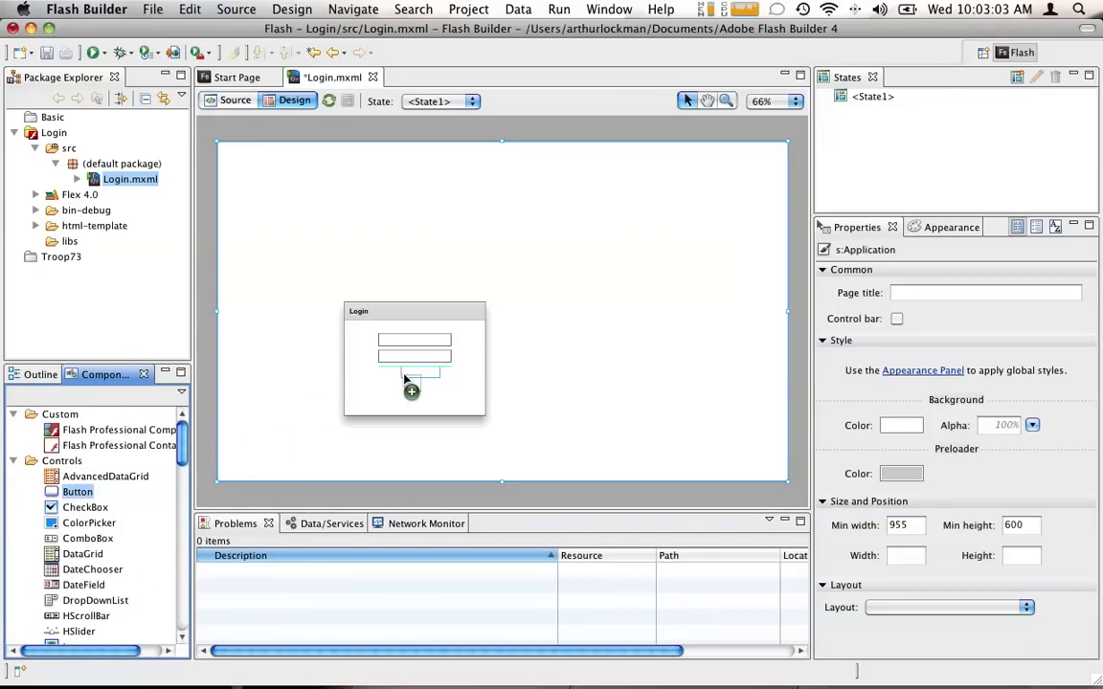
drag(77, 491, 413, 371)
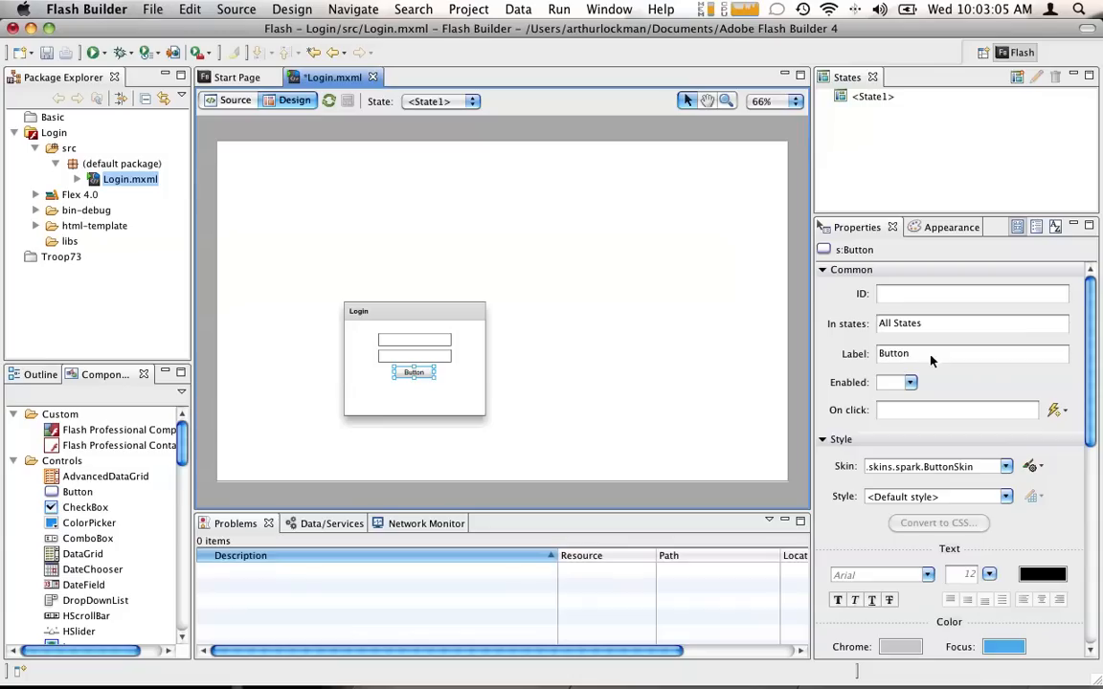
text(loginButton)
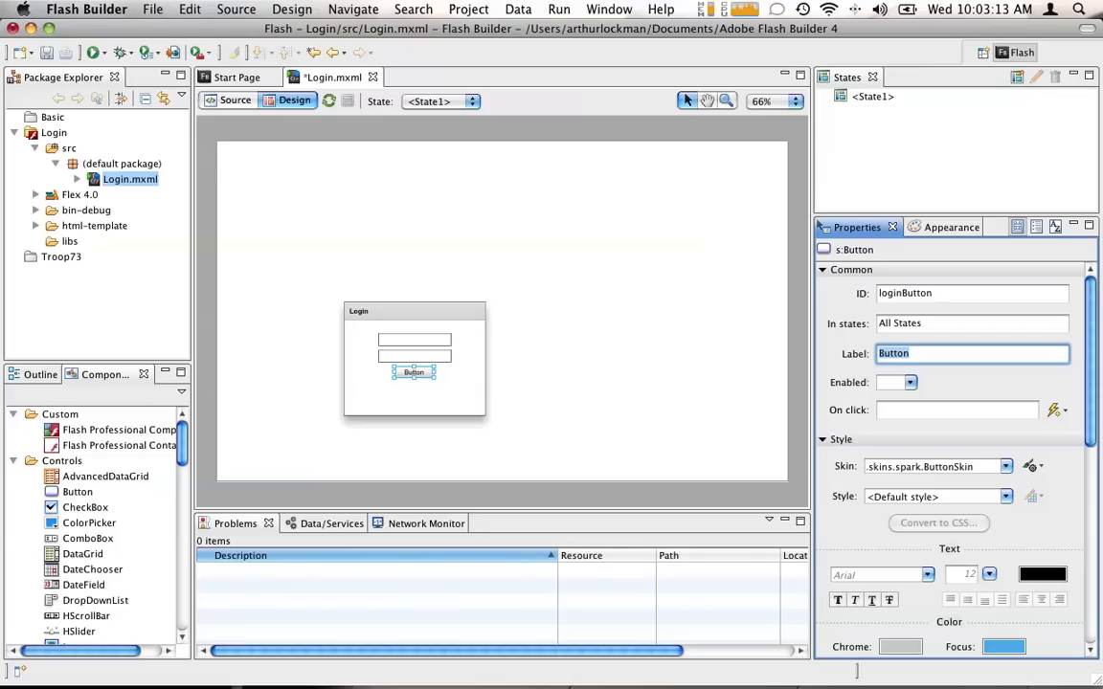
text(L)
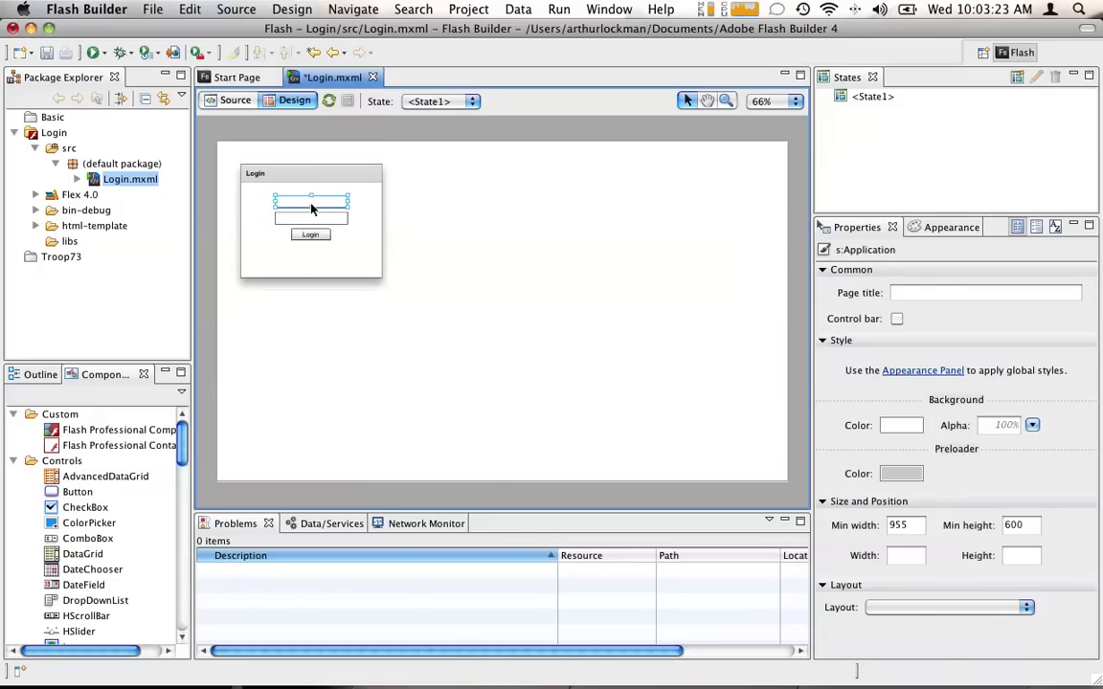
- Place Username and Password labels beside the two text fields
click(309, 204)
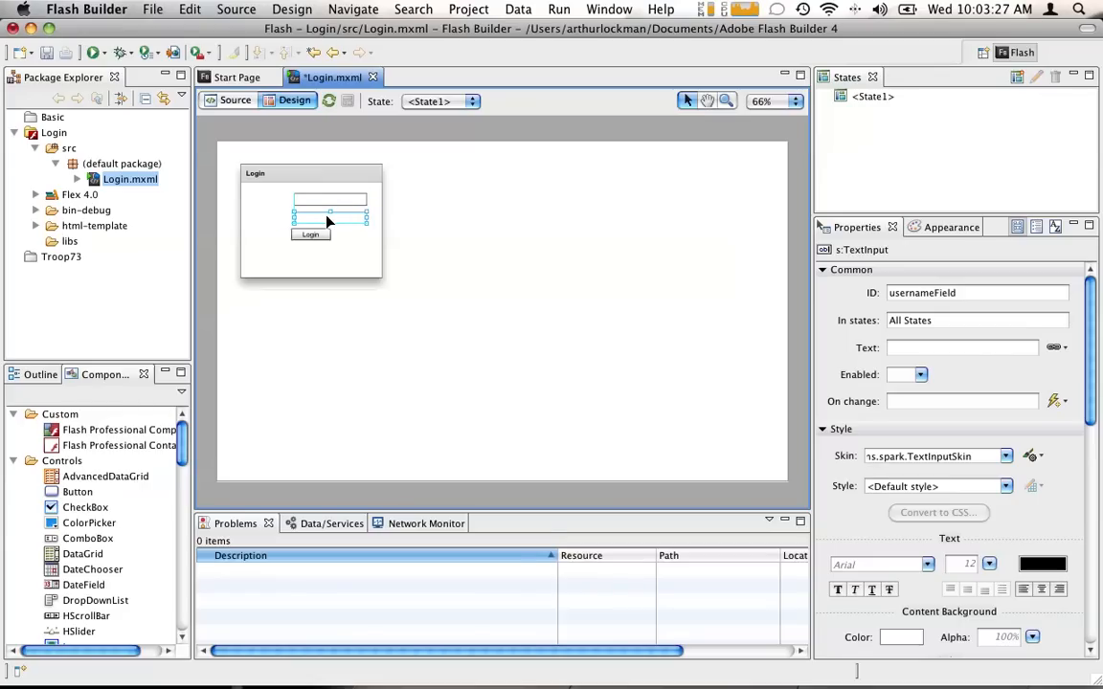
click(329, 216)
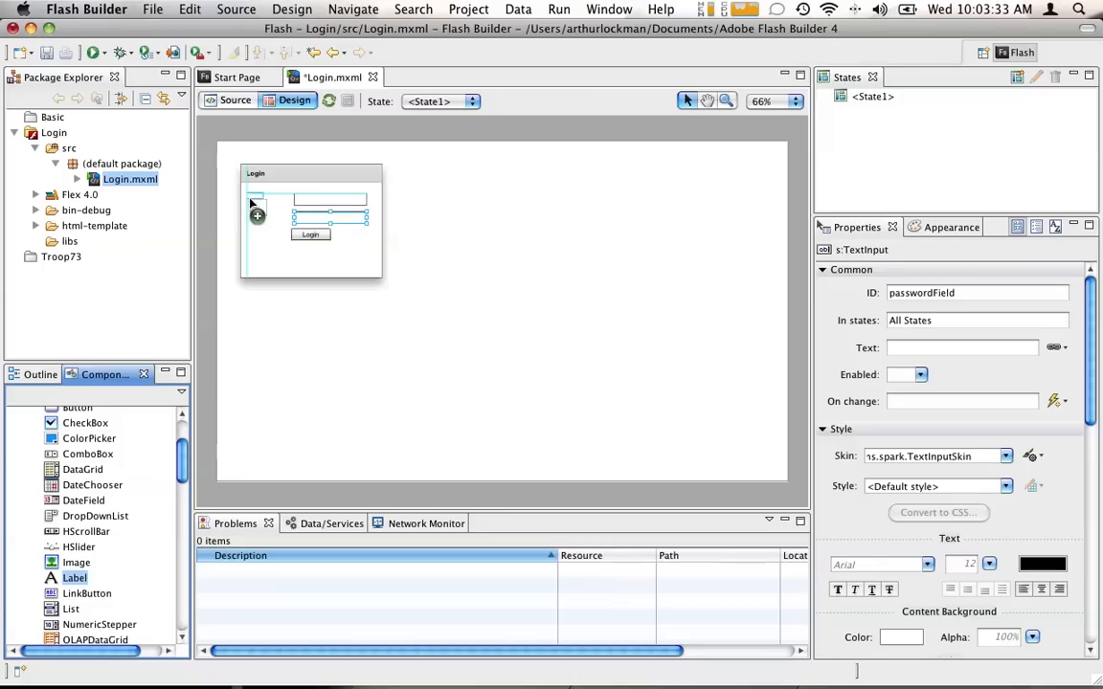
click(258, 202)
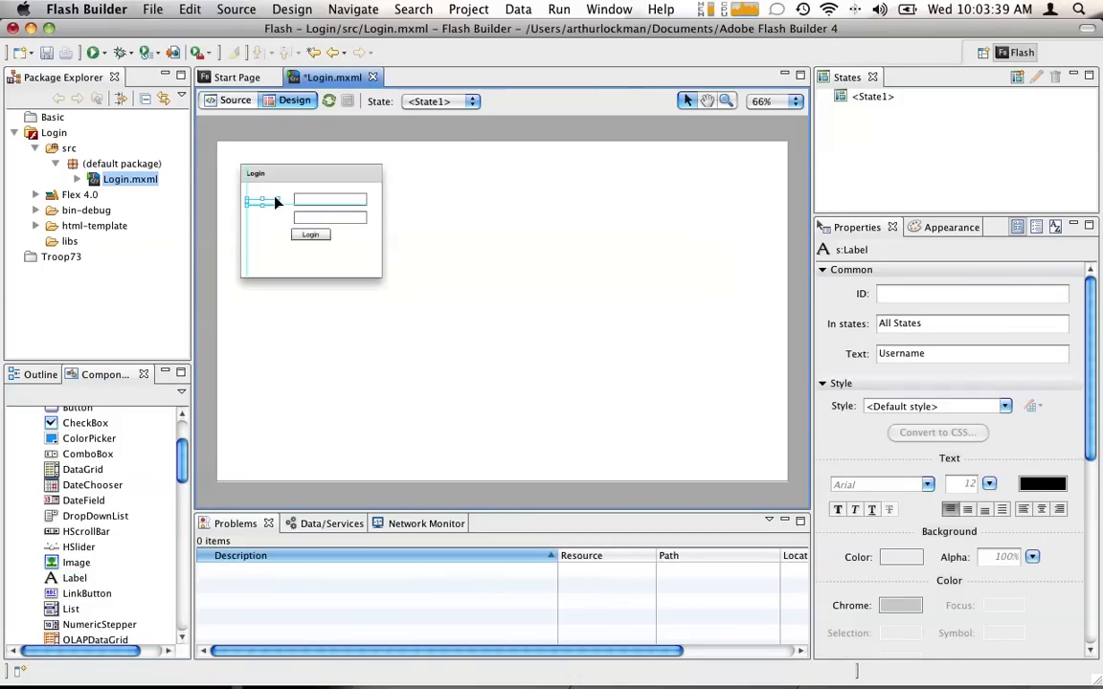
click(267, 199)
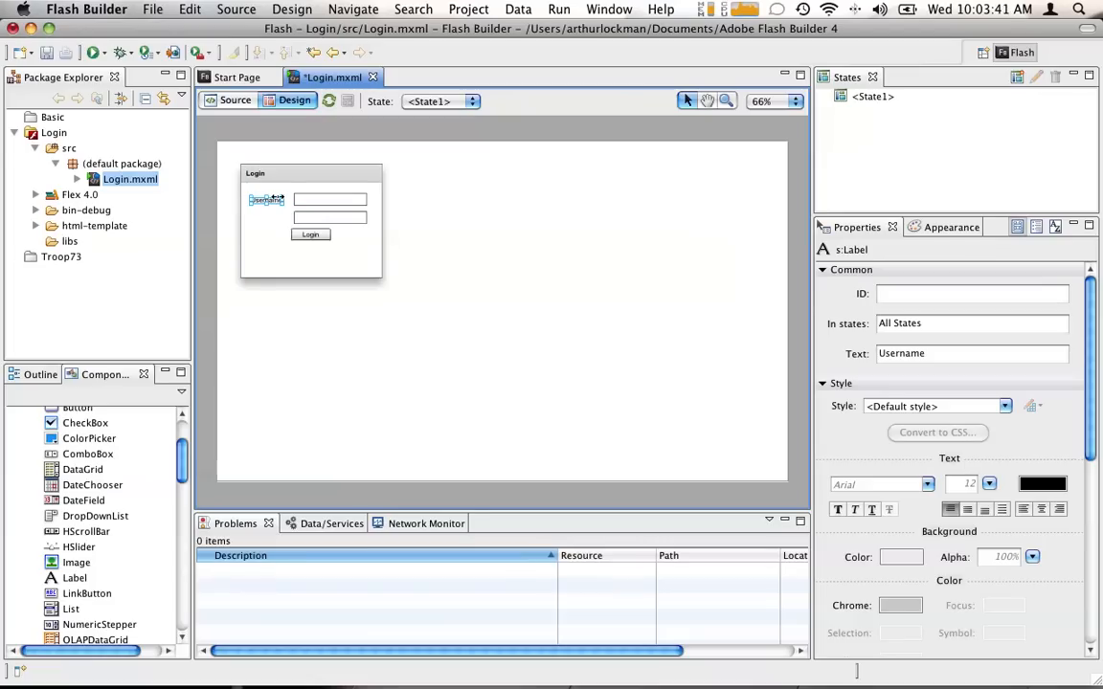
click(268, 198)
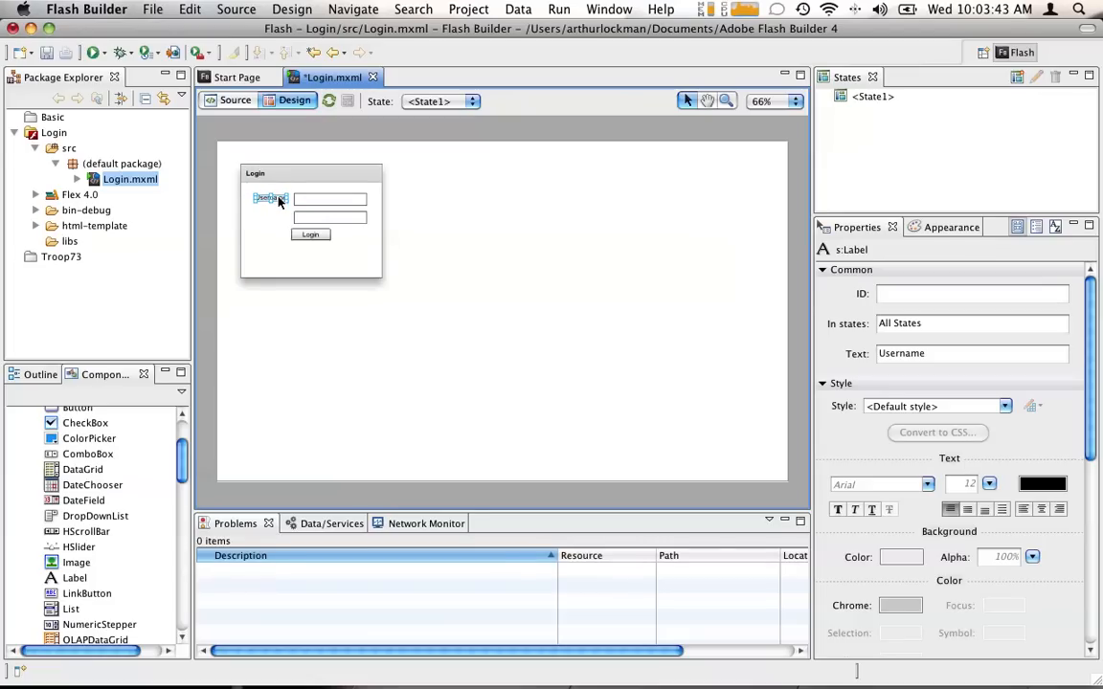
click(310, 173)
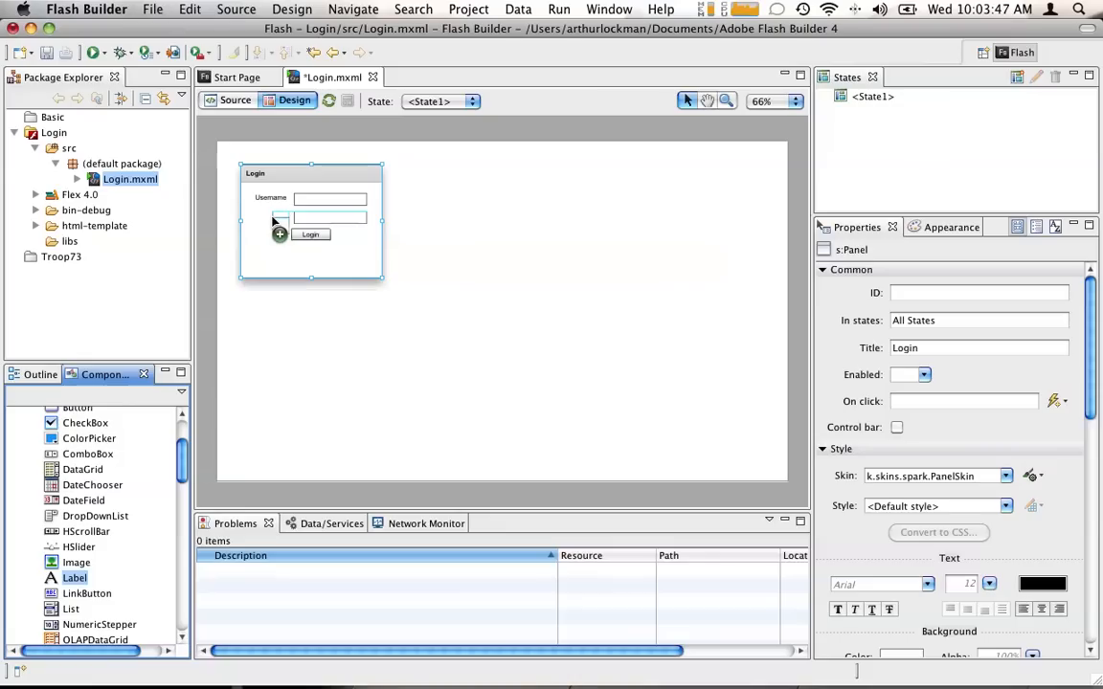
click(271, 199)
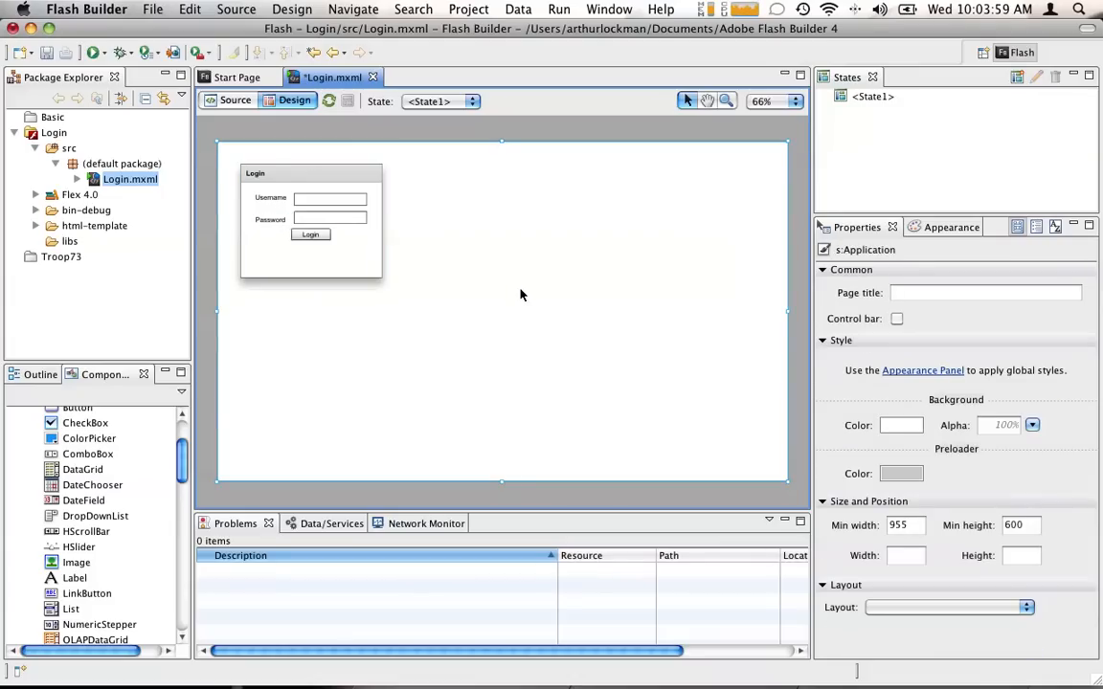
click(236, 100)
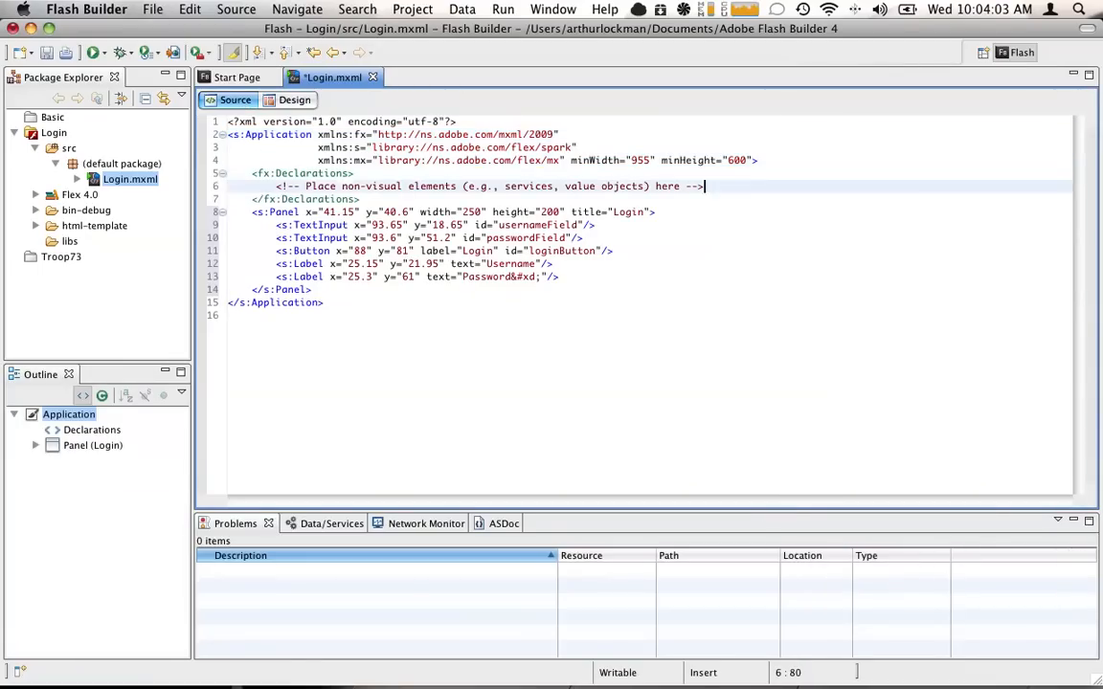
click(92, 430)
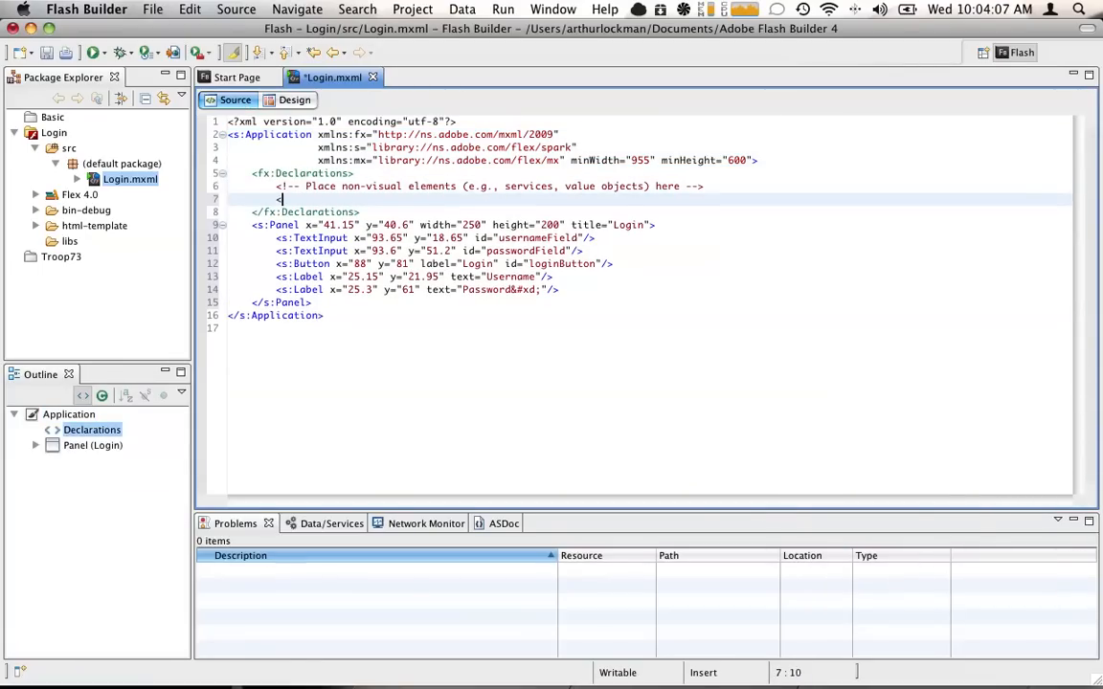
text(mx:HTT)
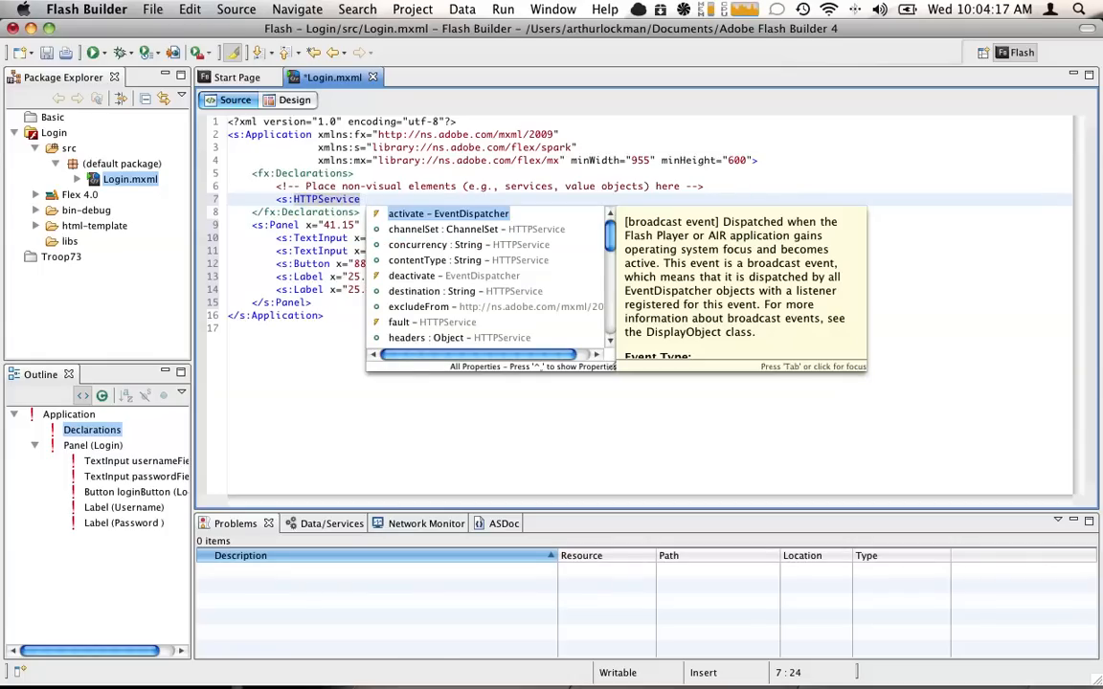
text(u)
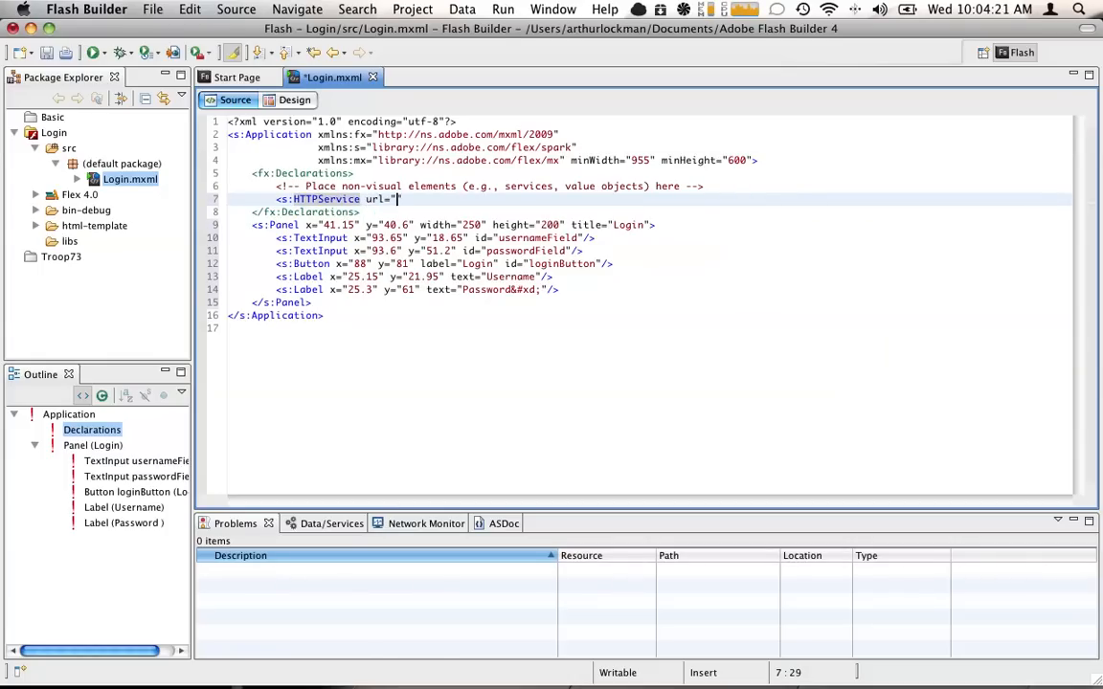
text(http://www.ajobi.net)
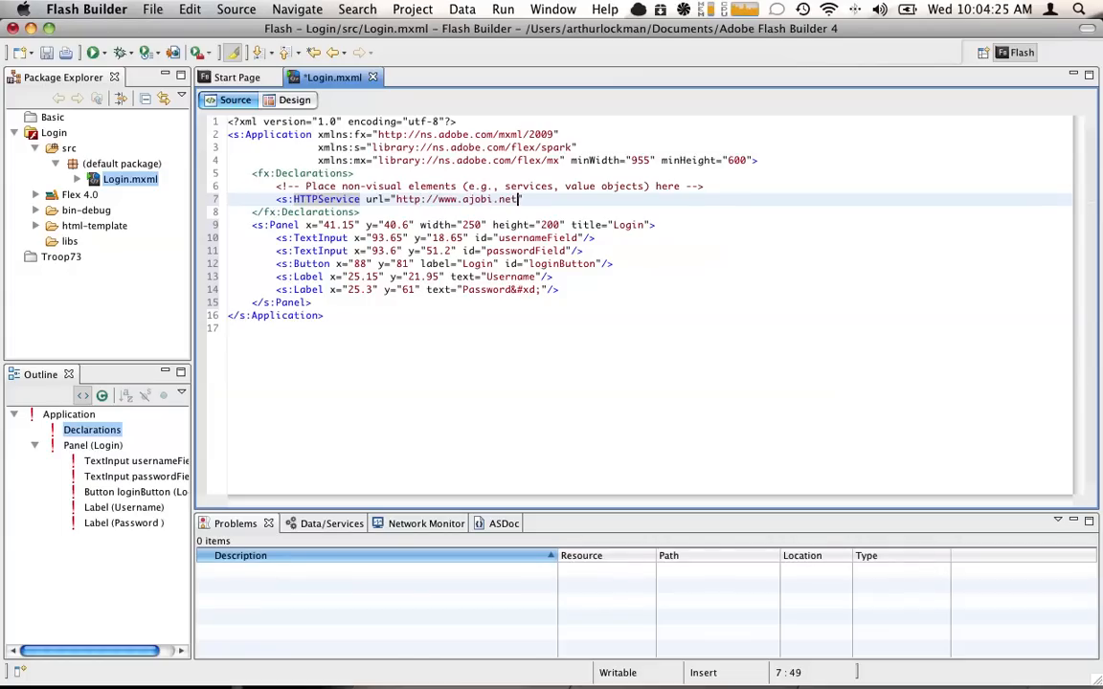
text(/flexlogin)
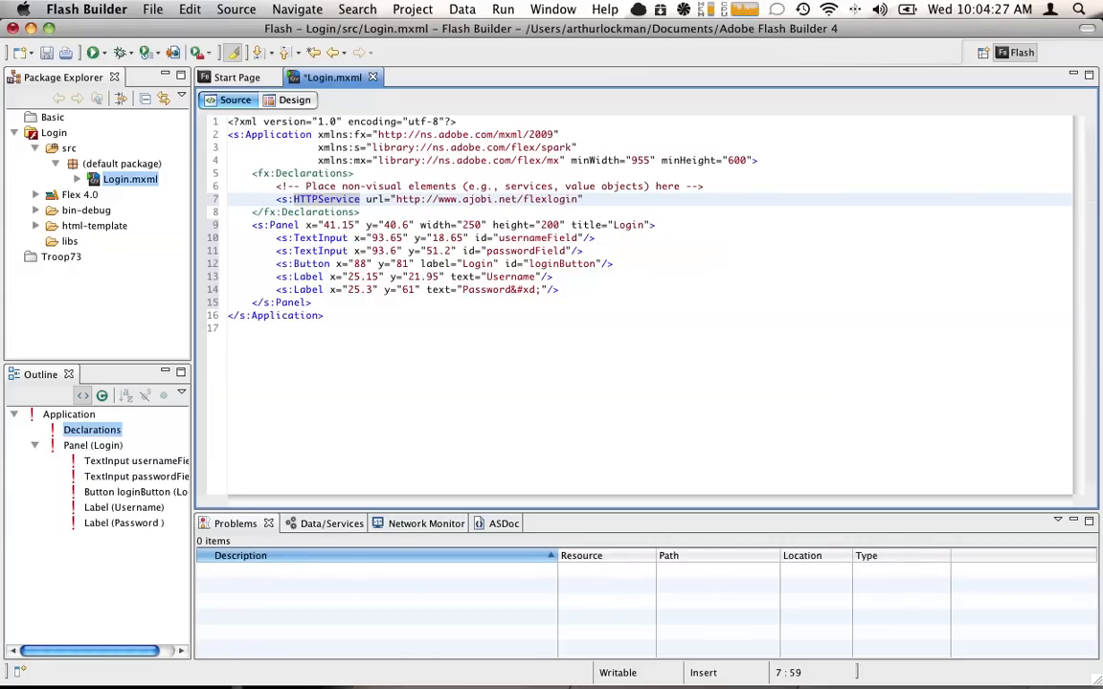
text(.php)
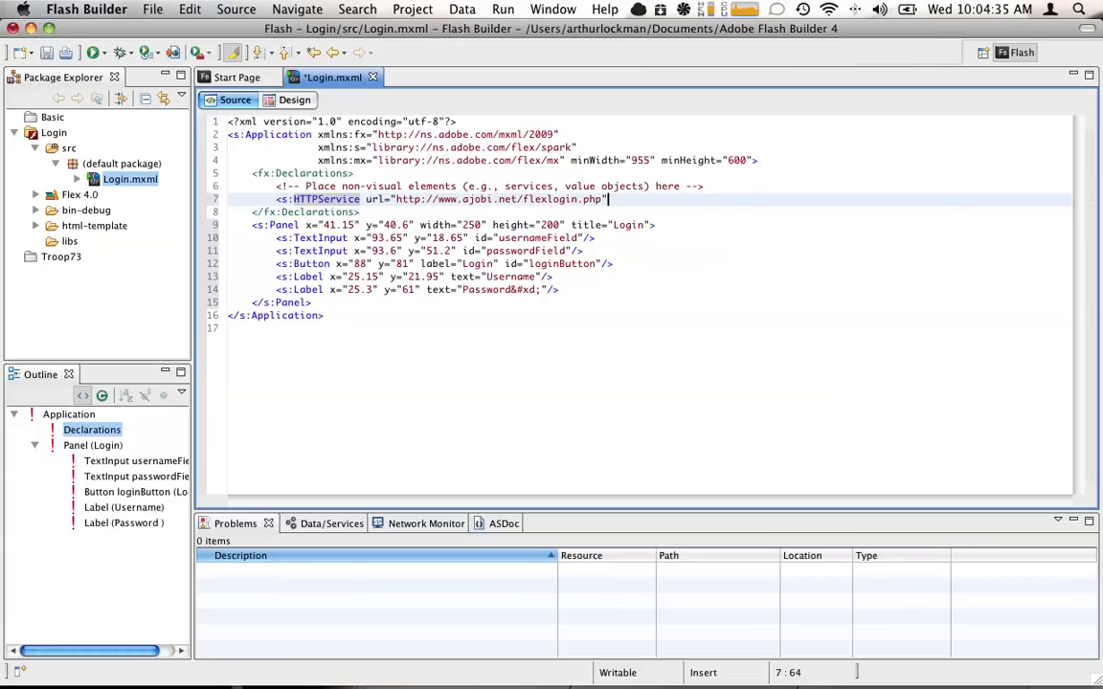
text(" ")
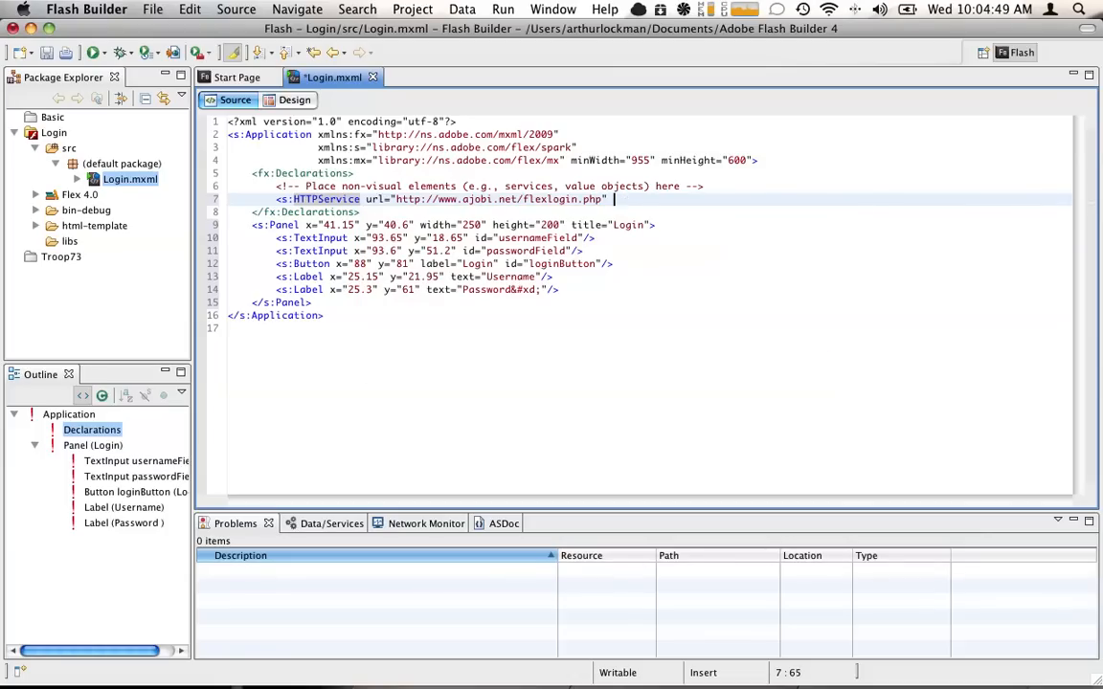
text(method="POST)
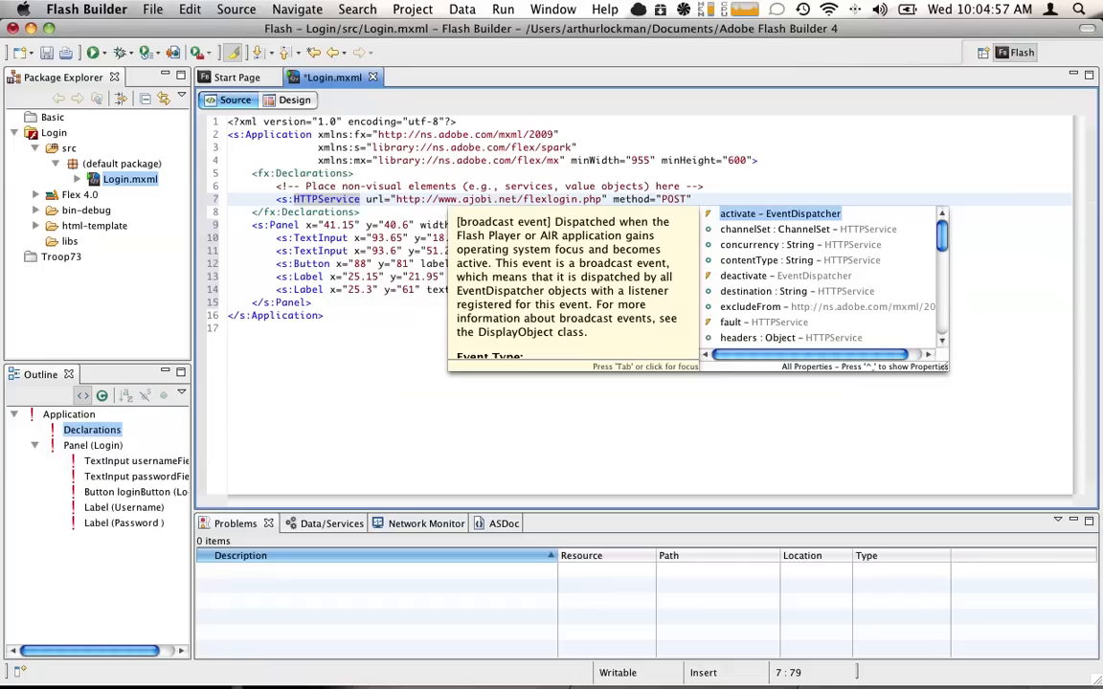
text(showBusyCursor=")
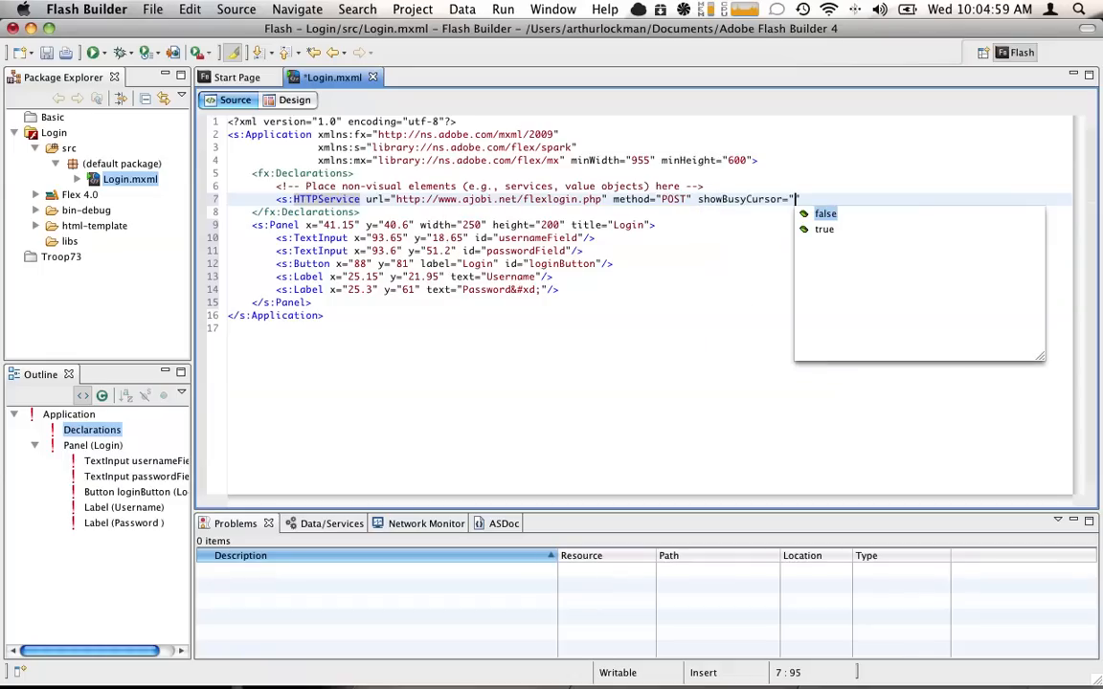
text(true)
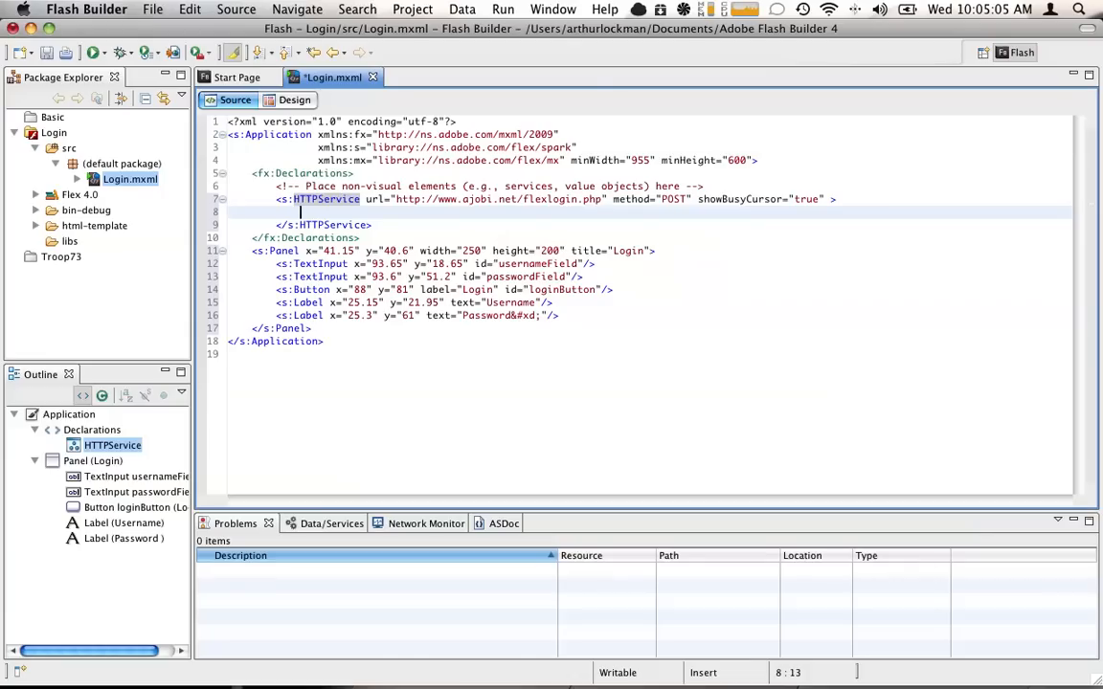
- Add a request block binding username to usernameField.text and password to passwordField.text
text(<s:request)
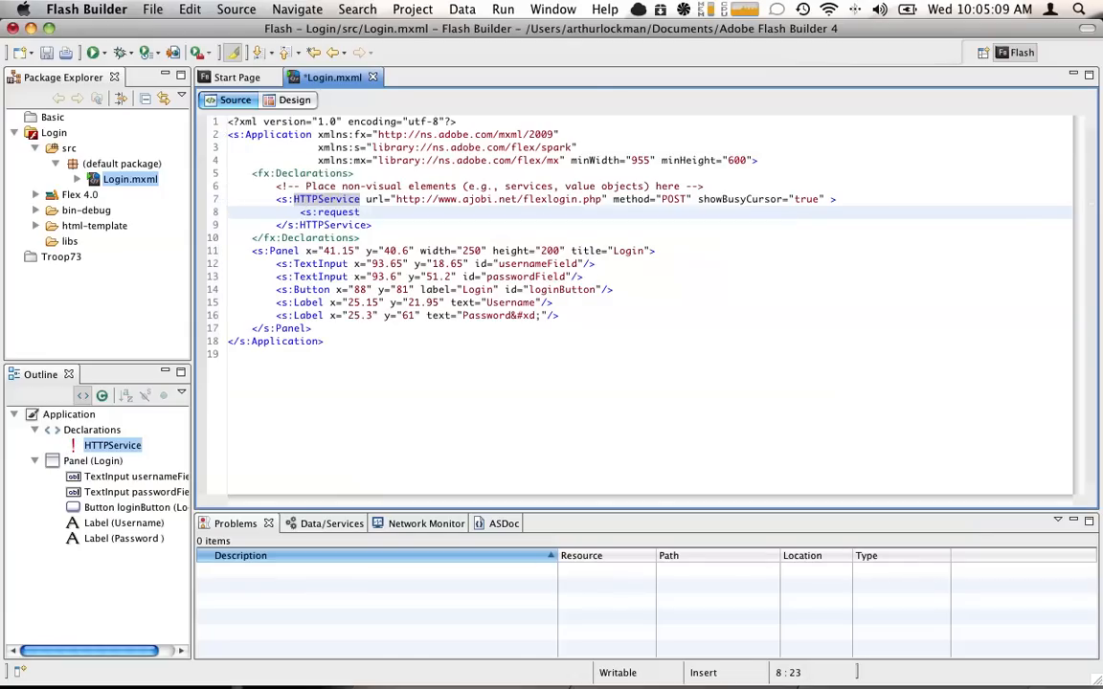
text(xmlns="">)
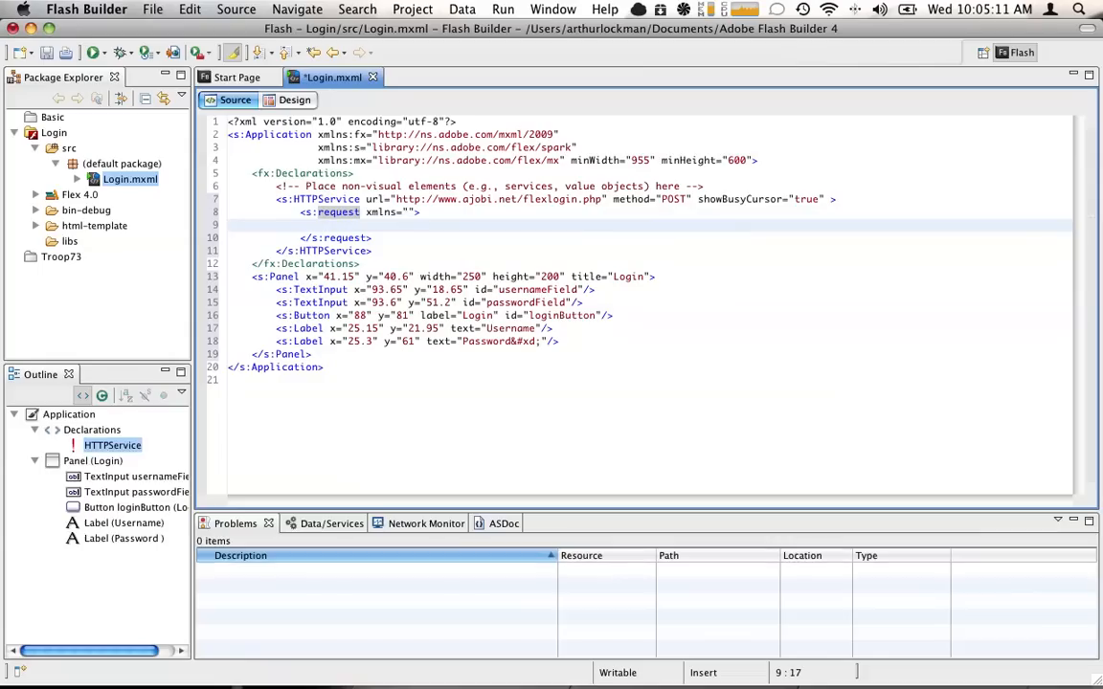
text(<)
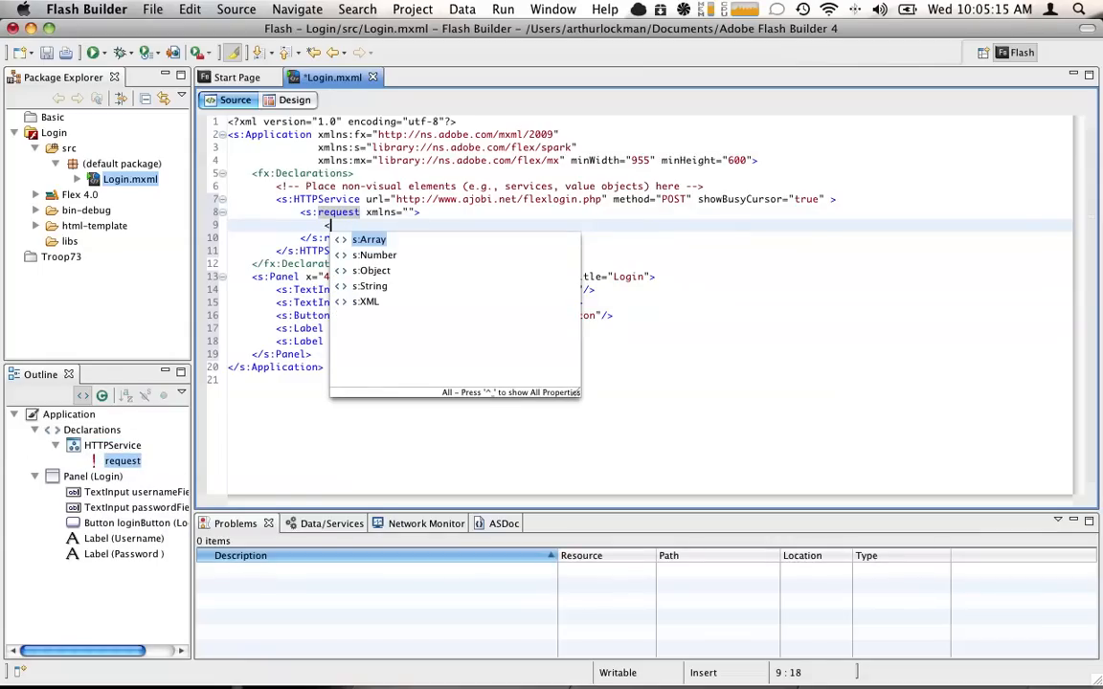
text(<usernm)
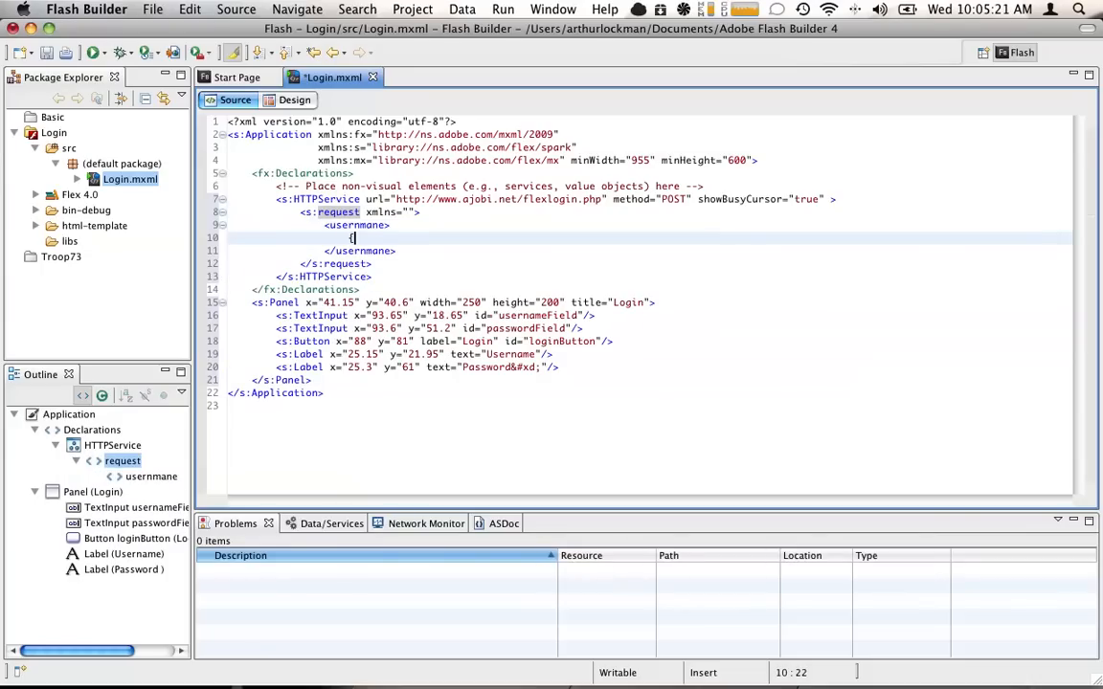
text(usernameField)
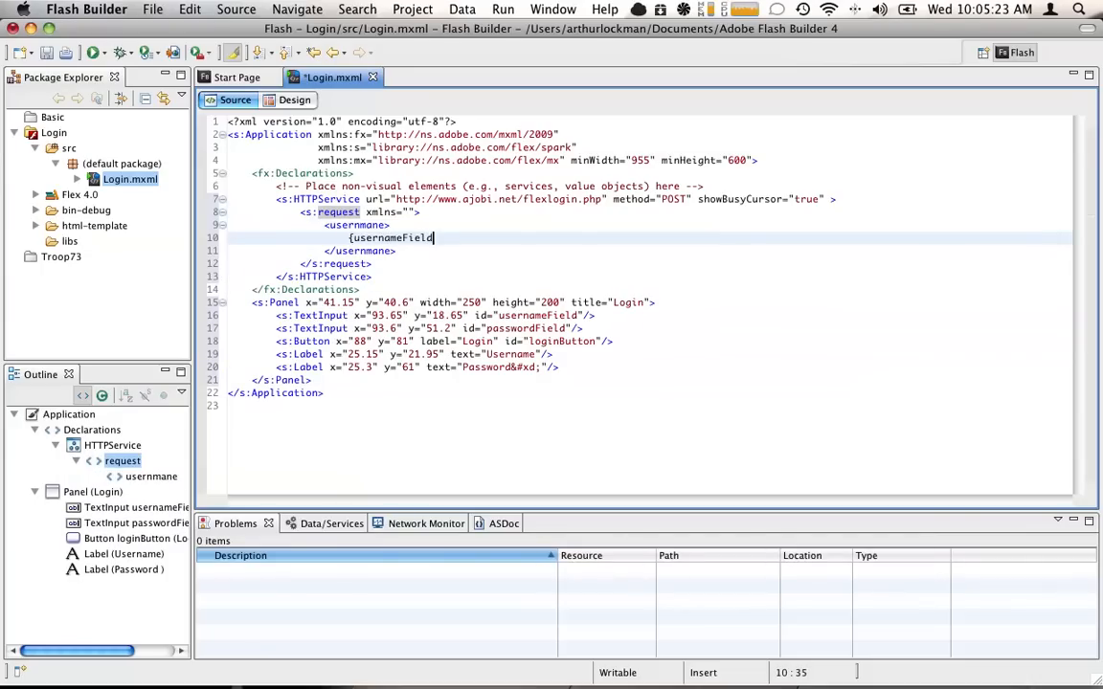
text(.text)
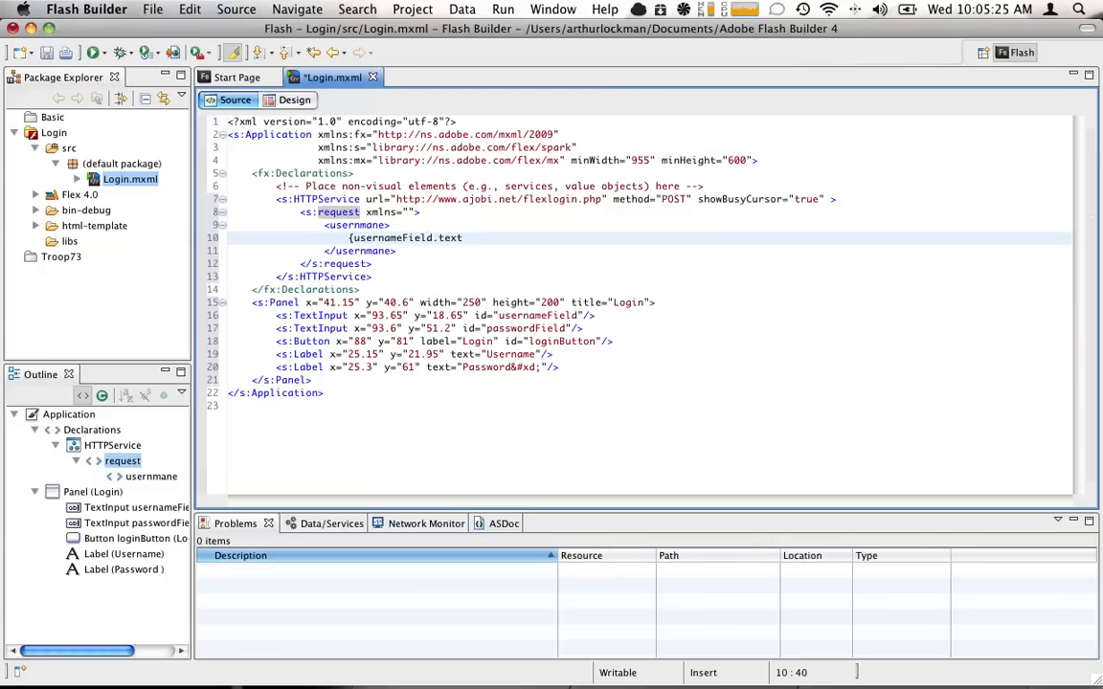
text(})
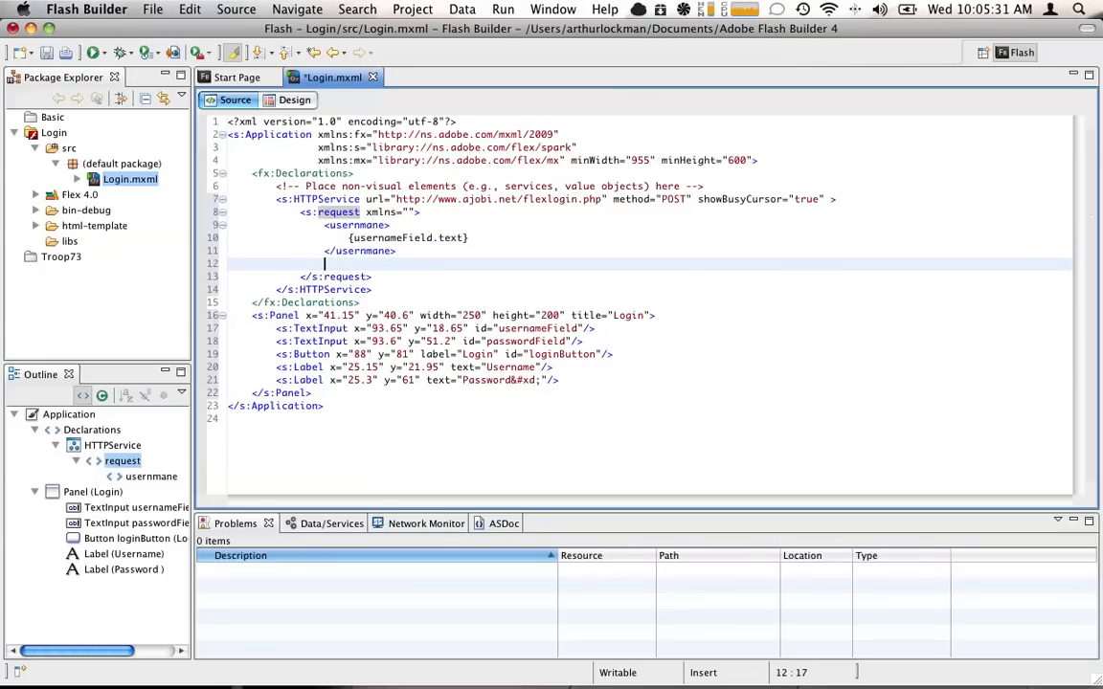
text(<password>)
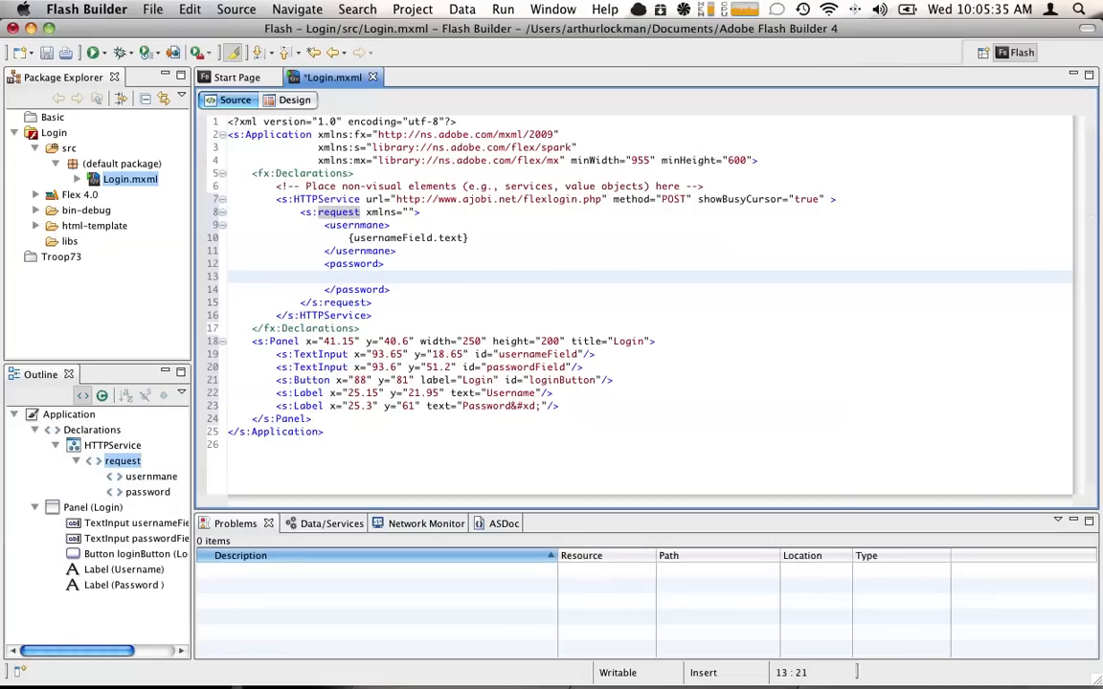
text({passwordField.text)
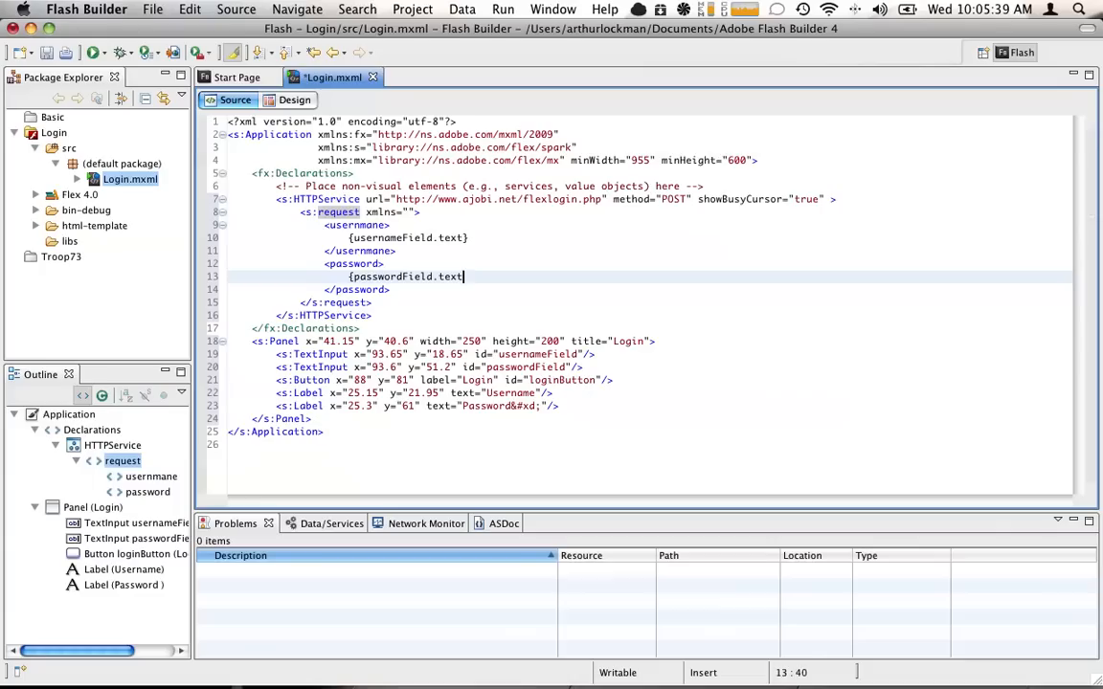
text(})
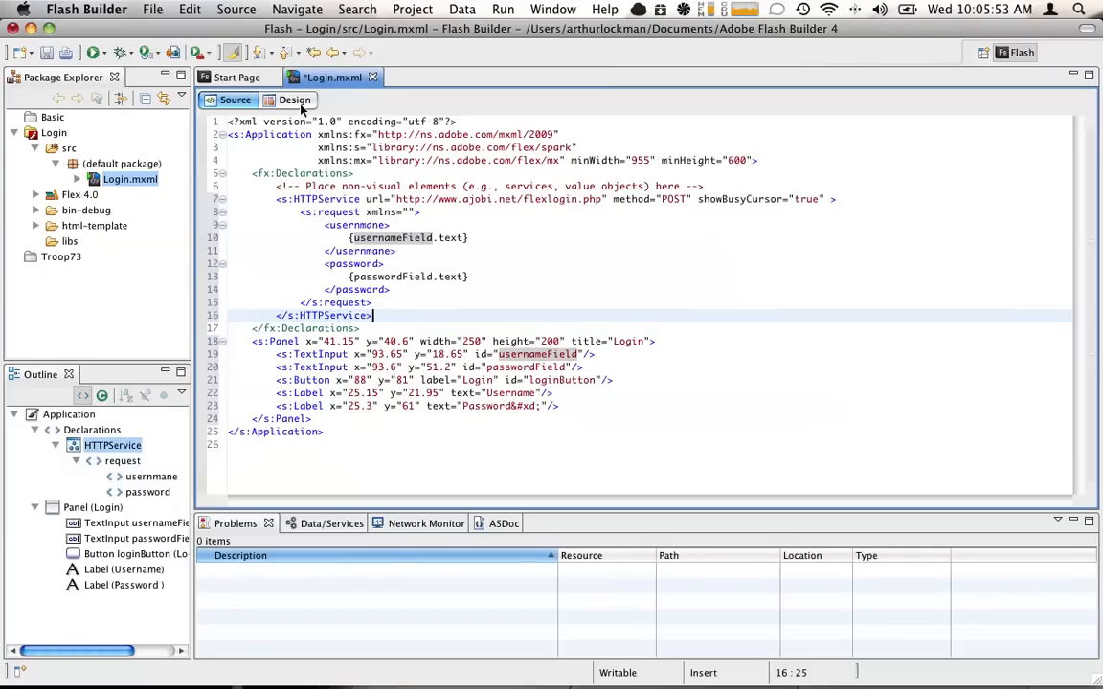
- Generate a click event handler for the Login button from Design view
click(294, 99)
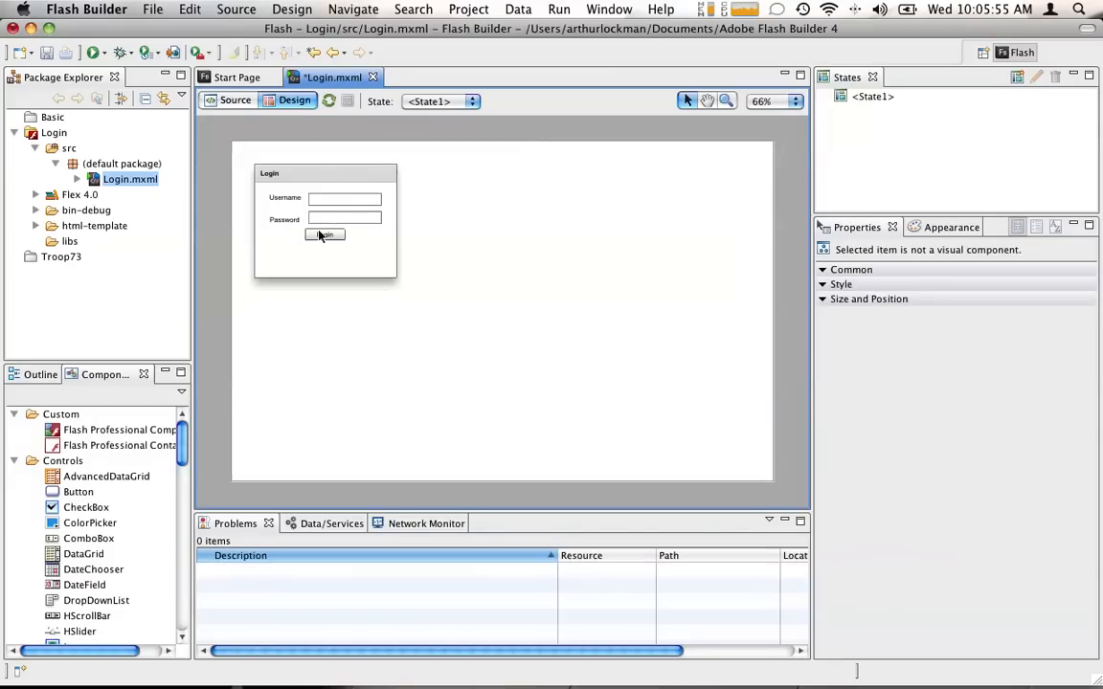
click(324, 235)
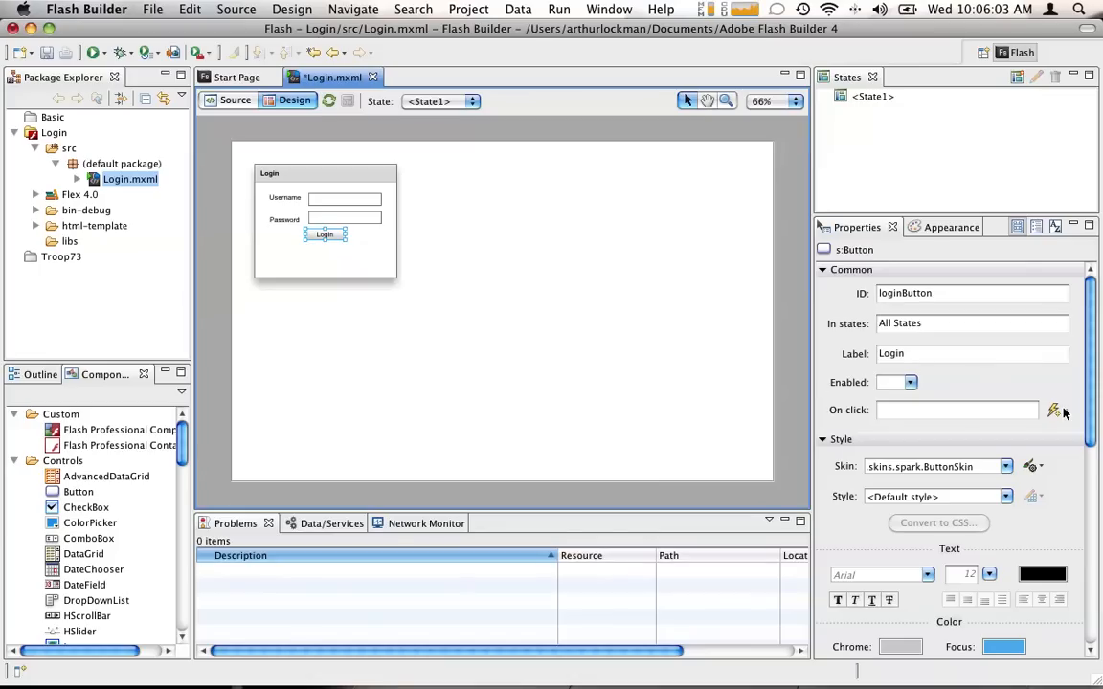
click(1054, 410)
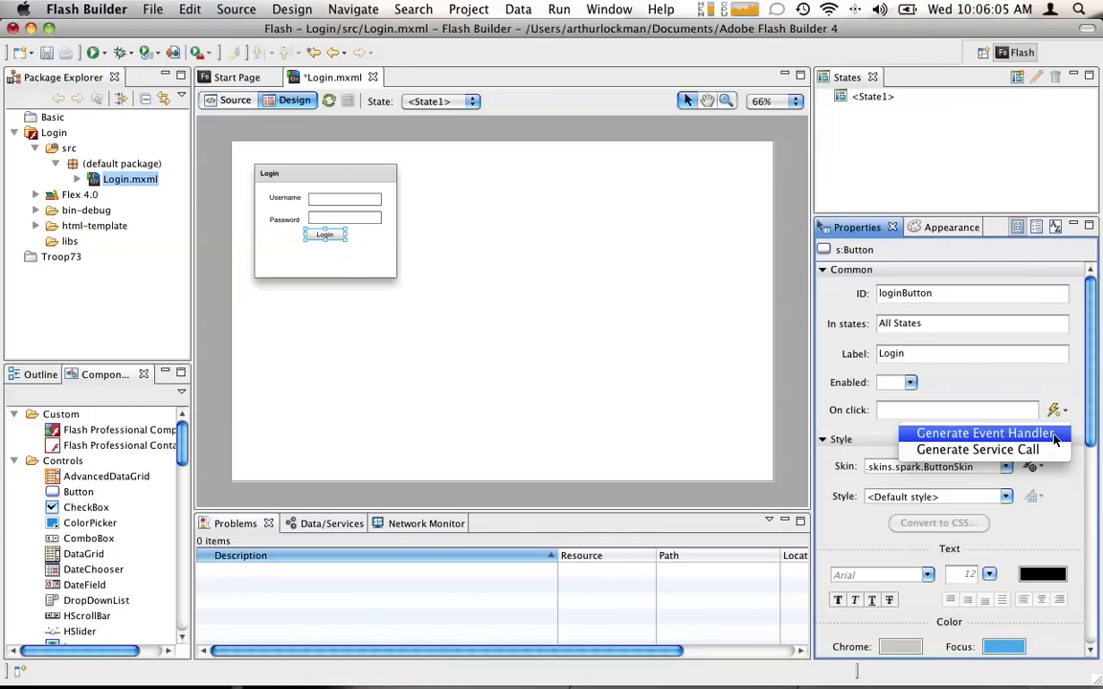
click(981, 433)
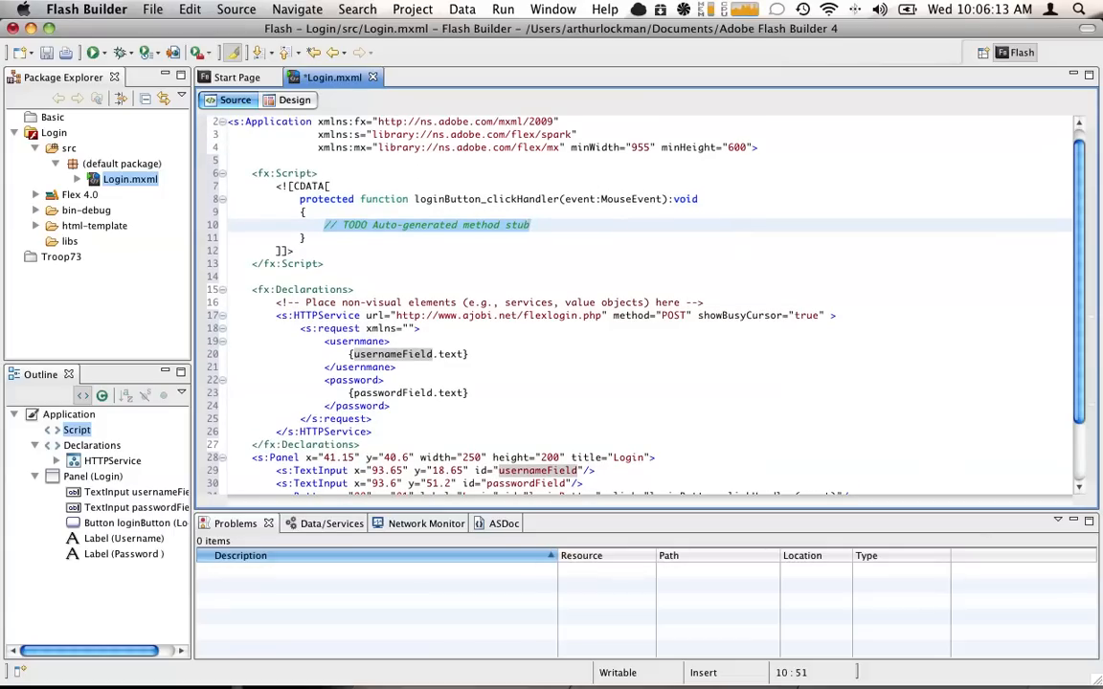
- Replace the placeholder comment with code that sends the login service, plus comments
key(Delete)
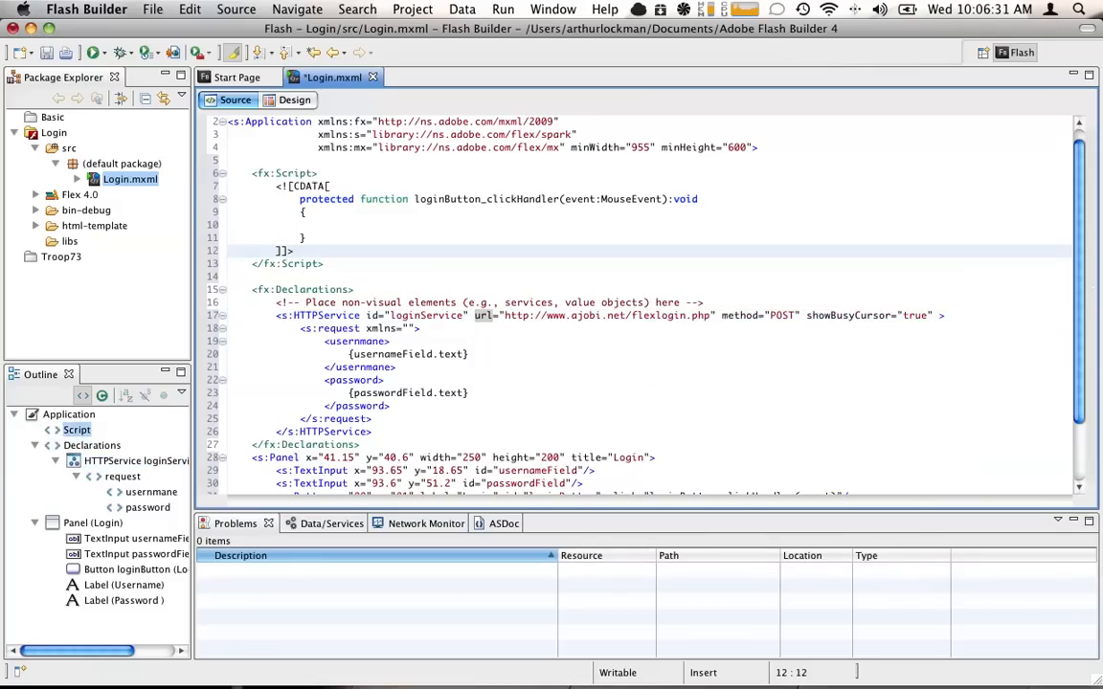
text(loginService.)
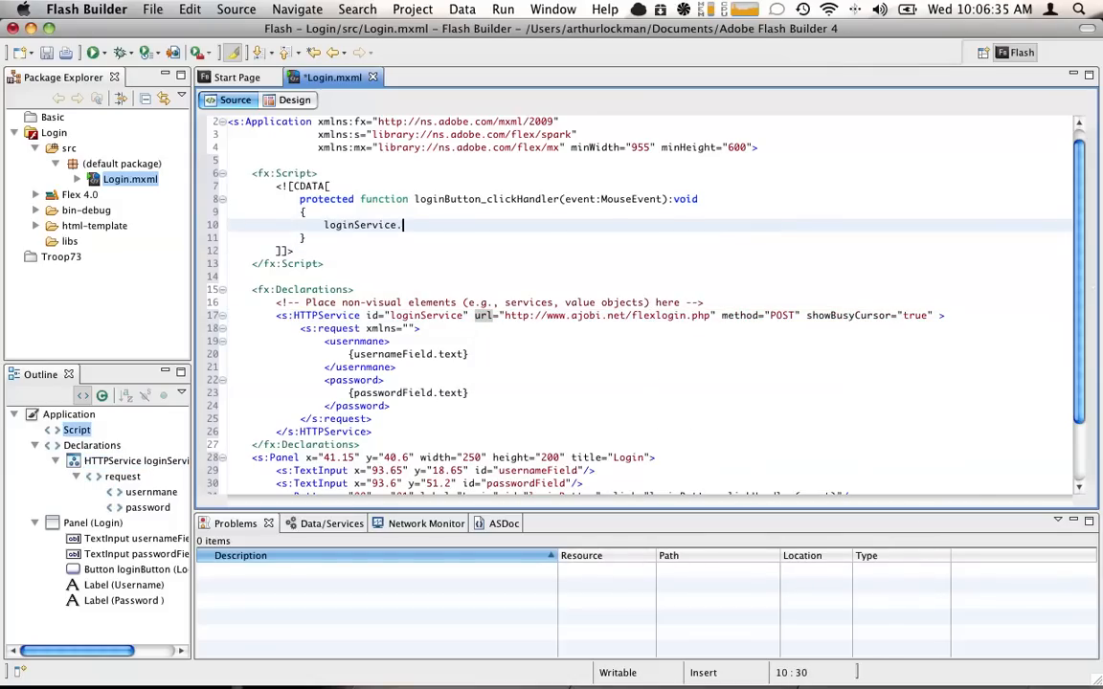
text(send();)
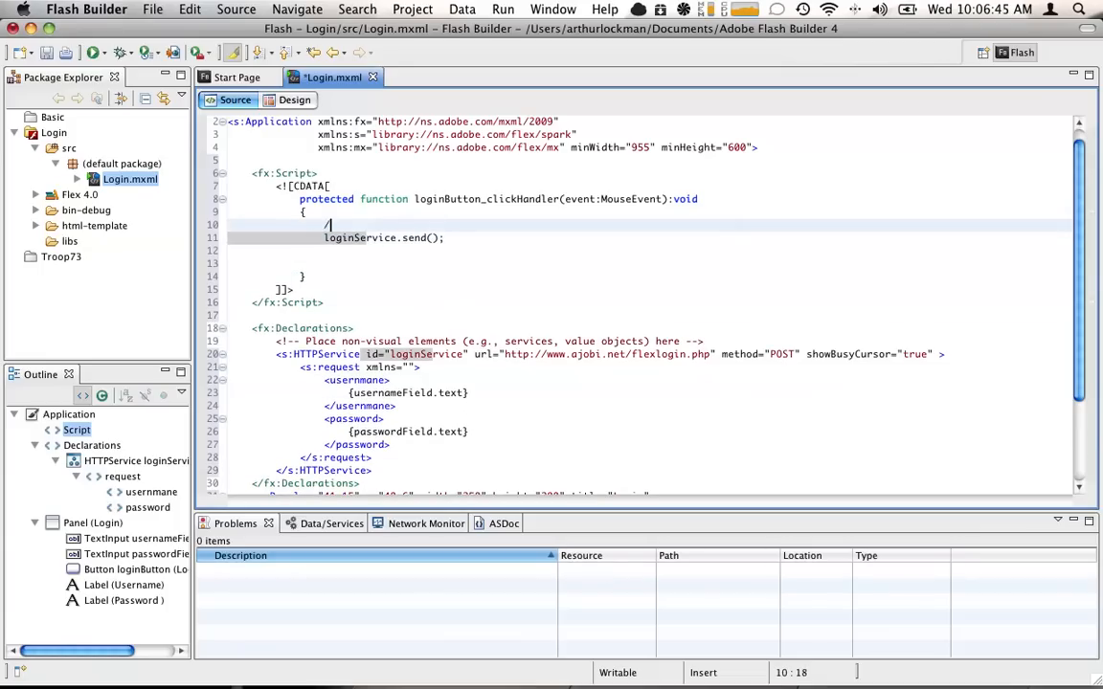
text(// send login params)
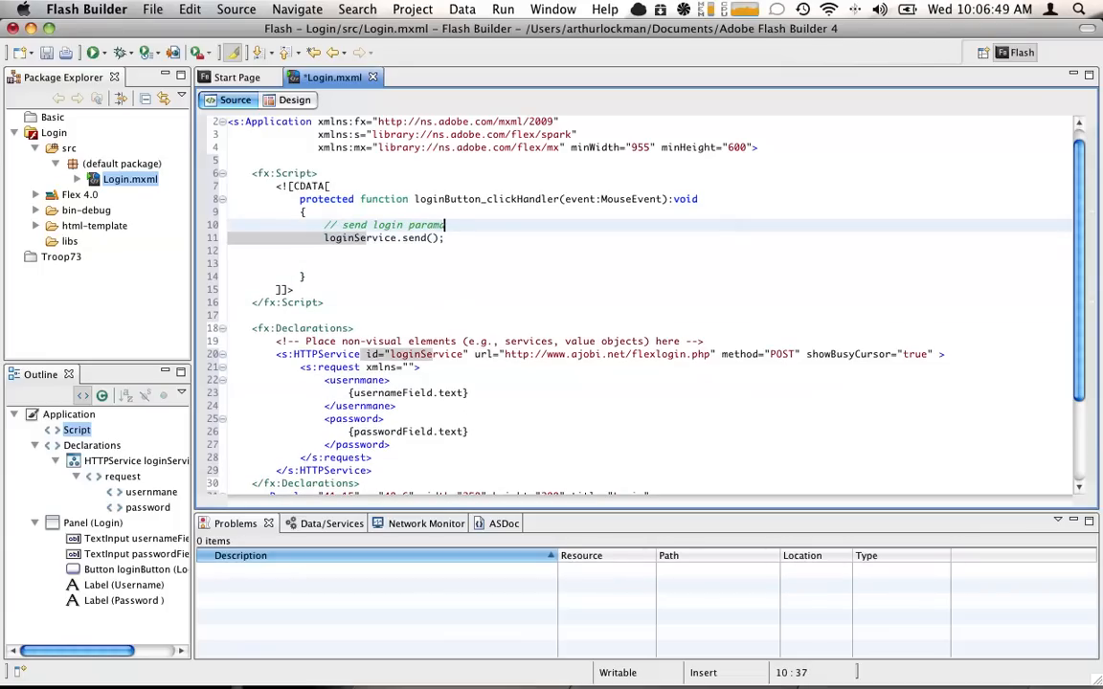
text(eters)
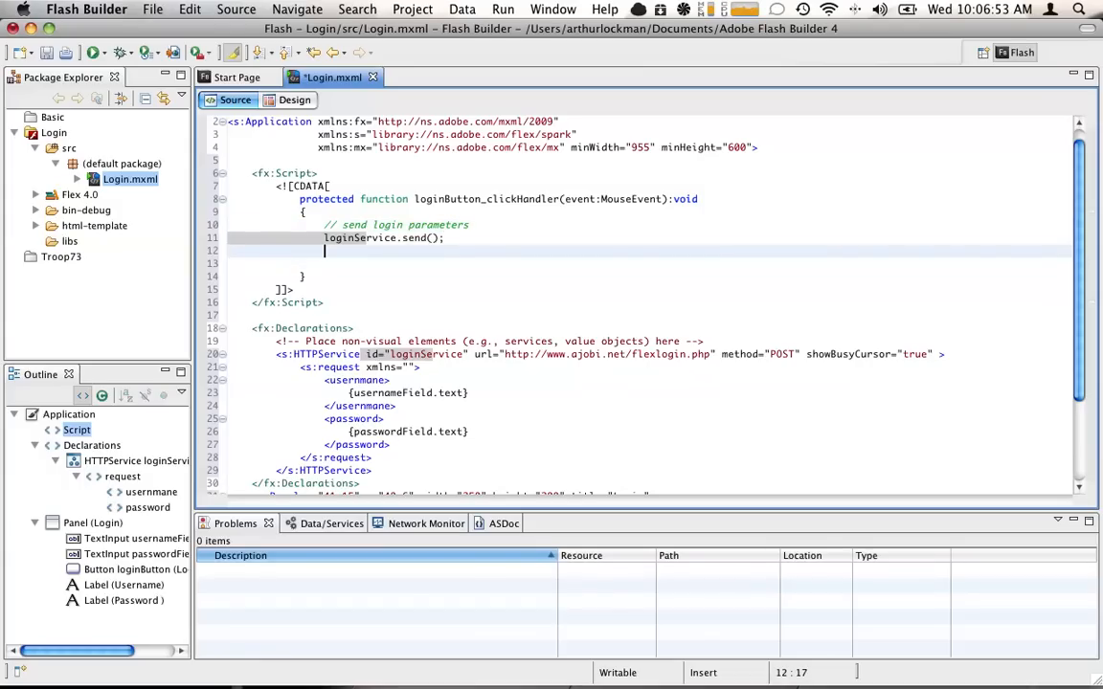
text(// l)
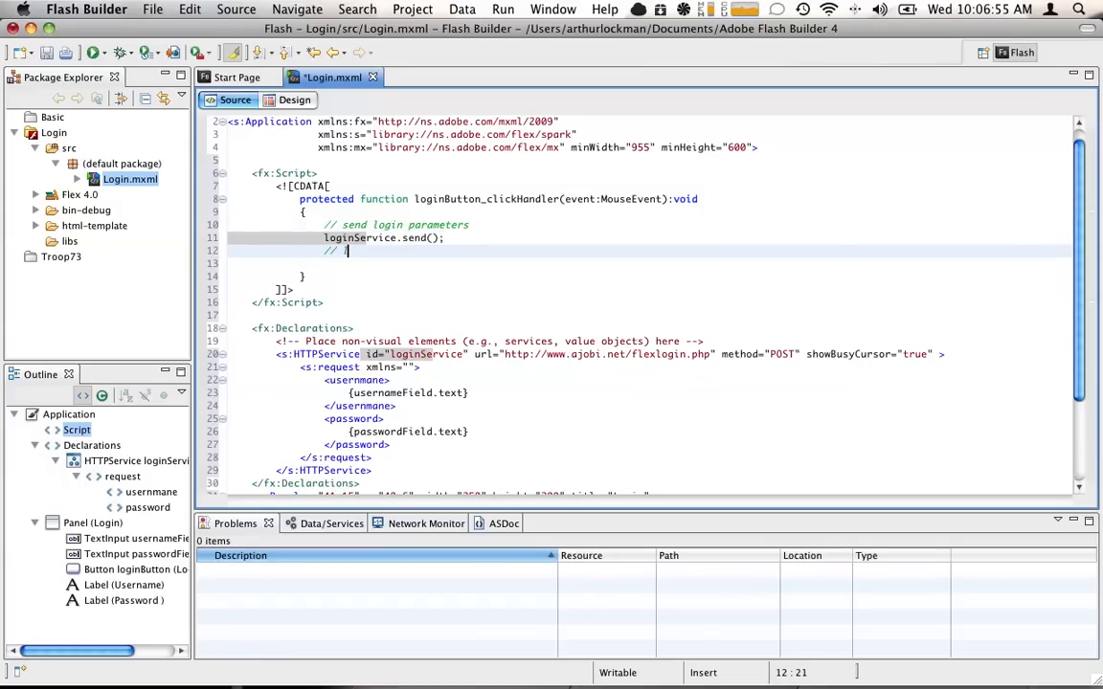
text(ogin auth check)
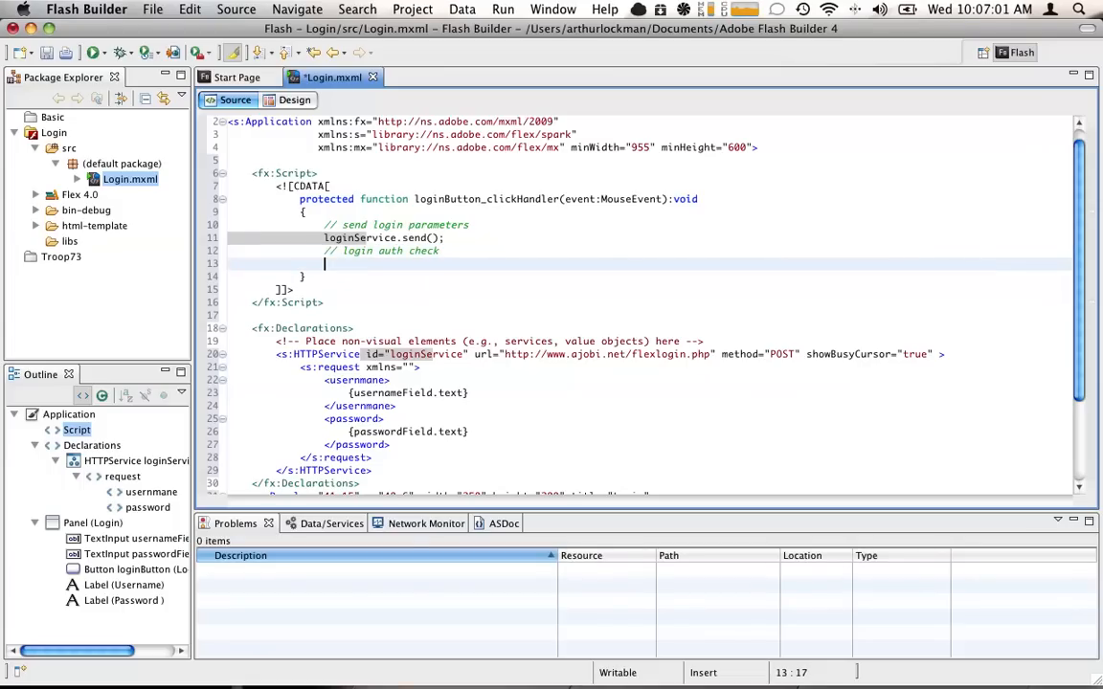
- Show a 'Login Successful' alert when login.lastResult.result == 1
text(if ()
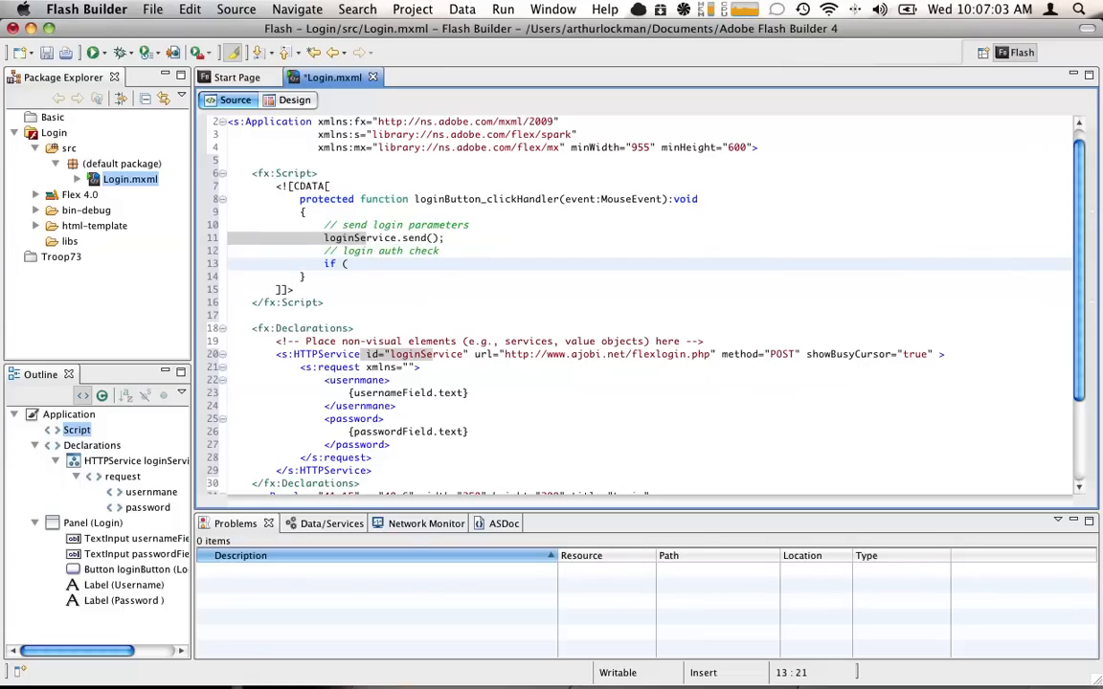
text(login)
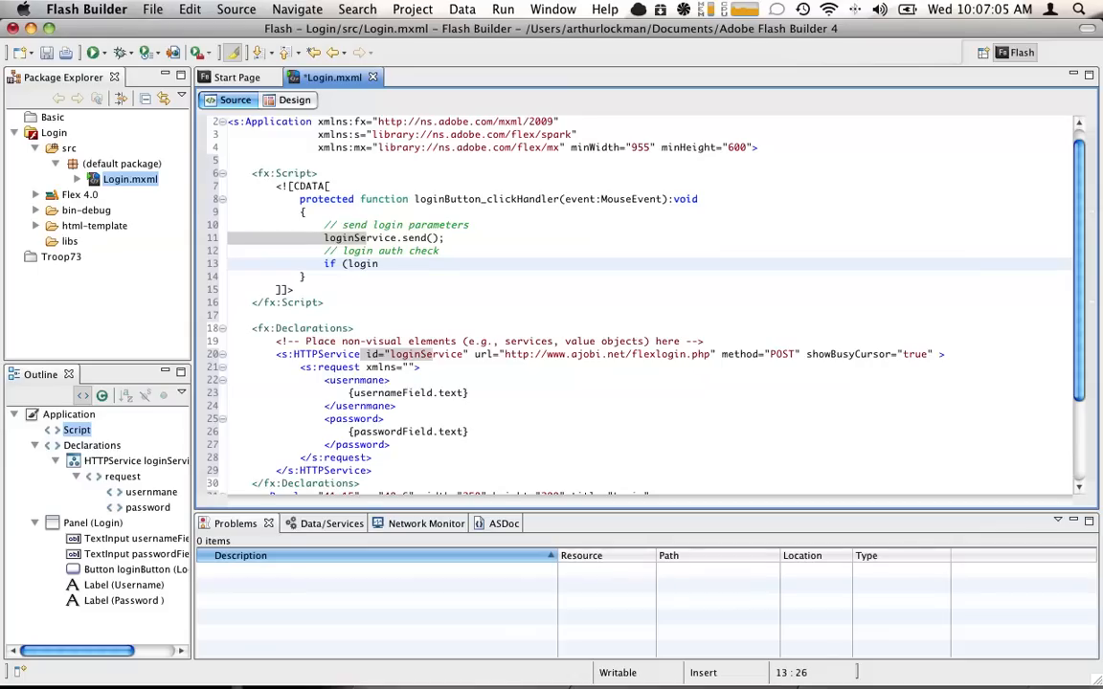
text(.)
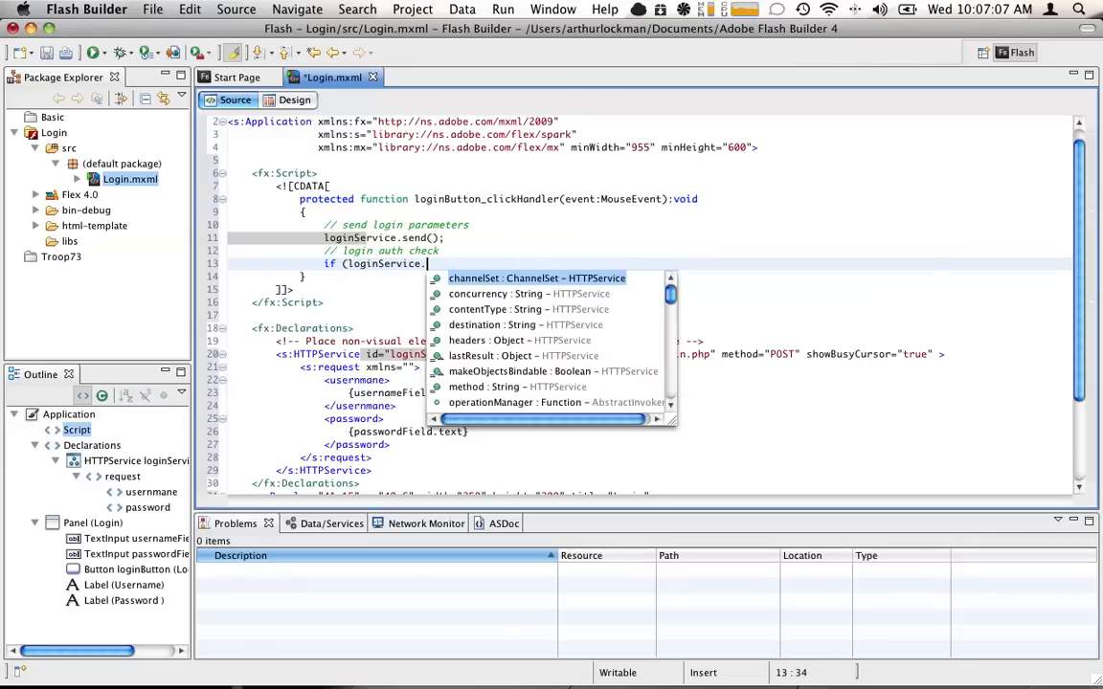
text(lastResult)
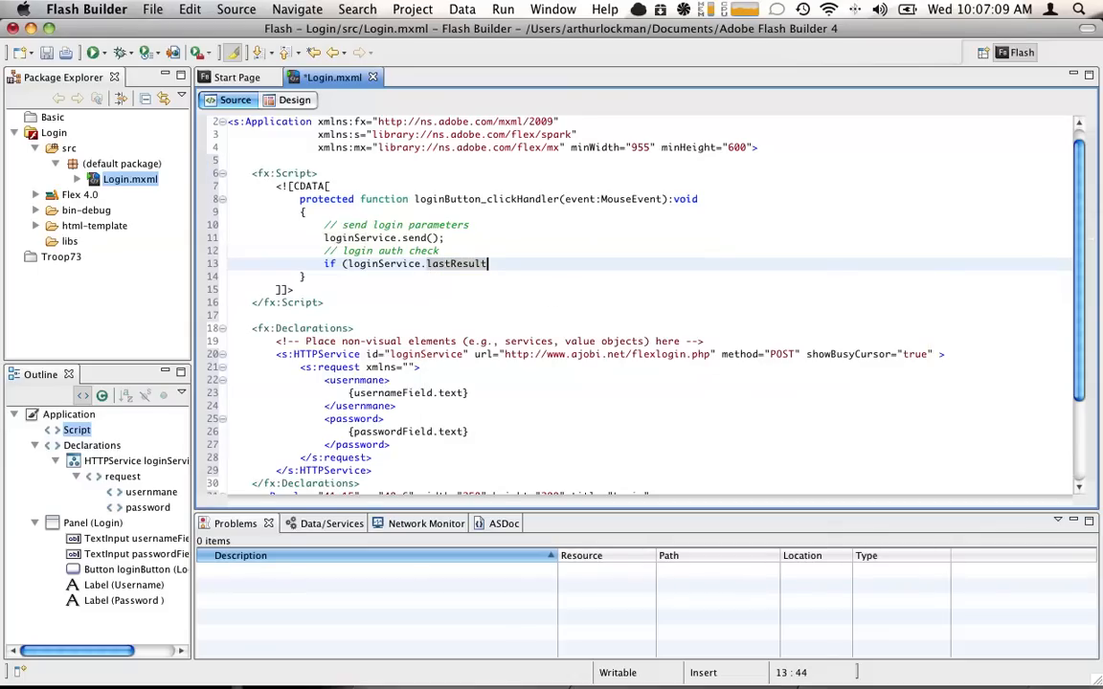
text(.)
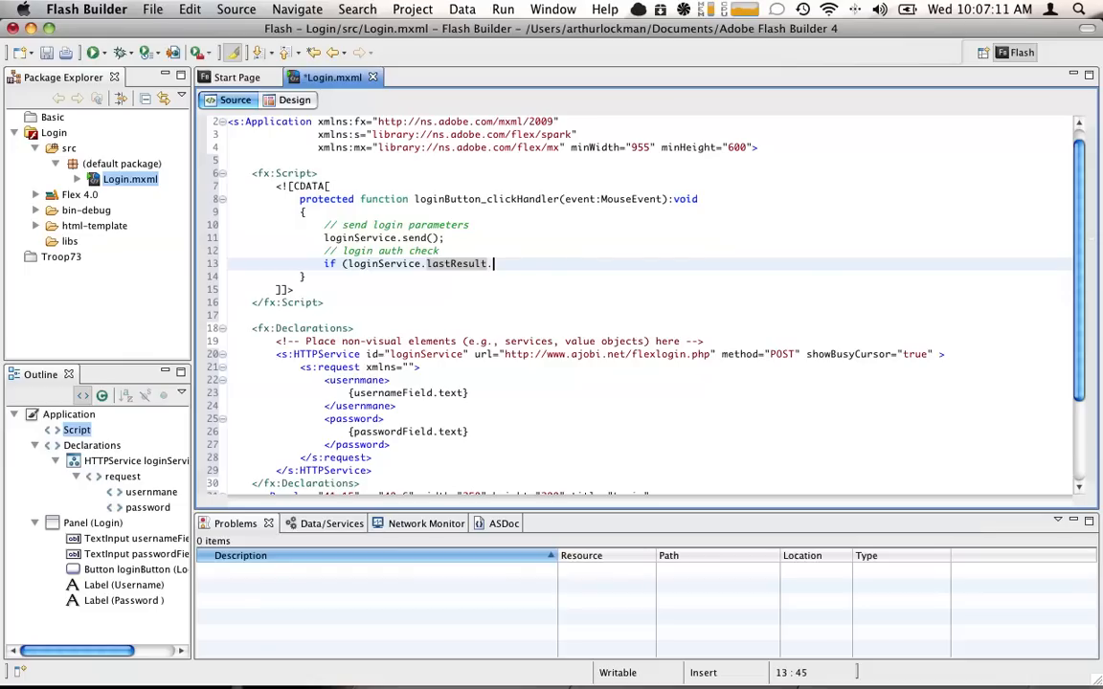
text(result)
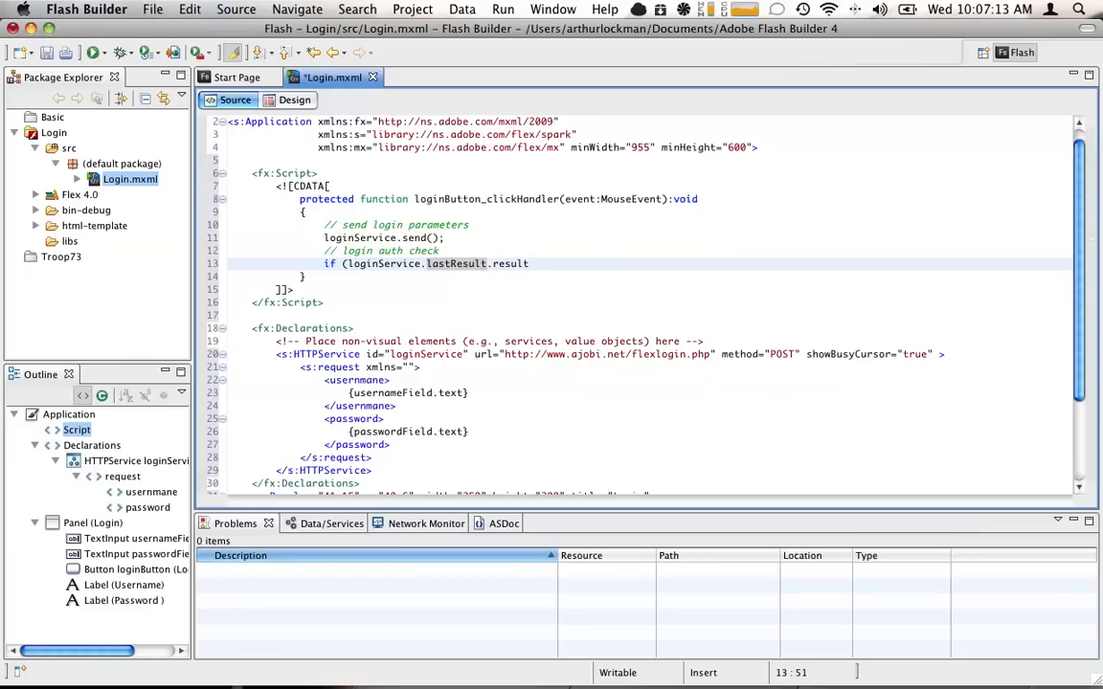
text(=)
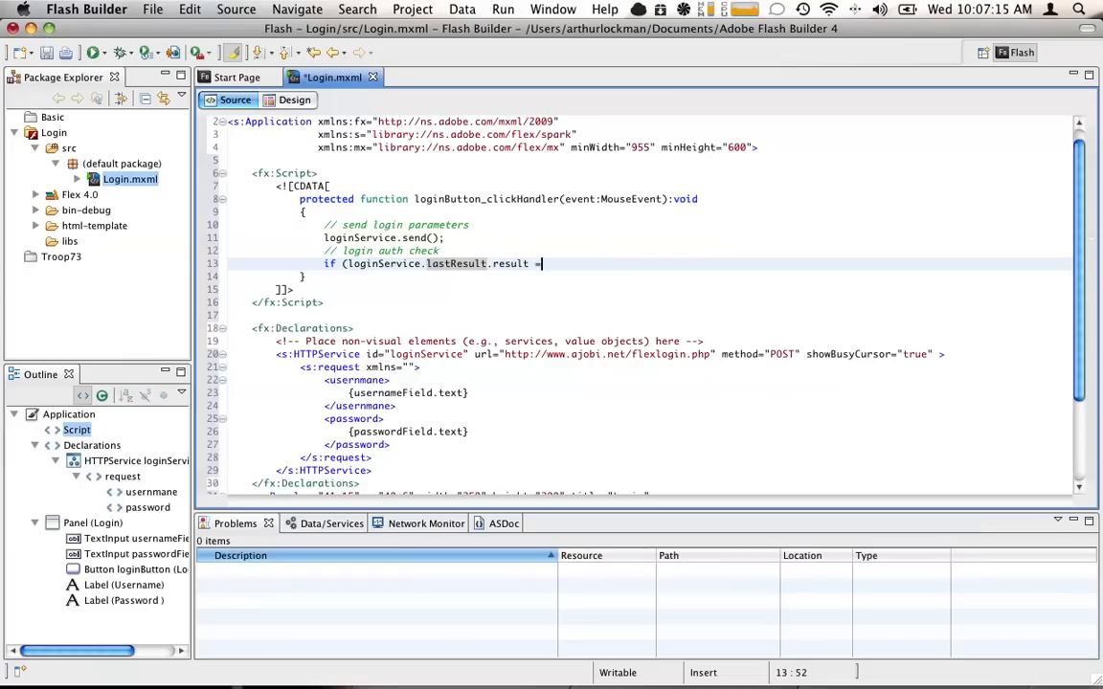
text(=)
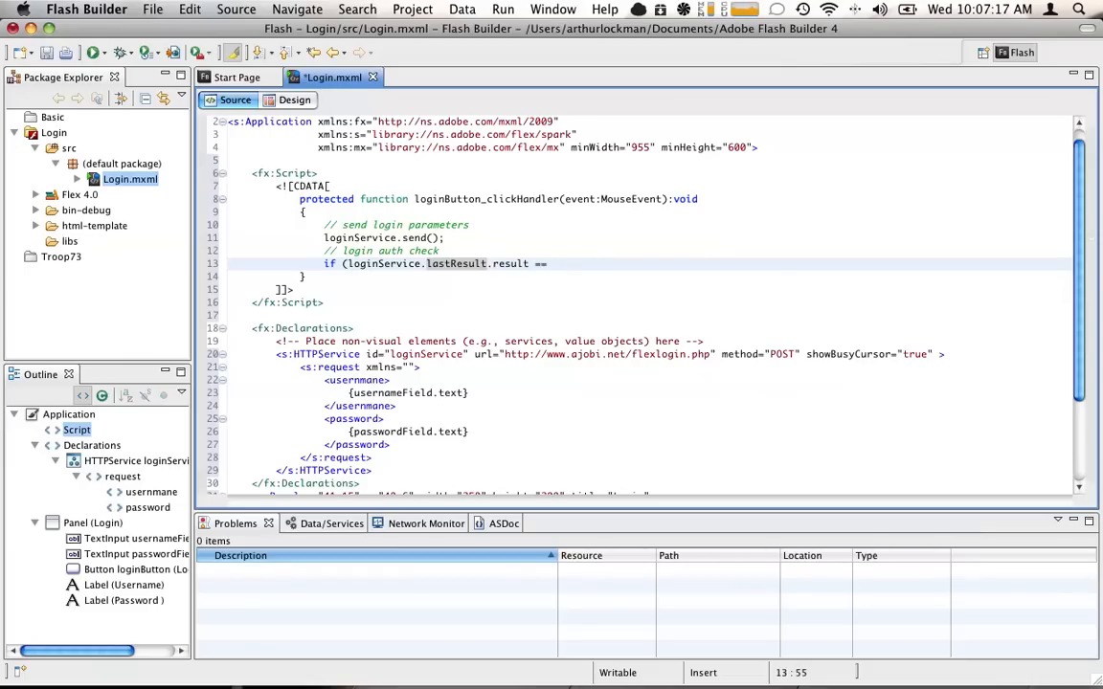
text(1) {)
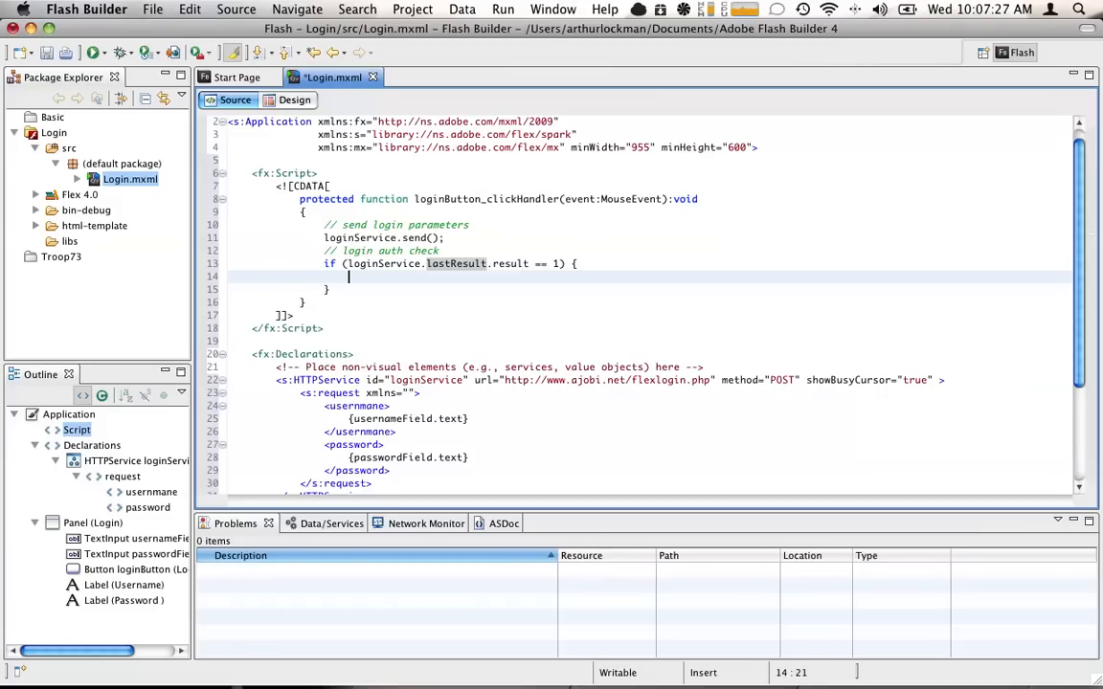
text(mx.controls.Alert)
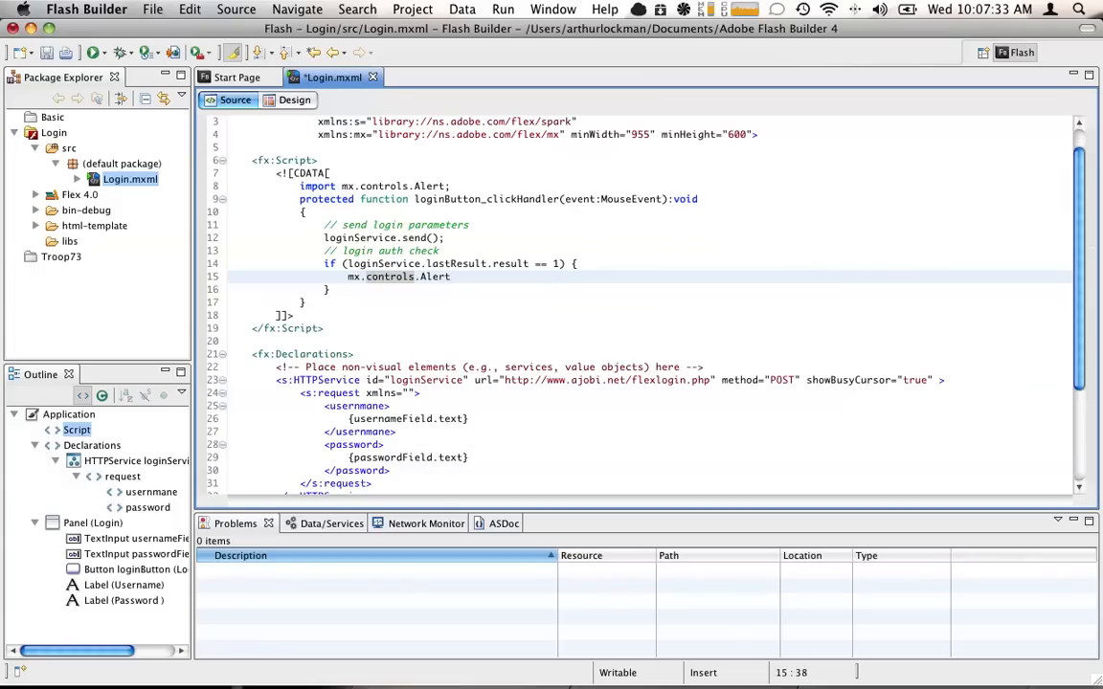
text(.show()
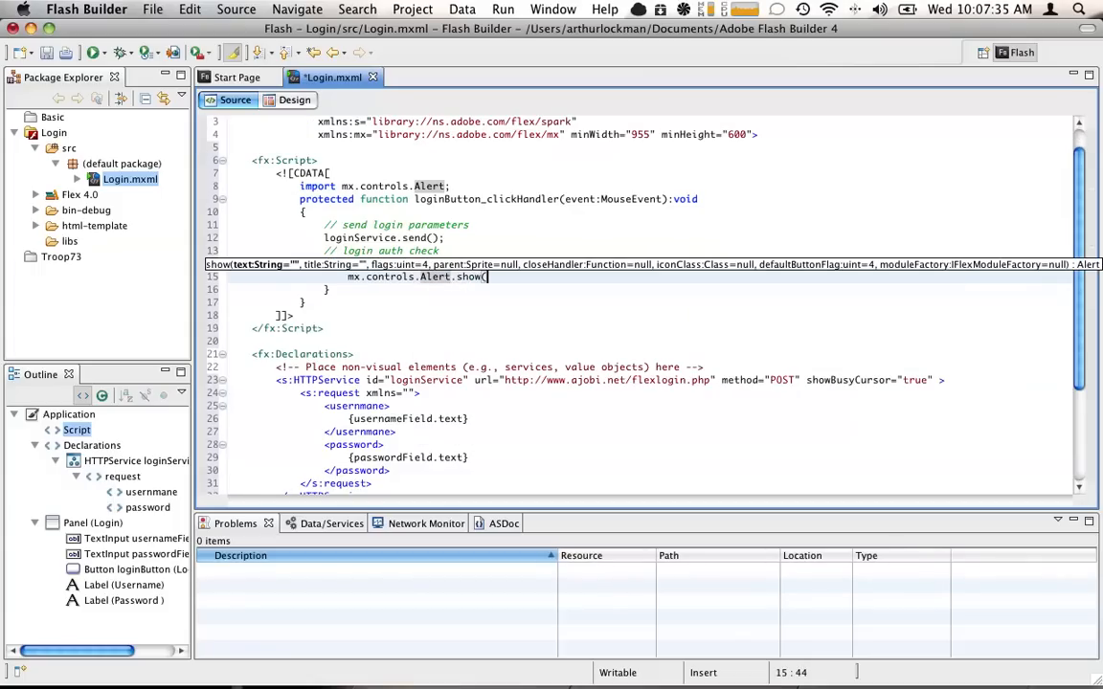
text("Login S)
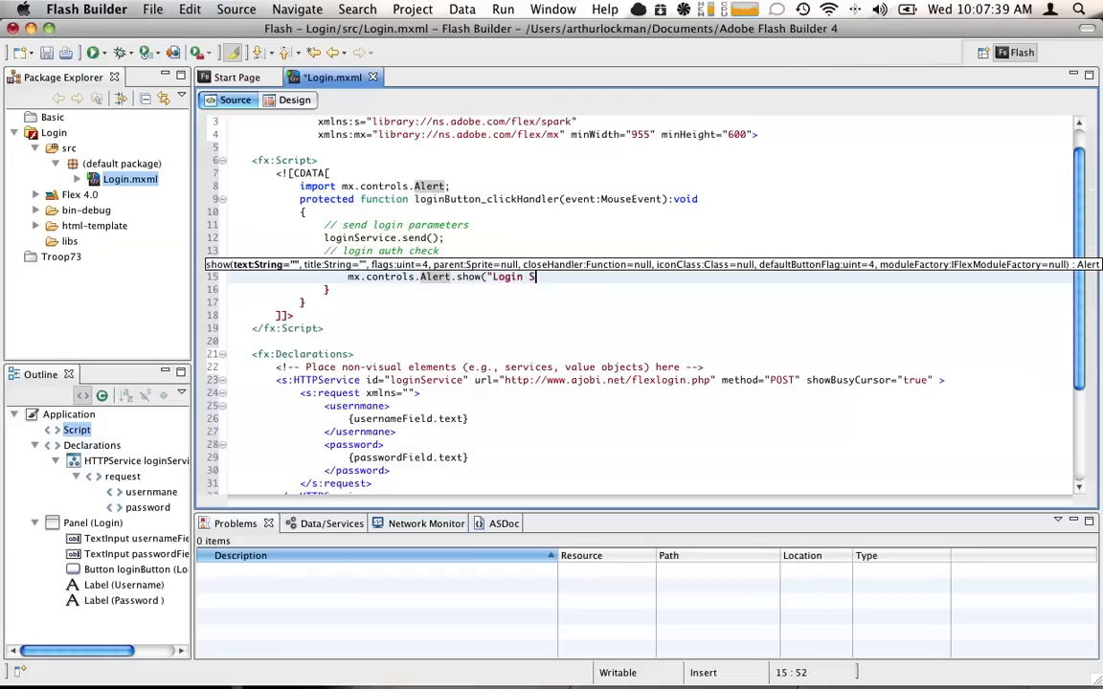
text(uccessful");)
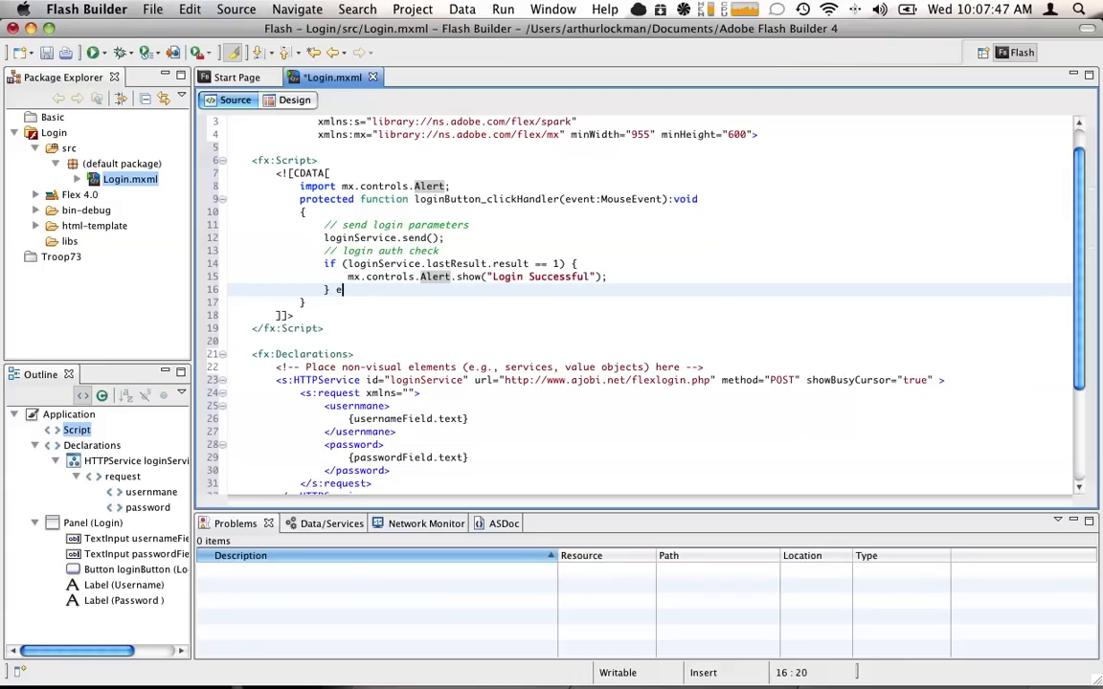
- Add an else branch showing a 'Login Failed' alert with mx.controls.Alert.show
text(lse {)
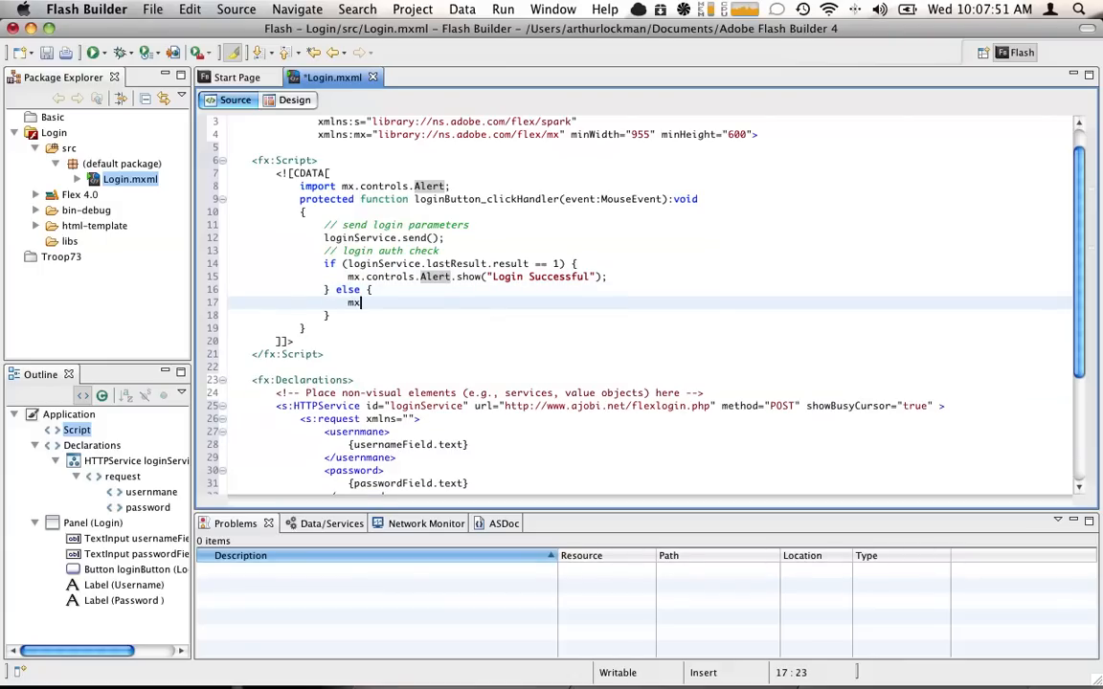
text(.controls)
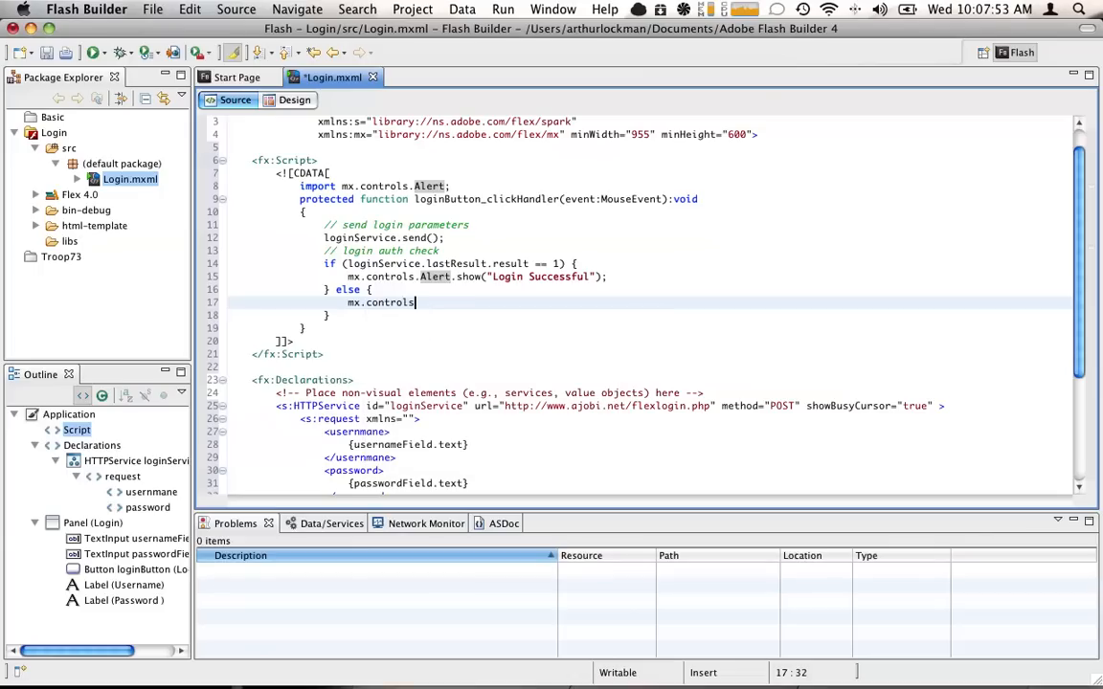
text(.Alert)
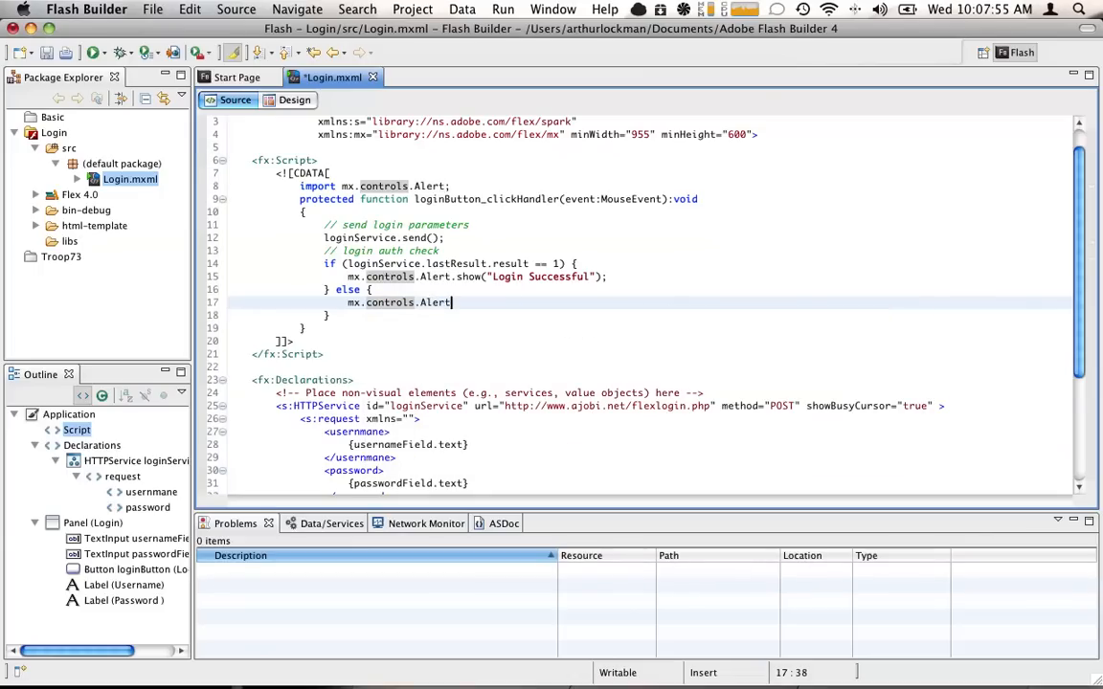
text(.show("Login Failed");)
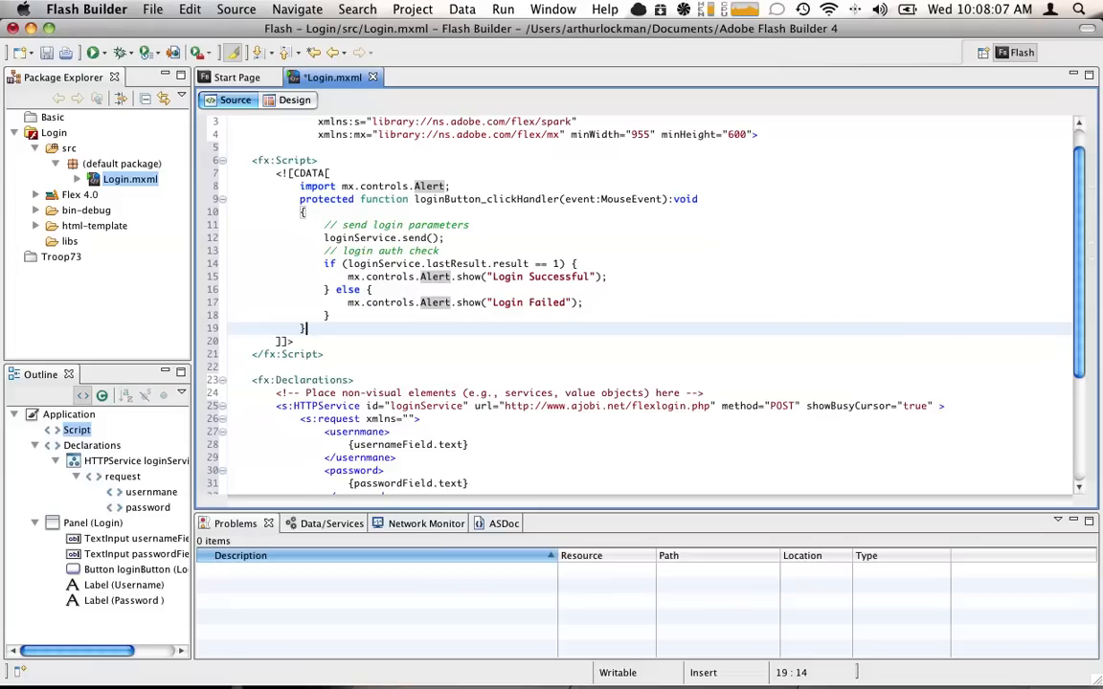
scroll(down, 3)
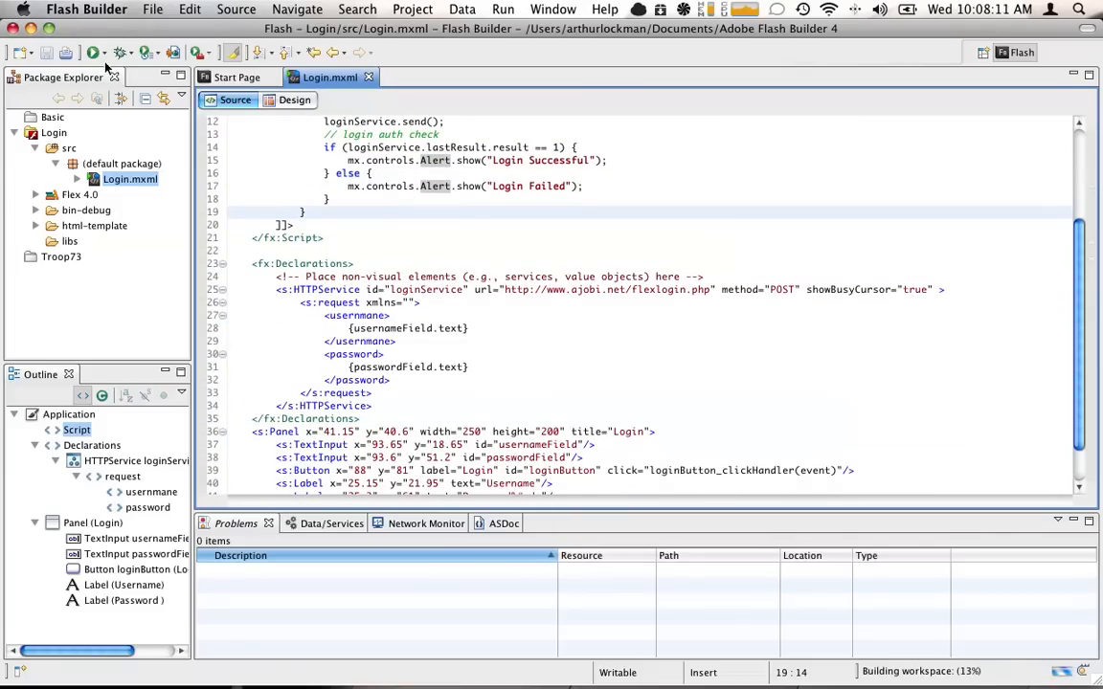
click(93, 53)
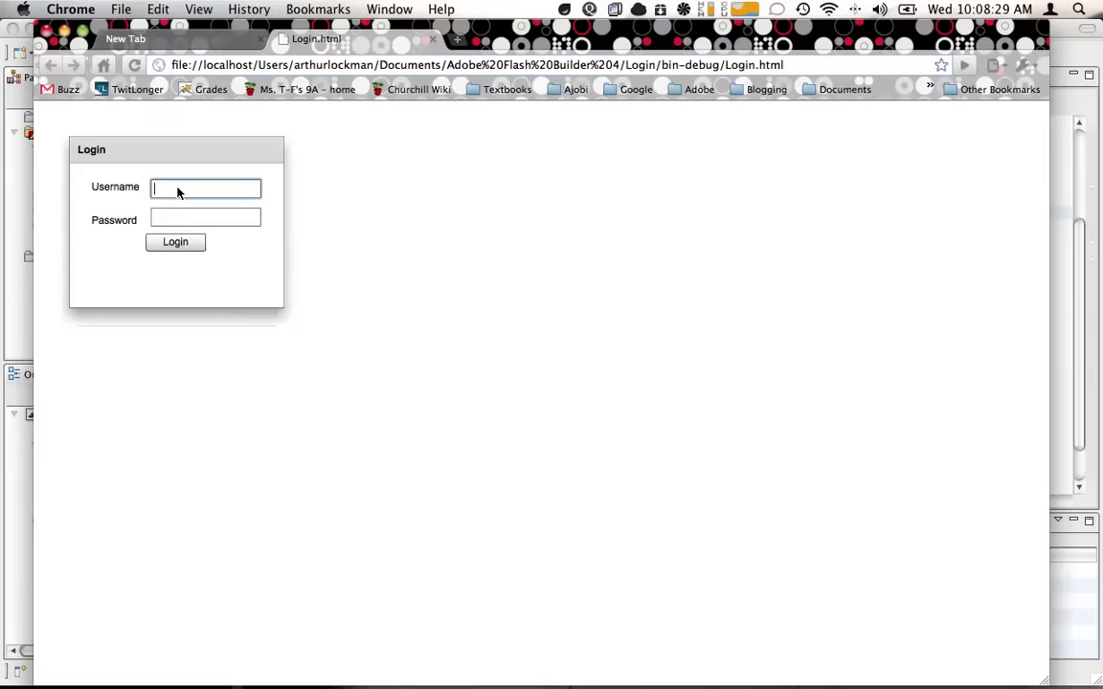
text(admin)
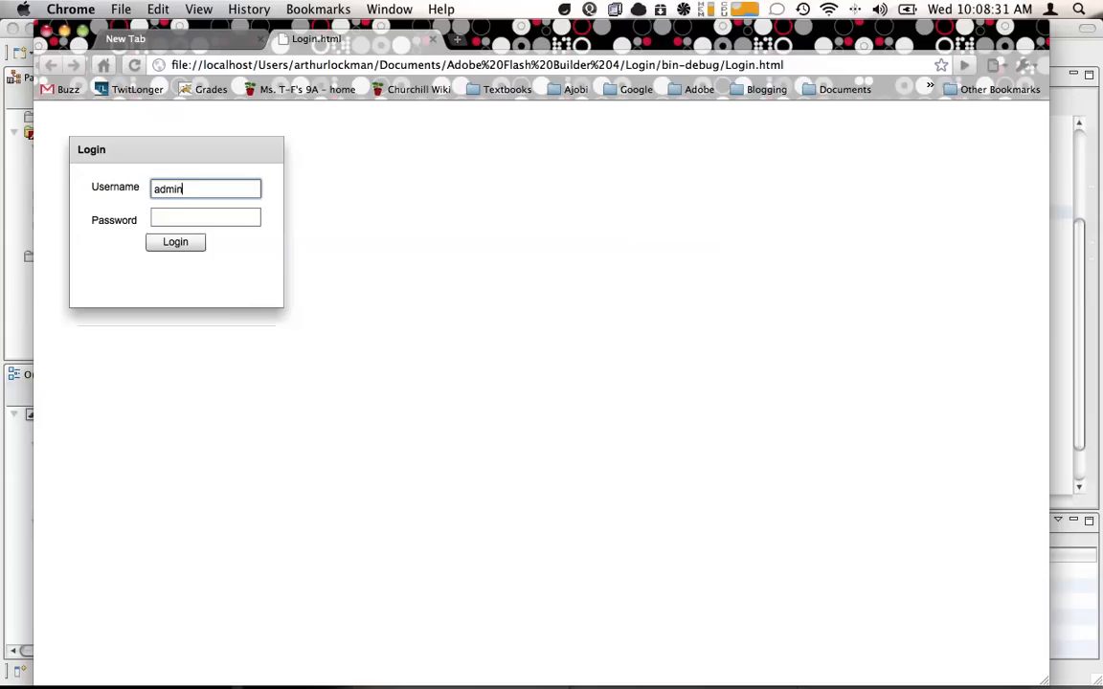
text(pa)
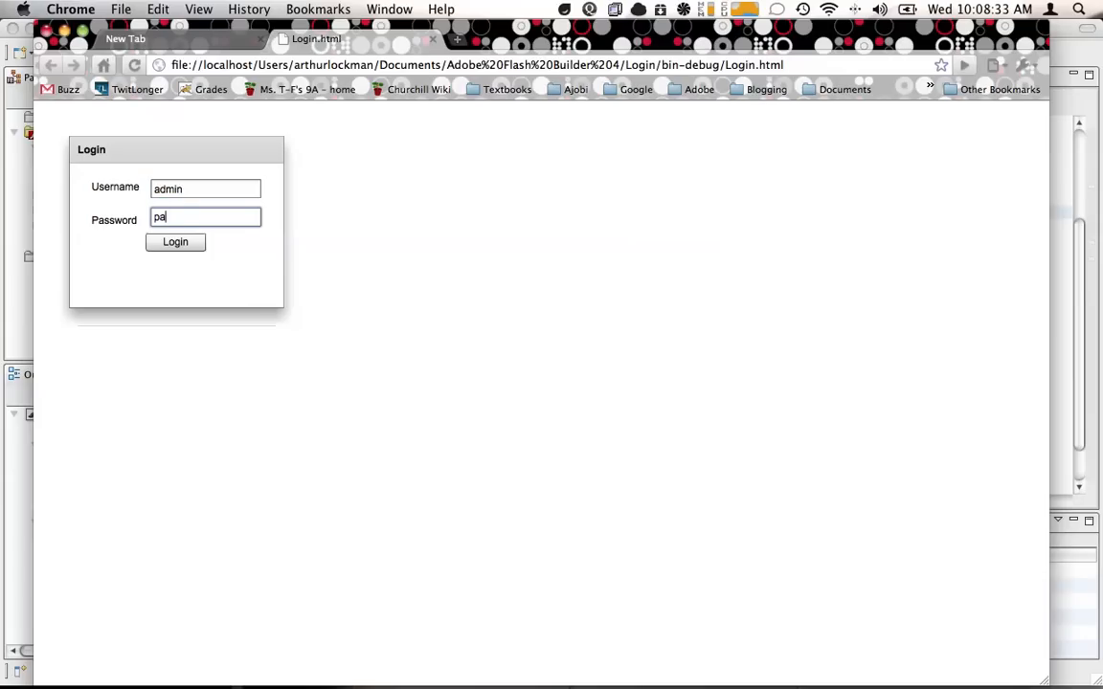
text(ssword)
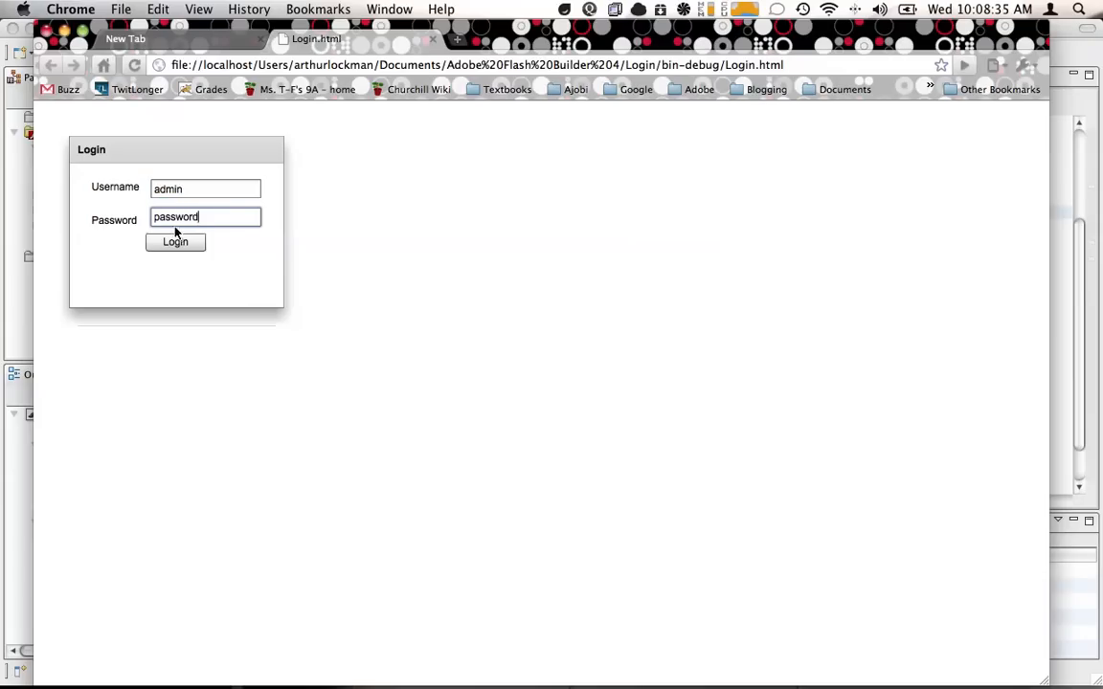
click(175, 241)
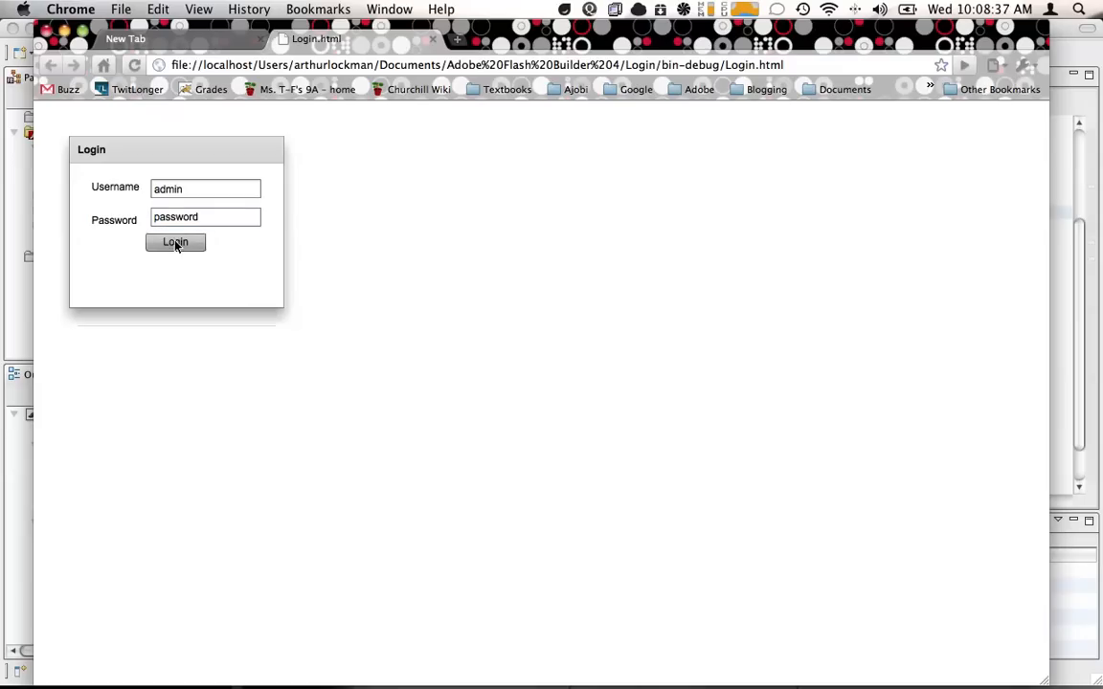
click(175, 241)
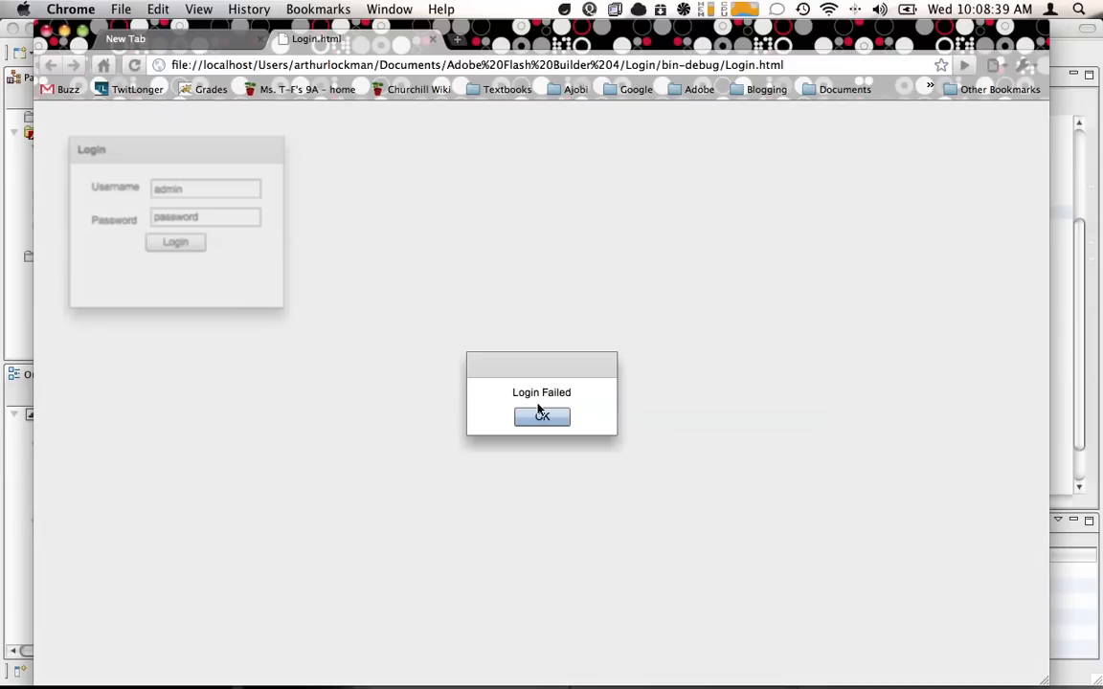
click(541, 416)
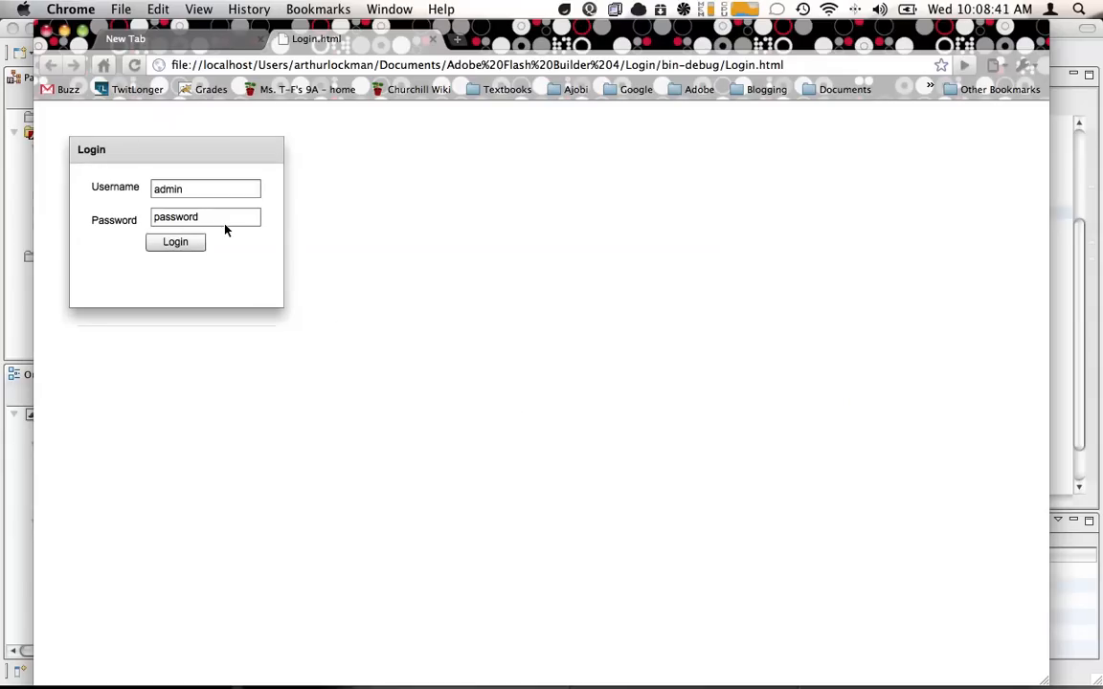
- Resubmit the admin login twice, dismissing each Login Failed alert
click(205, 216)
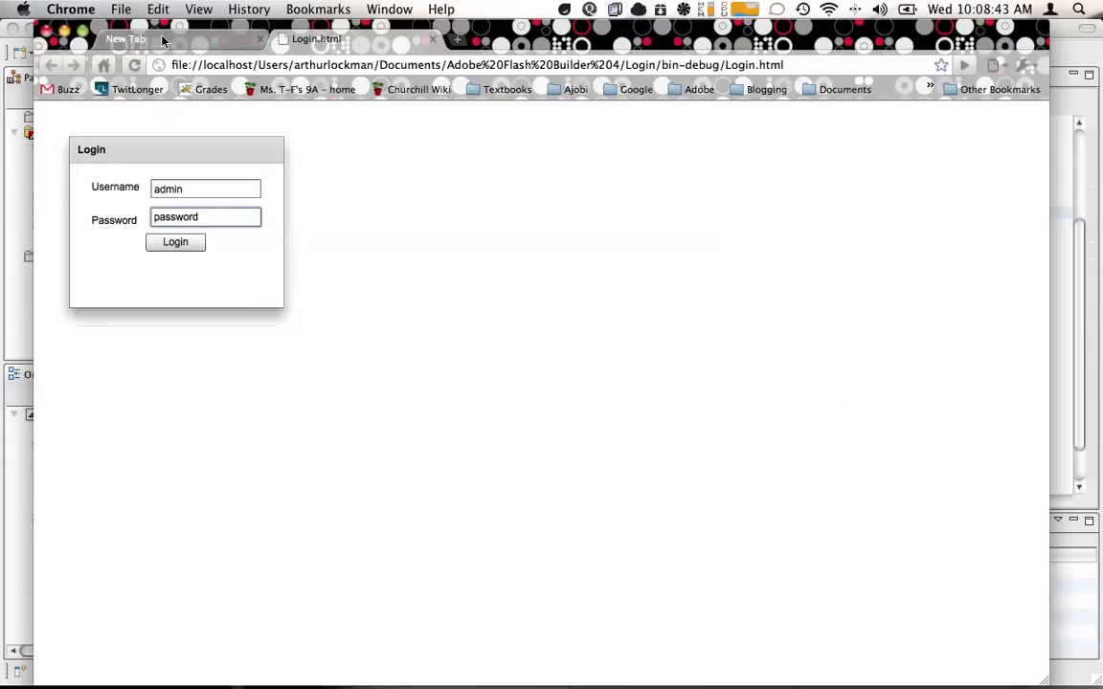
click(175, 241)
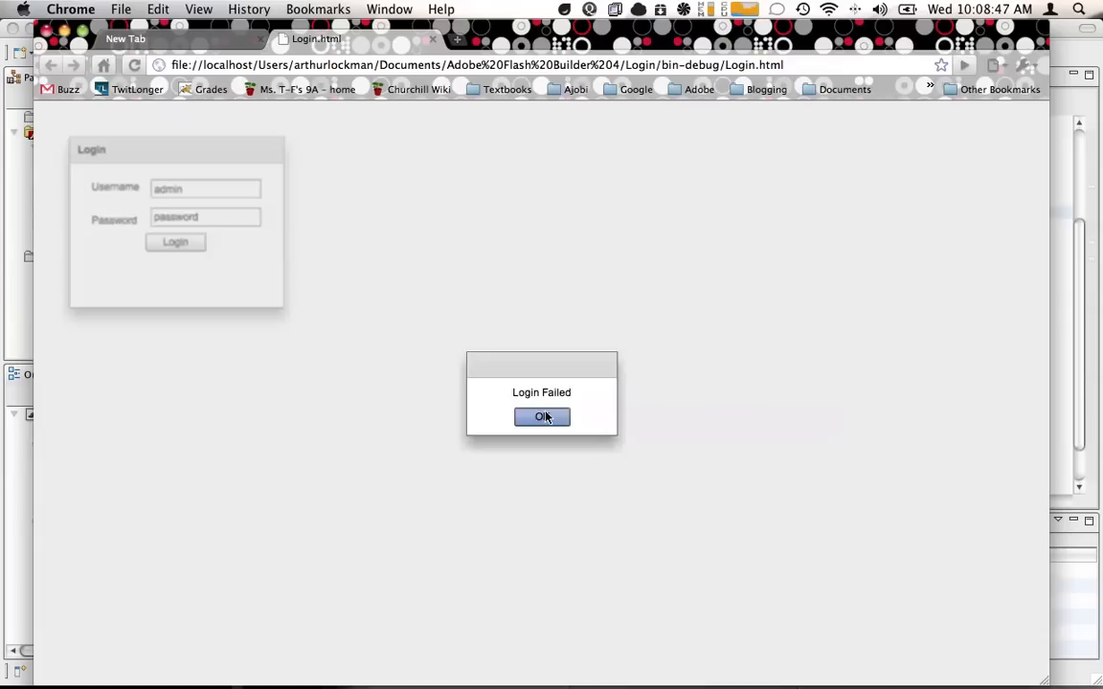
click(541, 416)
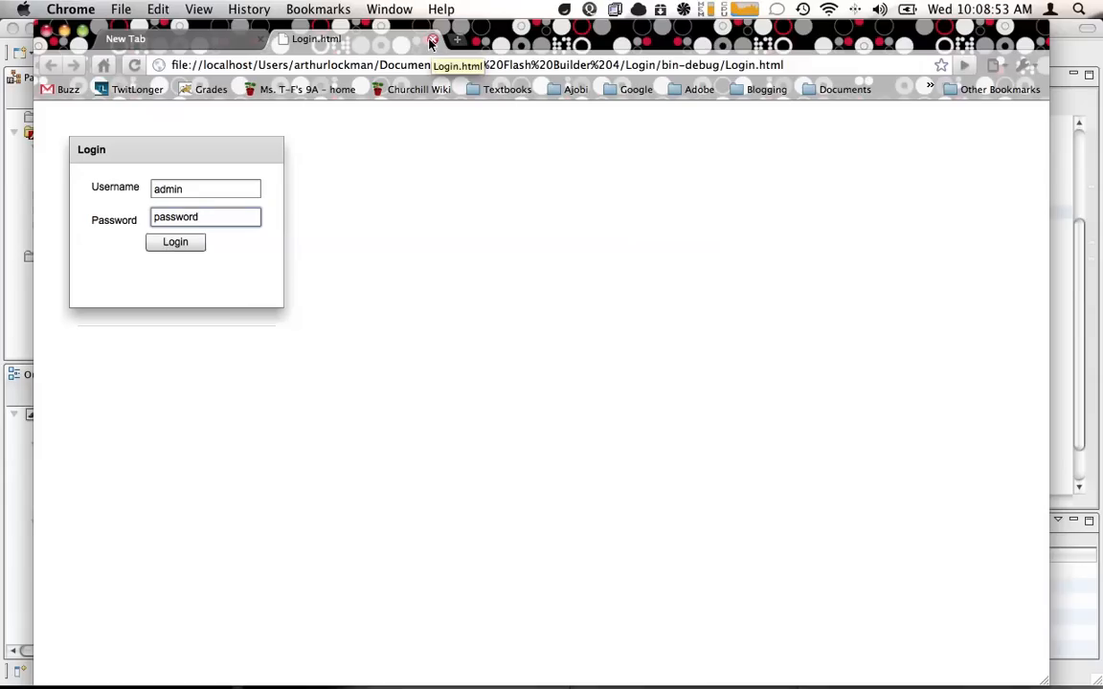
mouse_move(282, 198)
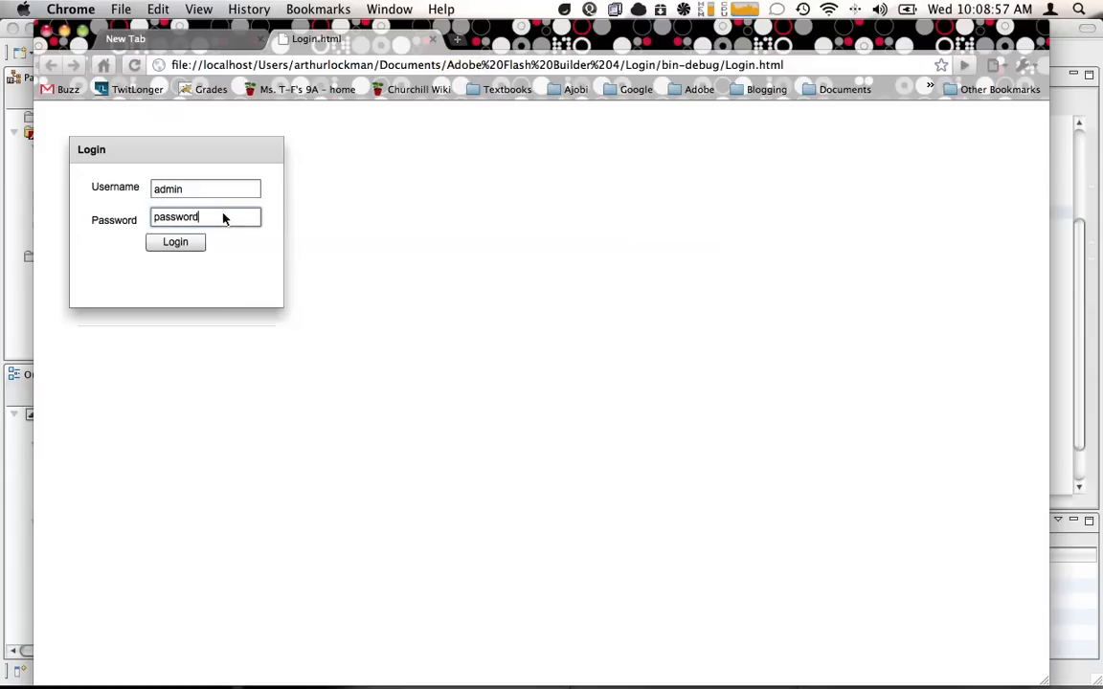
click(175, 241)
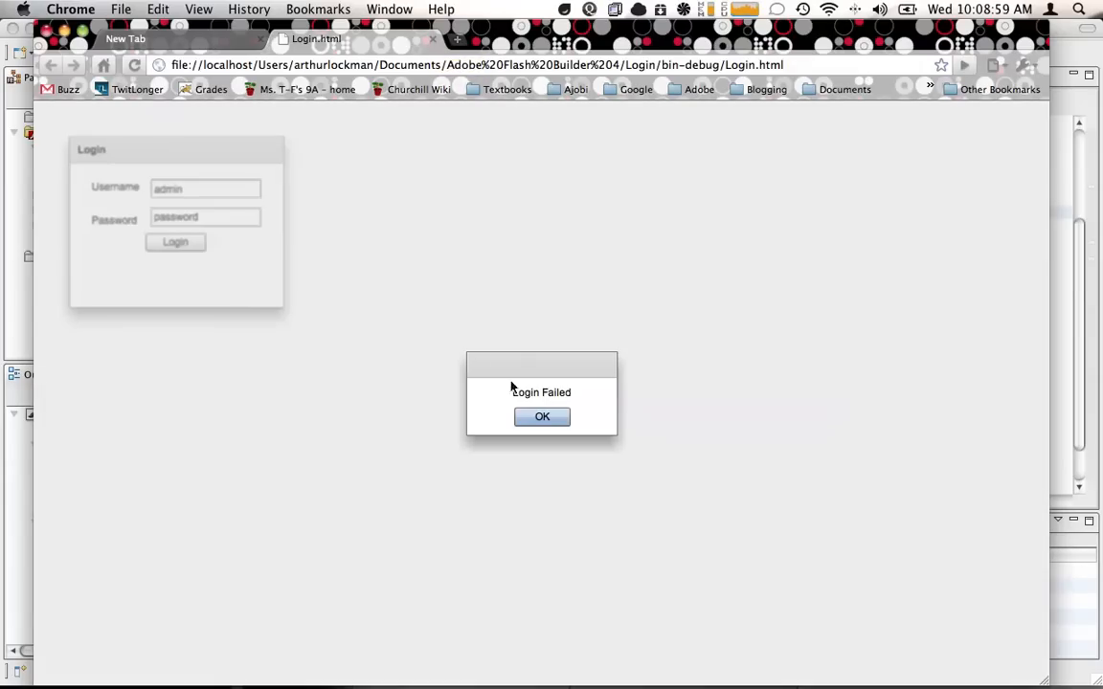
click(541, 416)
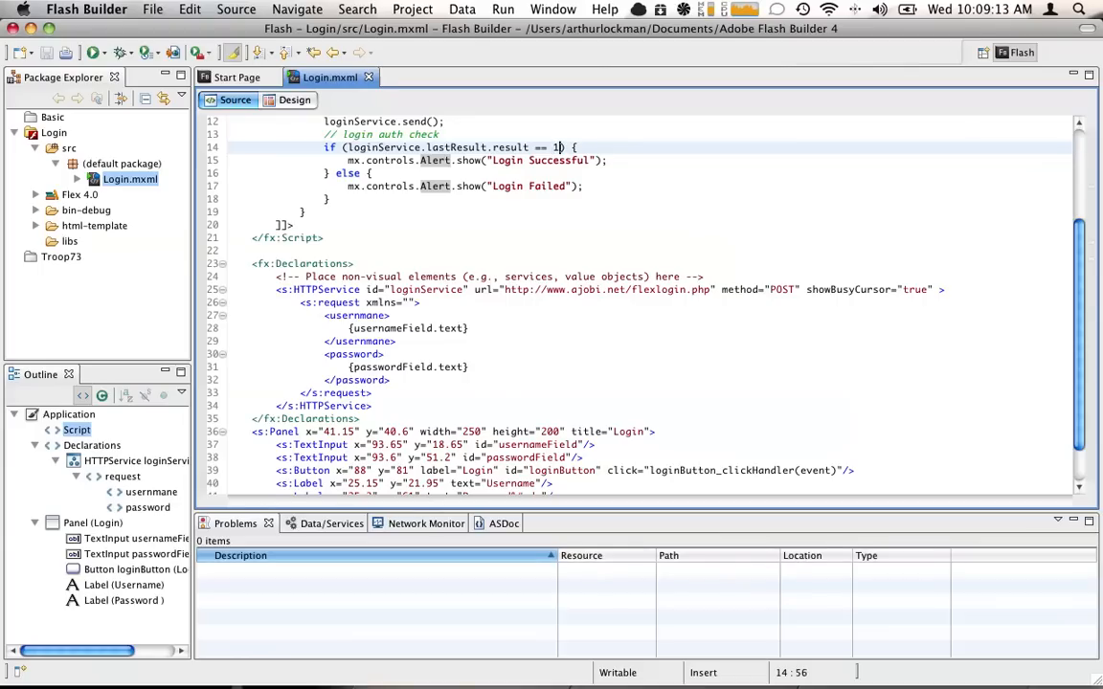
- Change the line 14 if condition to compare the result against 0 instead of 1
text(0)
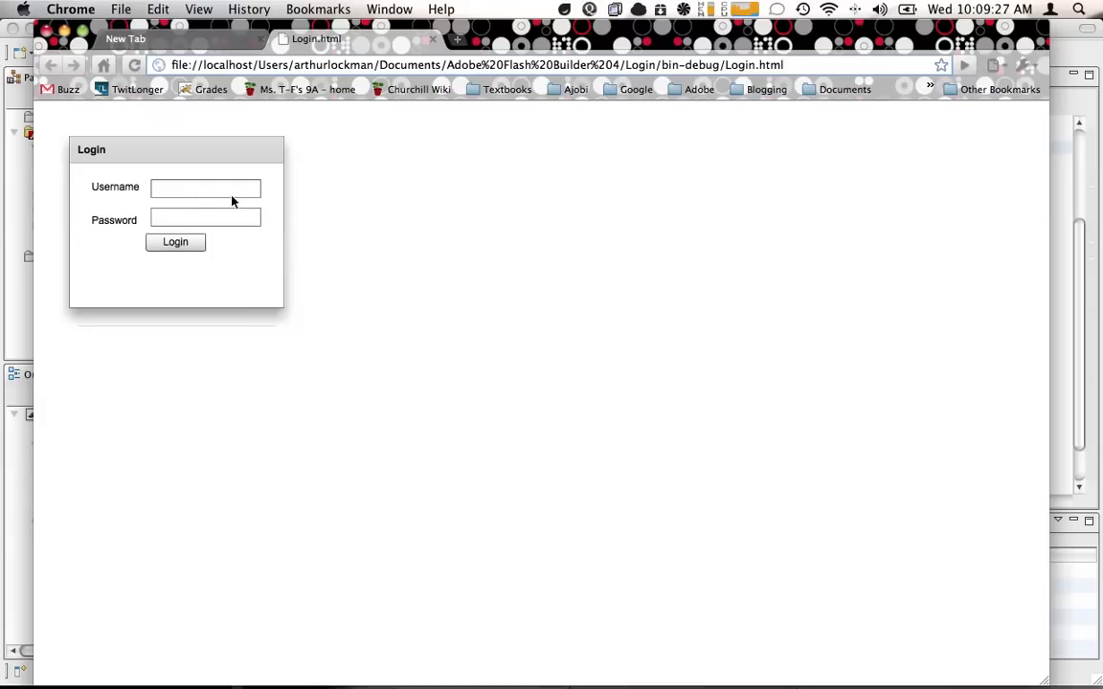
text(admin)
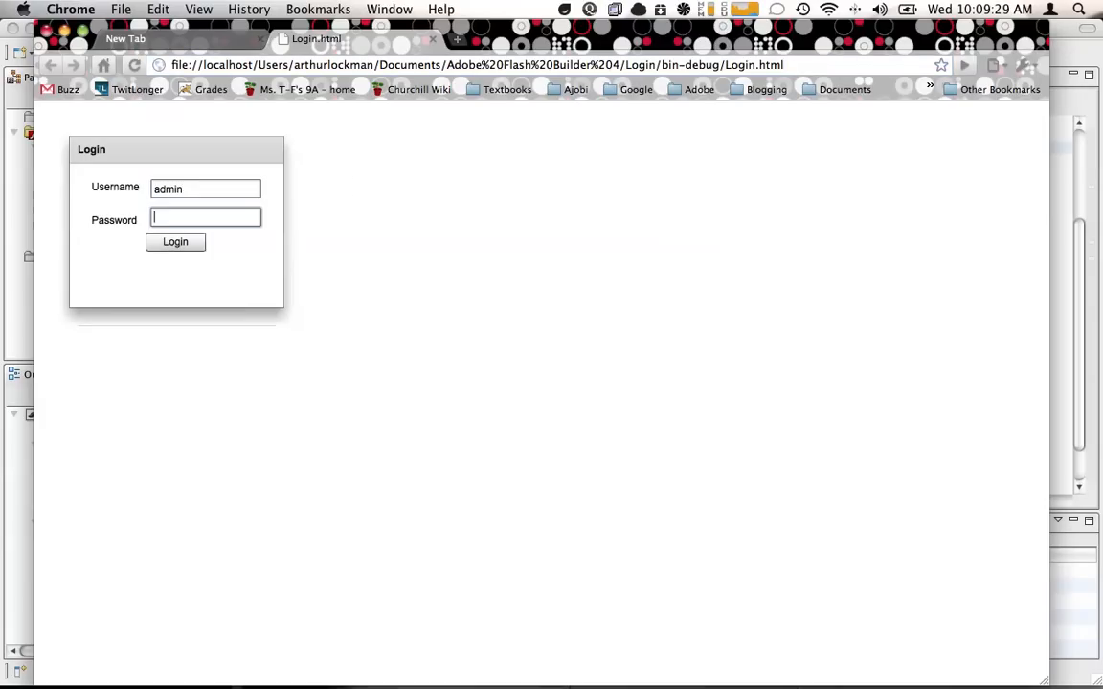
text(password)
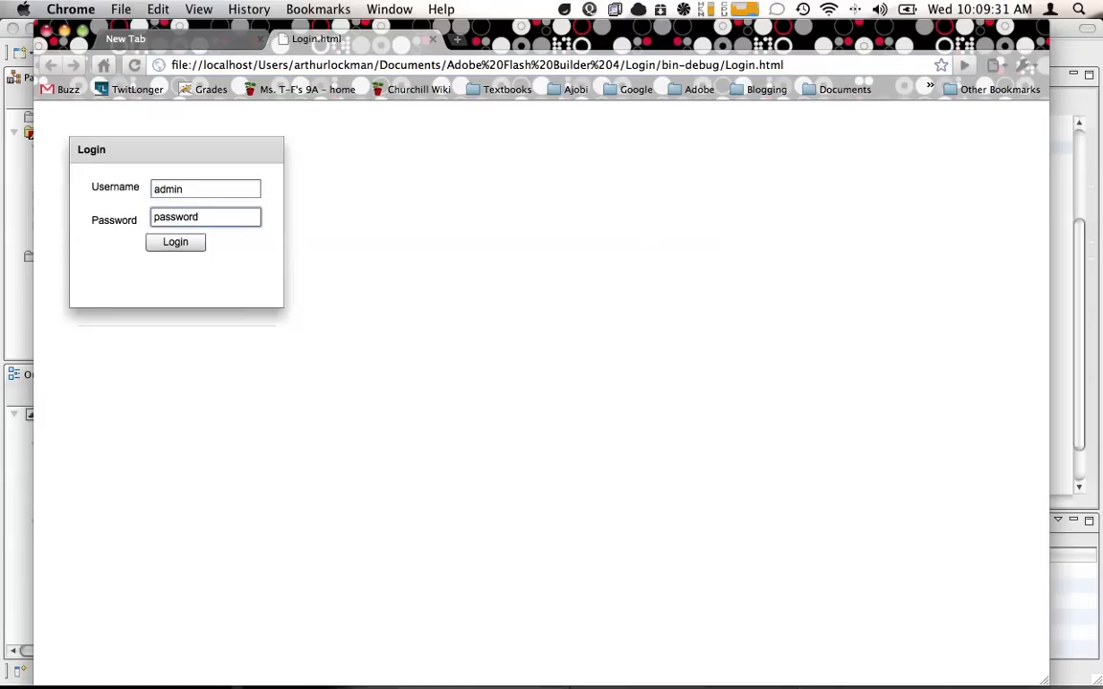
click(175, 241)
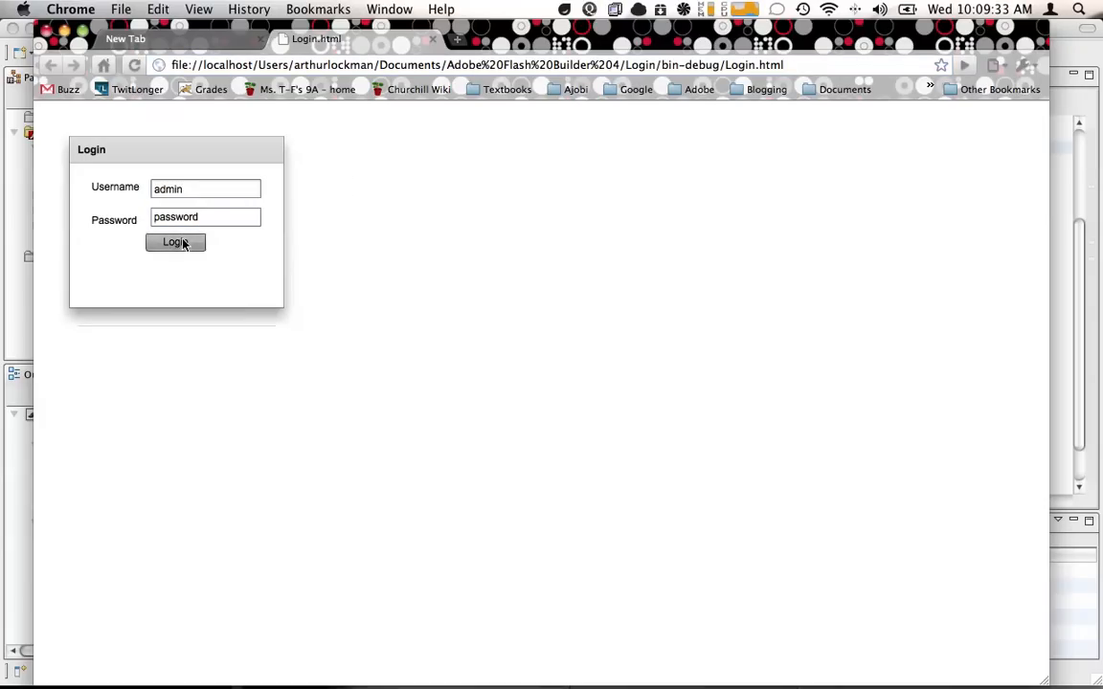
click(175, 242)
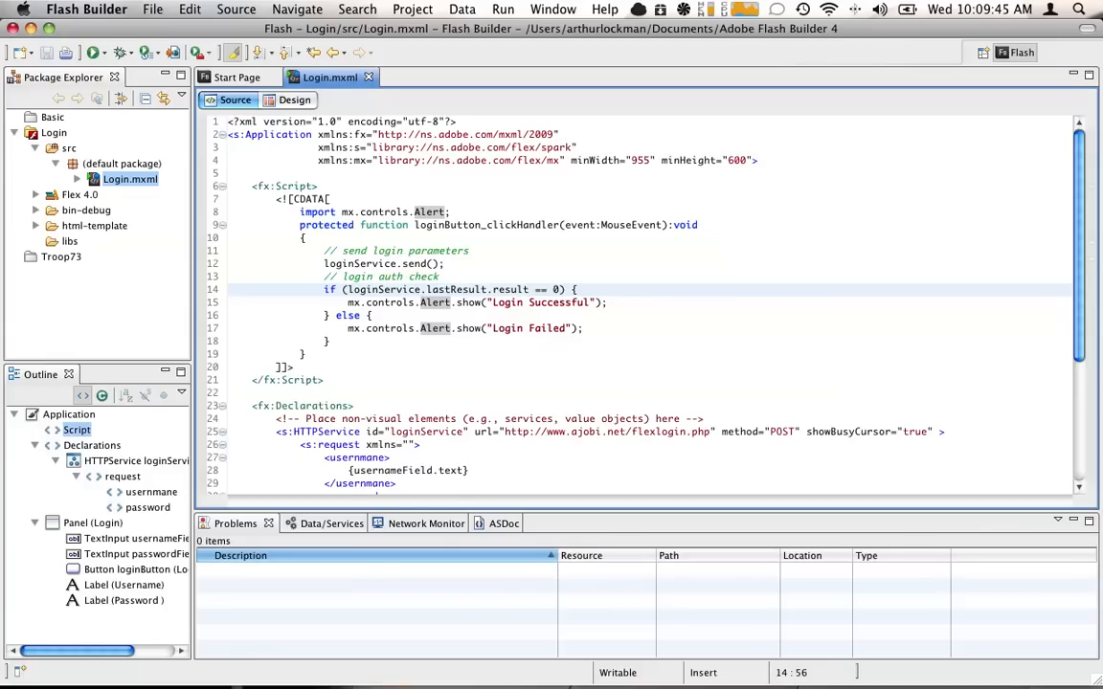
- Switch Login.mxml to Design view to show the Login panel form
scroll(down, 3)
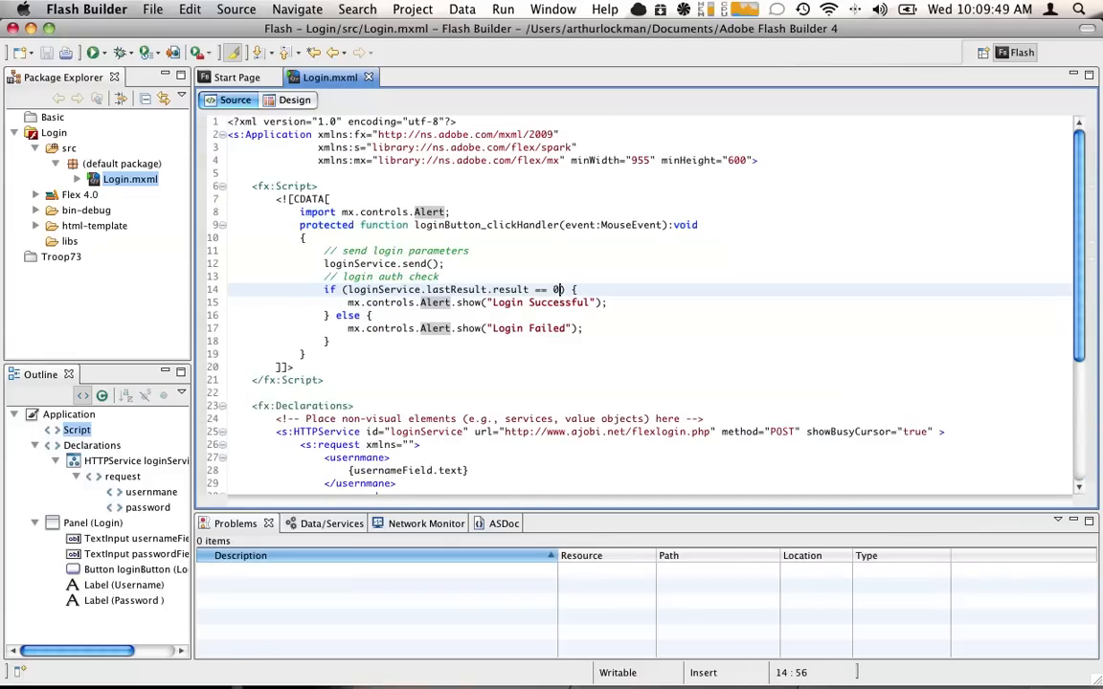
click(294, 99)
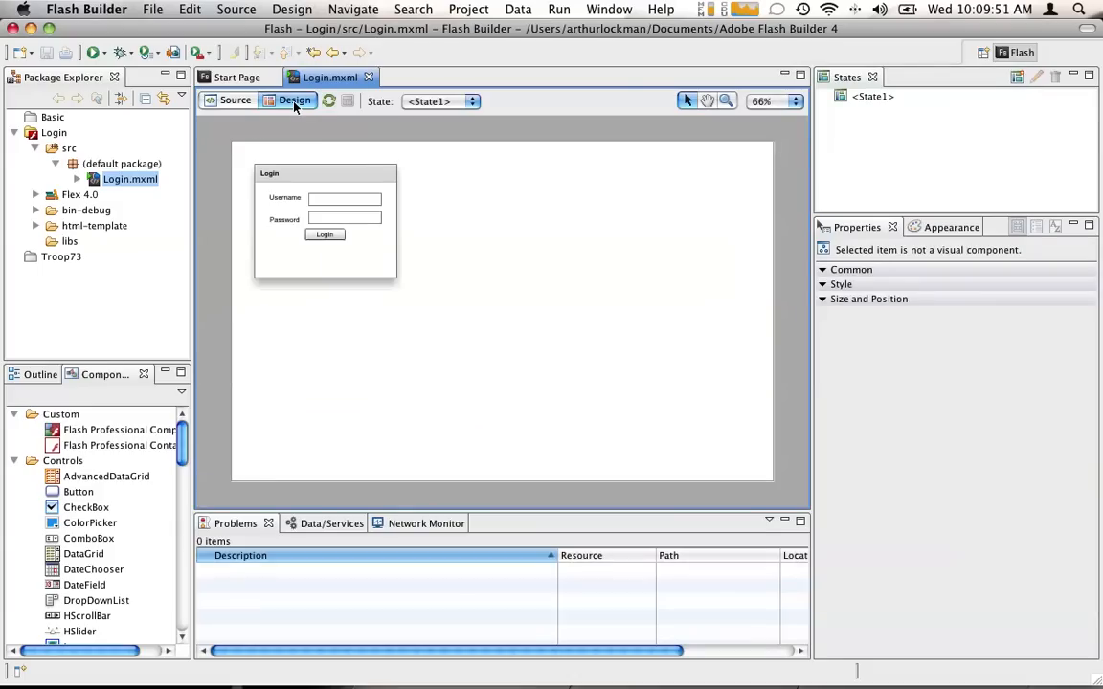
mouse_move(507, 359)
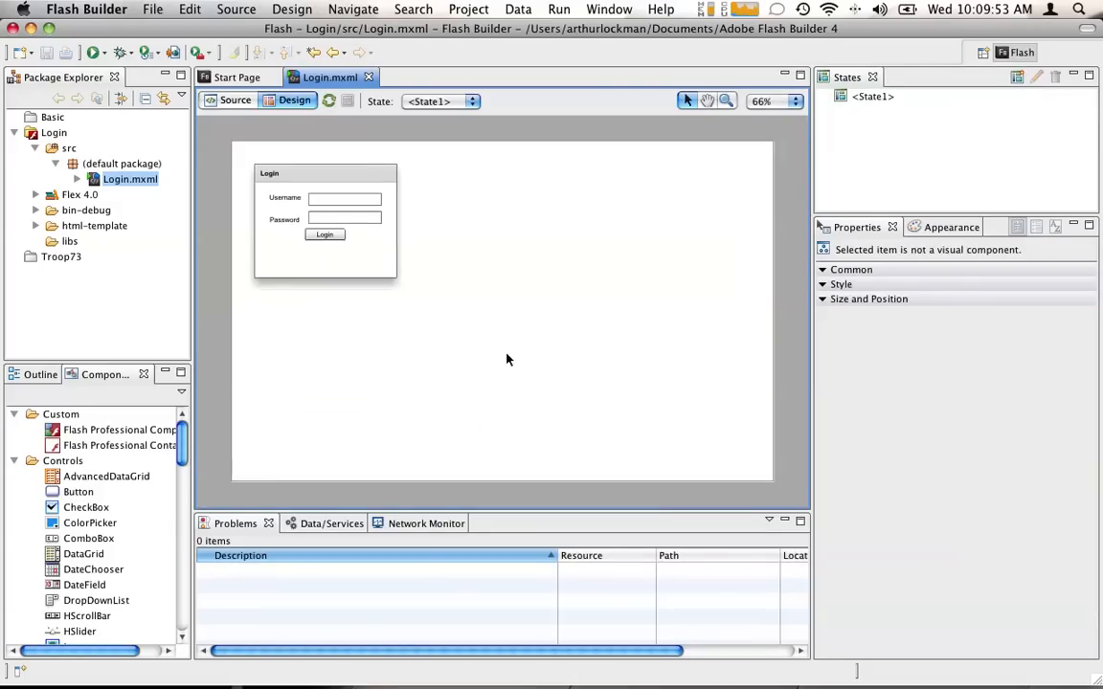